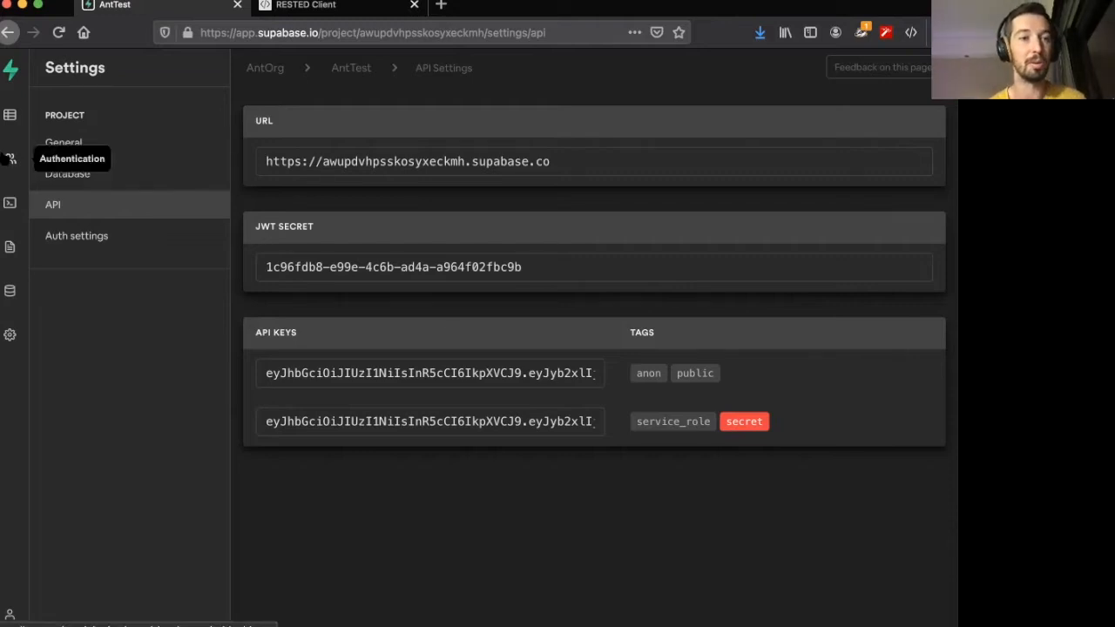
click(72, 159)
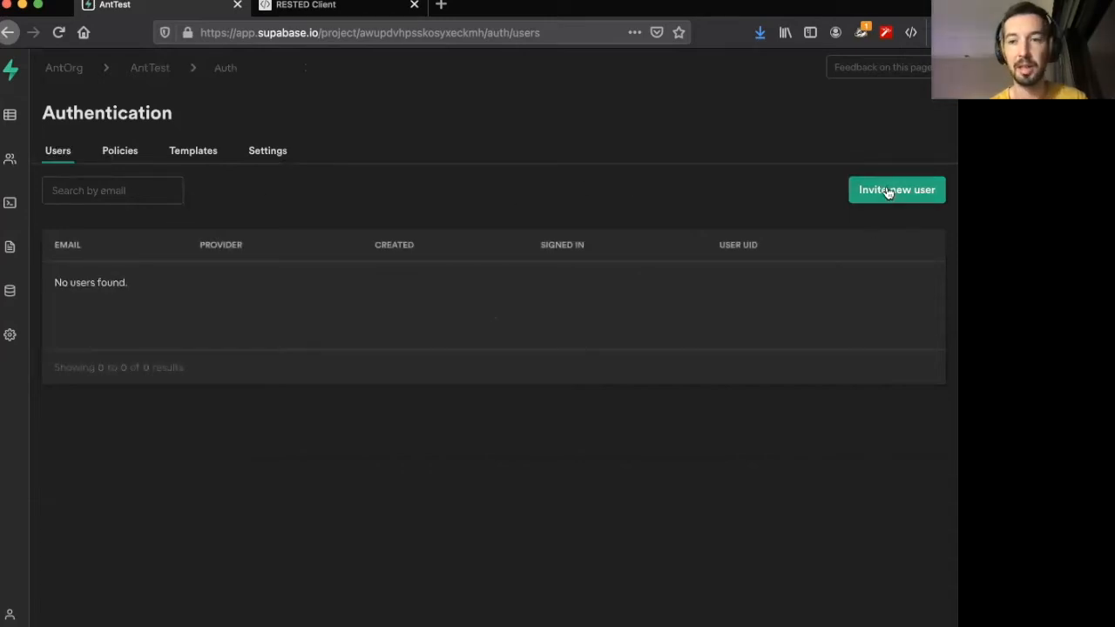
click(895, 188)
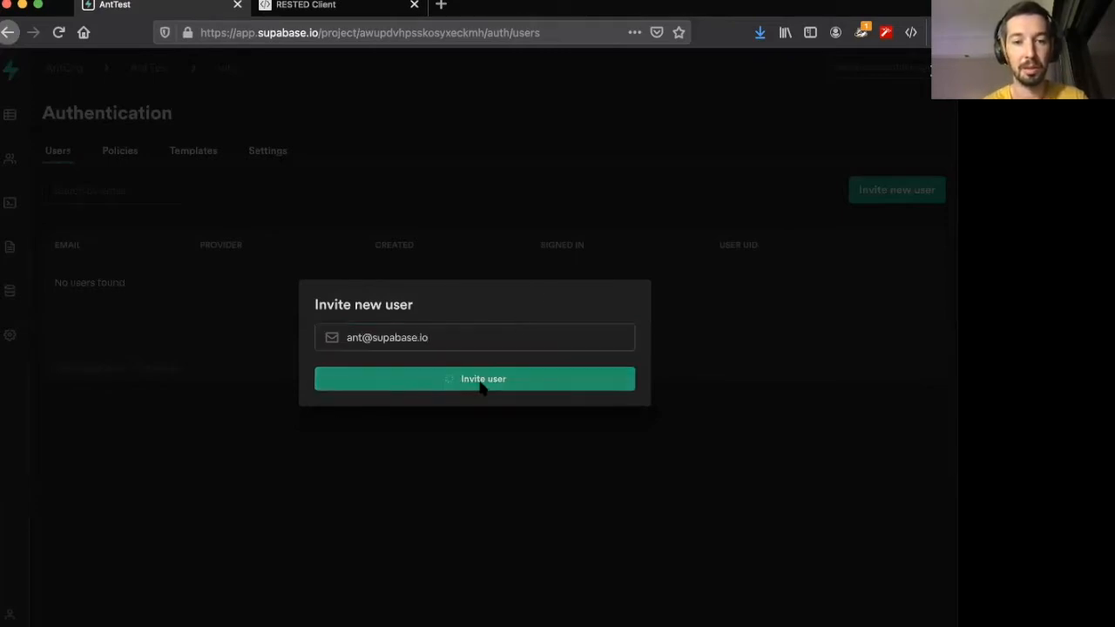
click(474, 378)
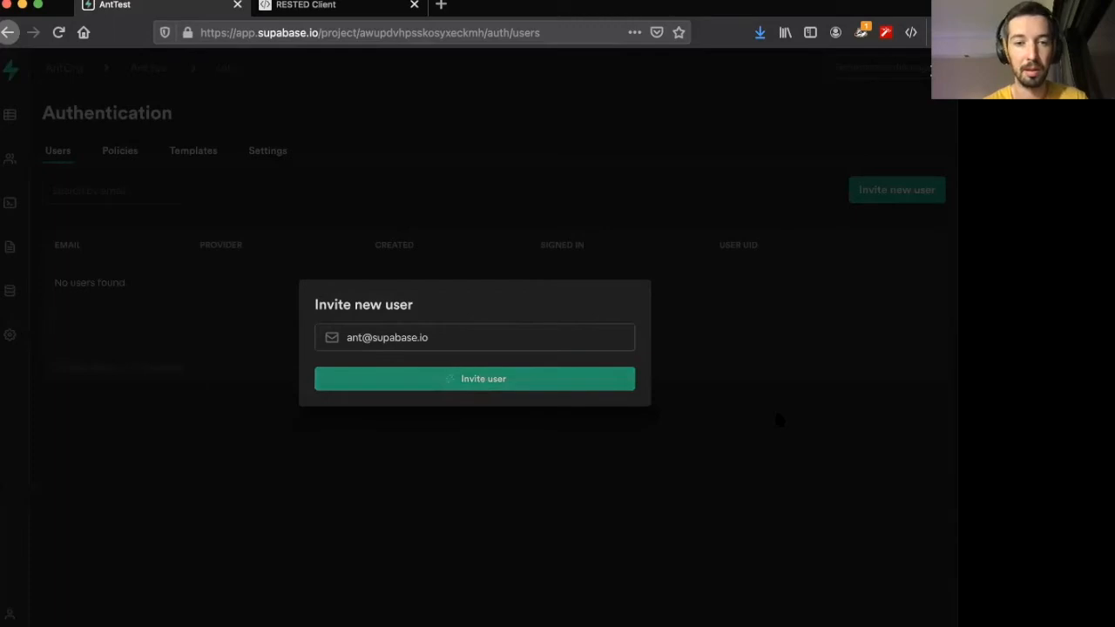
click(474, 378)
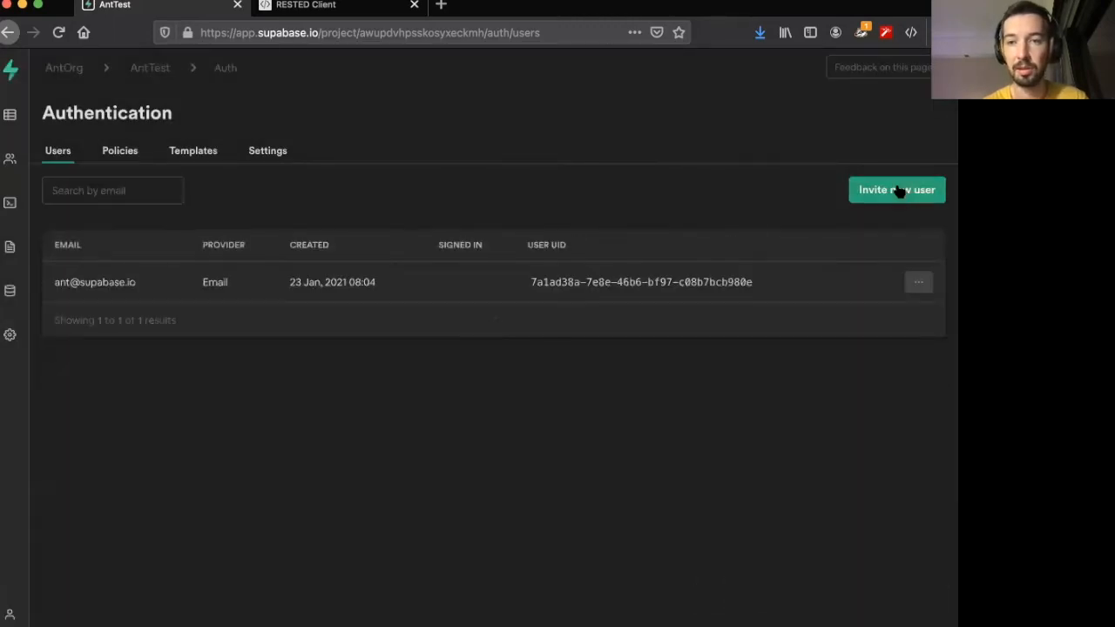
click(895, 190)
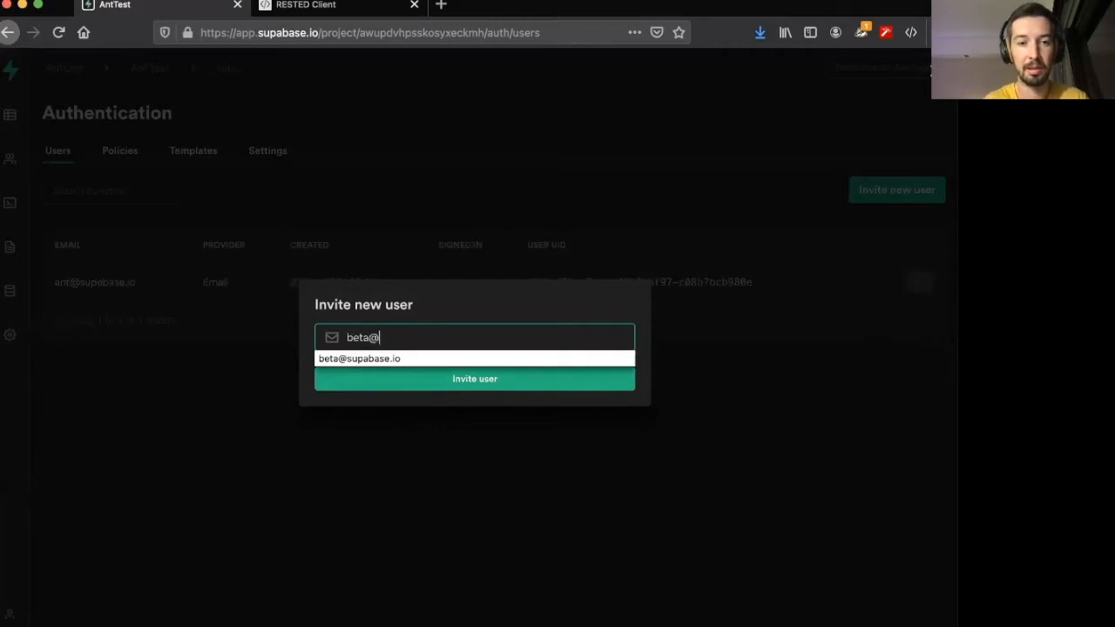
text(seupabase.io)
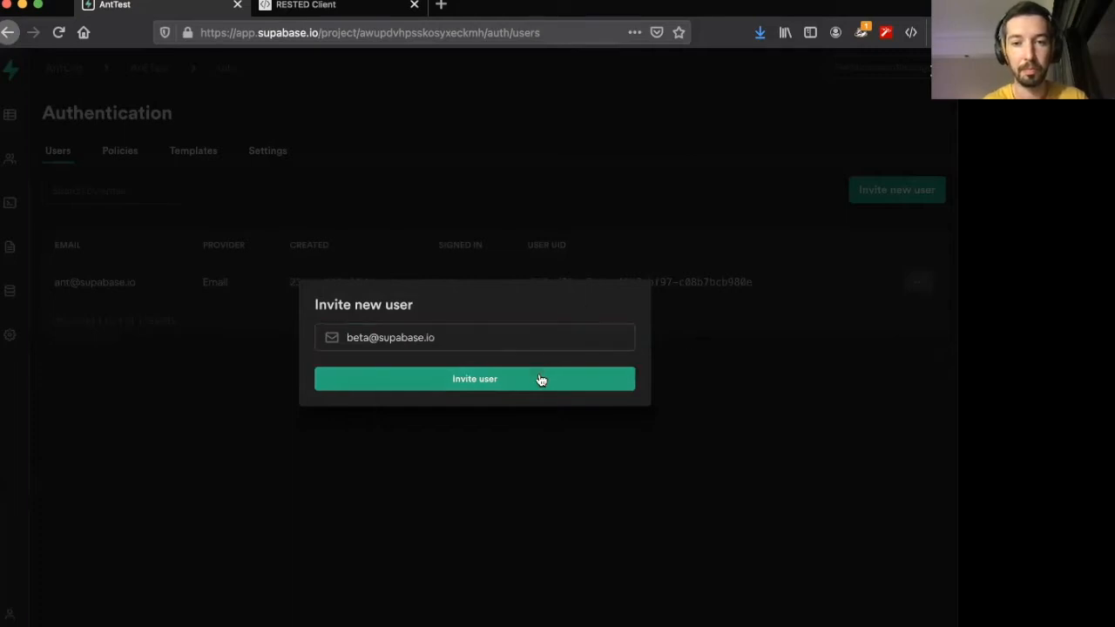
click(473, 378)
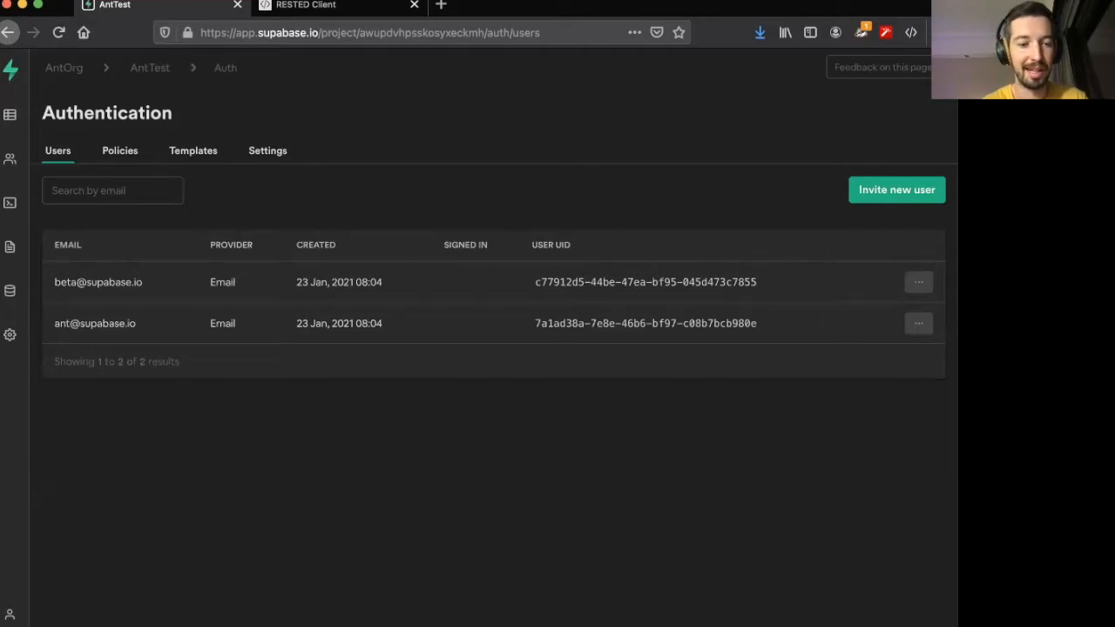
mouse_move(103, 251)
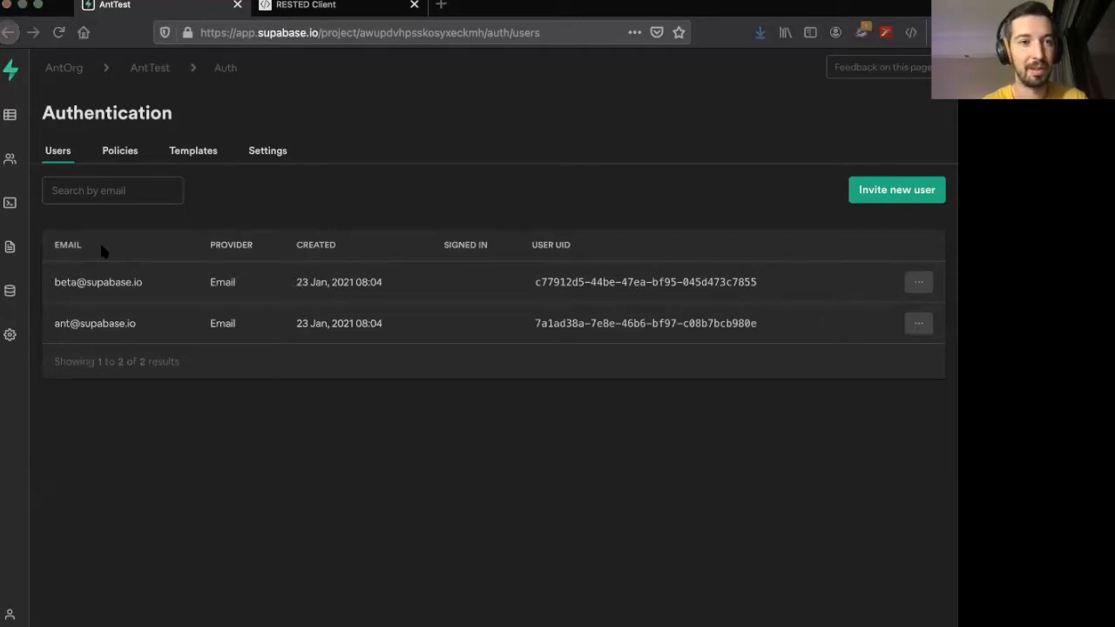
mouse_move(317, 195)
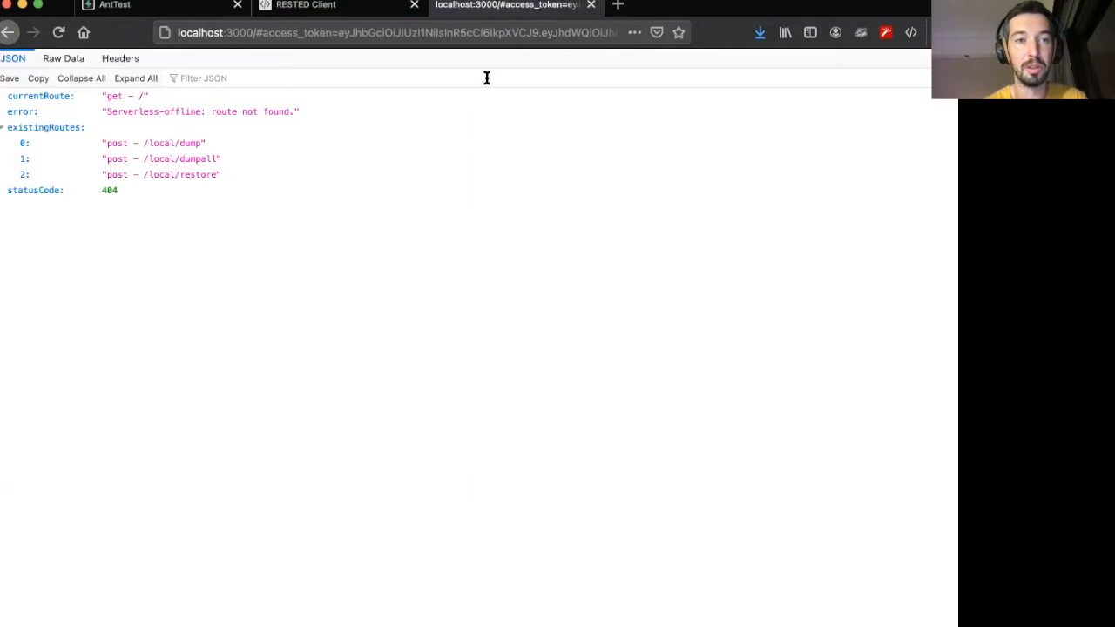
Check the Auth Settings site URL, then copy the access_token from the localhost redirect address.
click(348, 31)
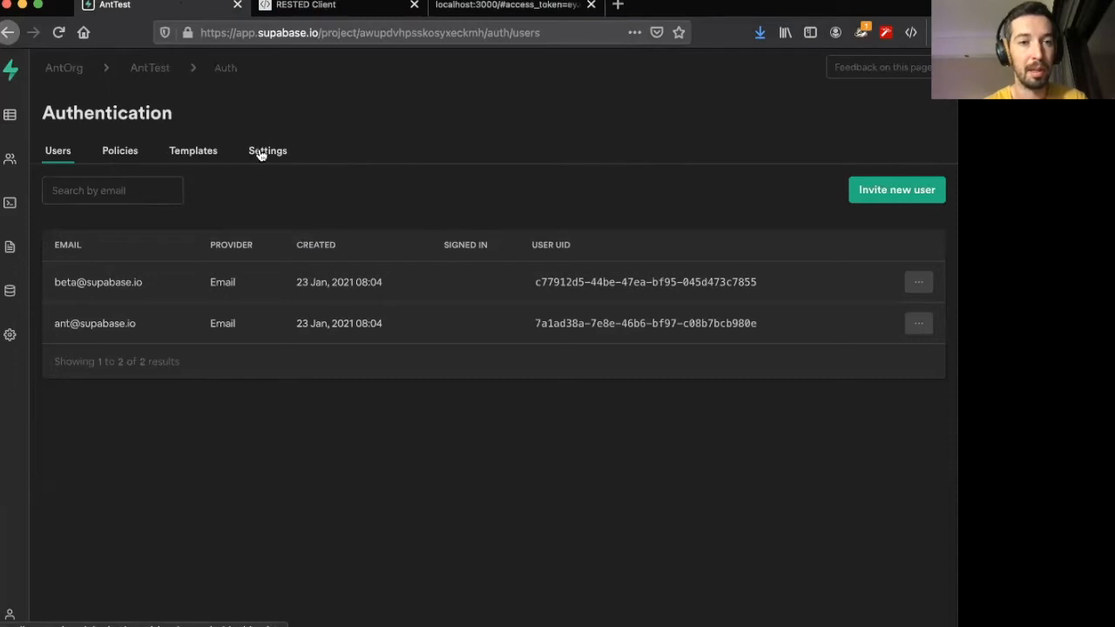
click(268, 150)
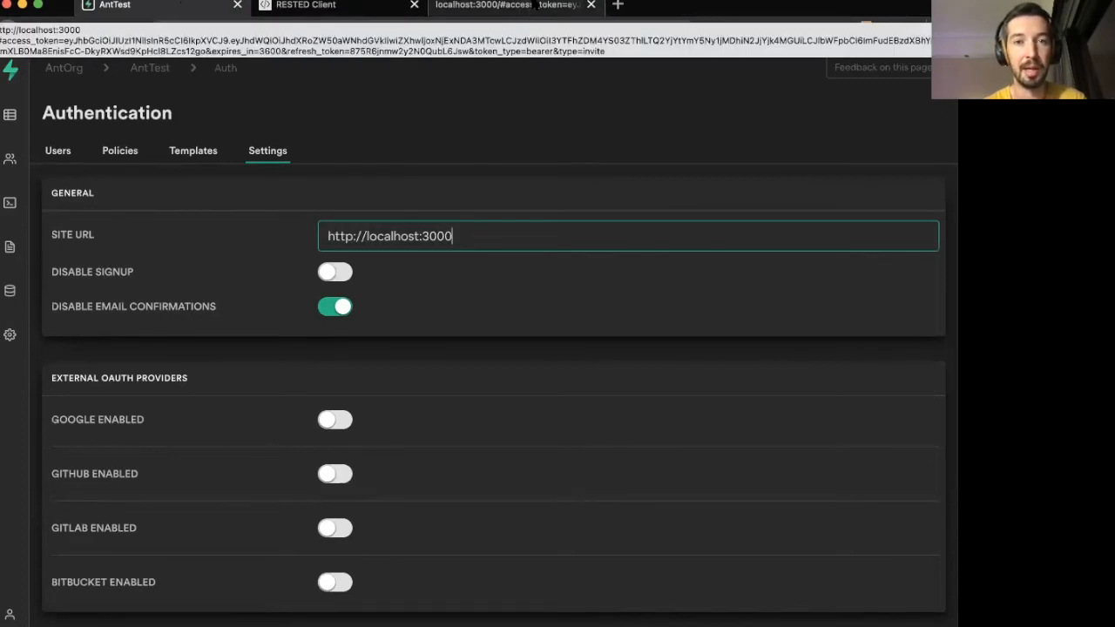
click(509, 7)
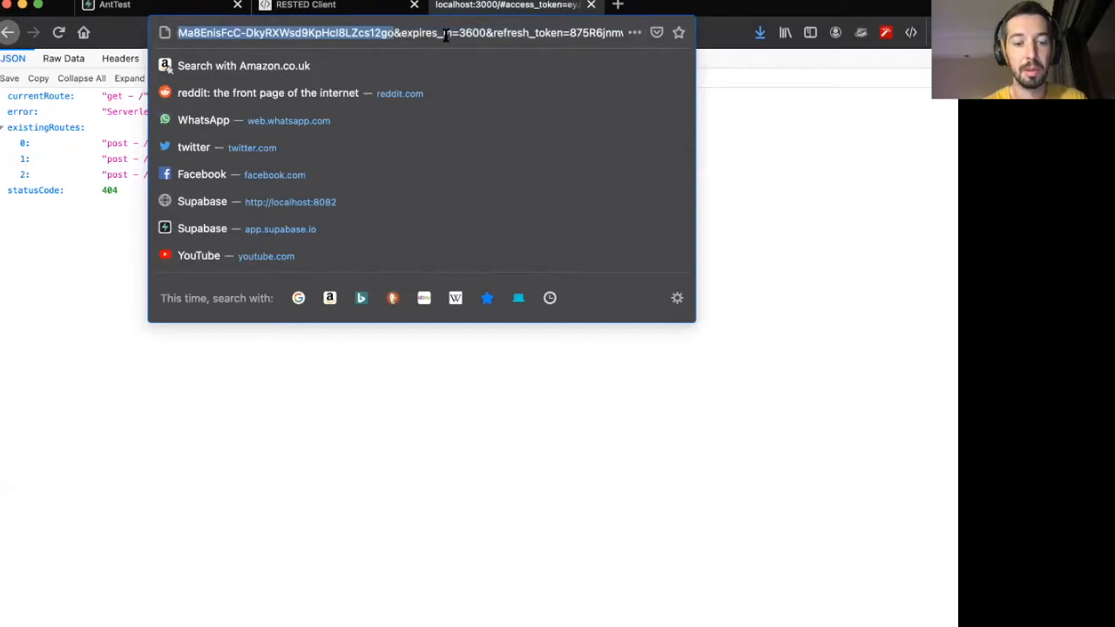
click(404, 33)
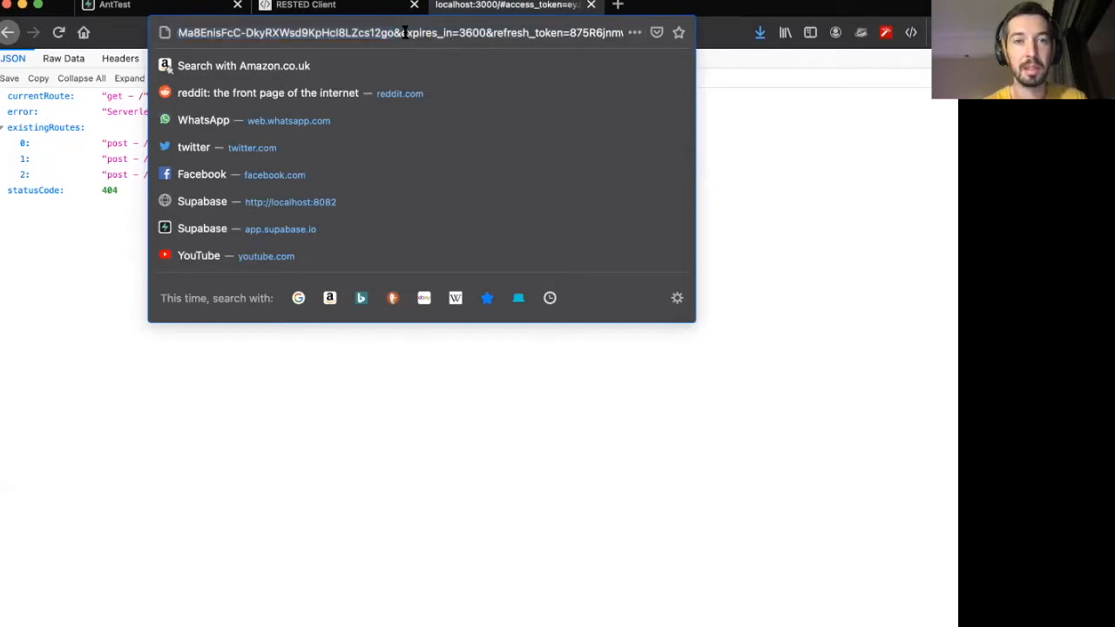
drag(404, 31, 491, 31)
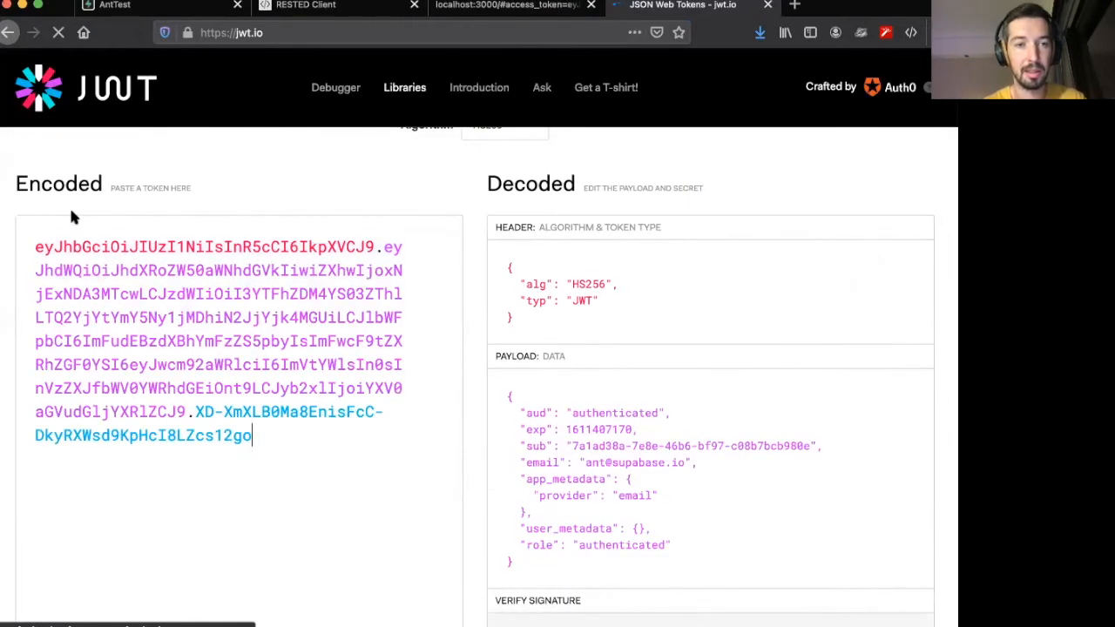
Inspect the decoded token's email, authenticated role and subject id claims in jwt.io.
scroll(down, 3)
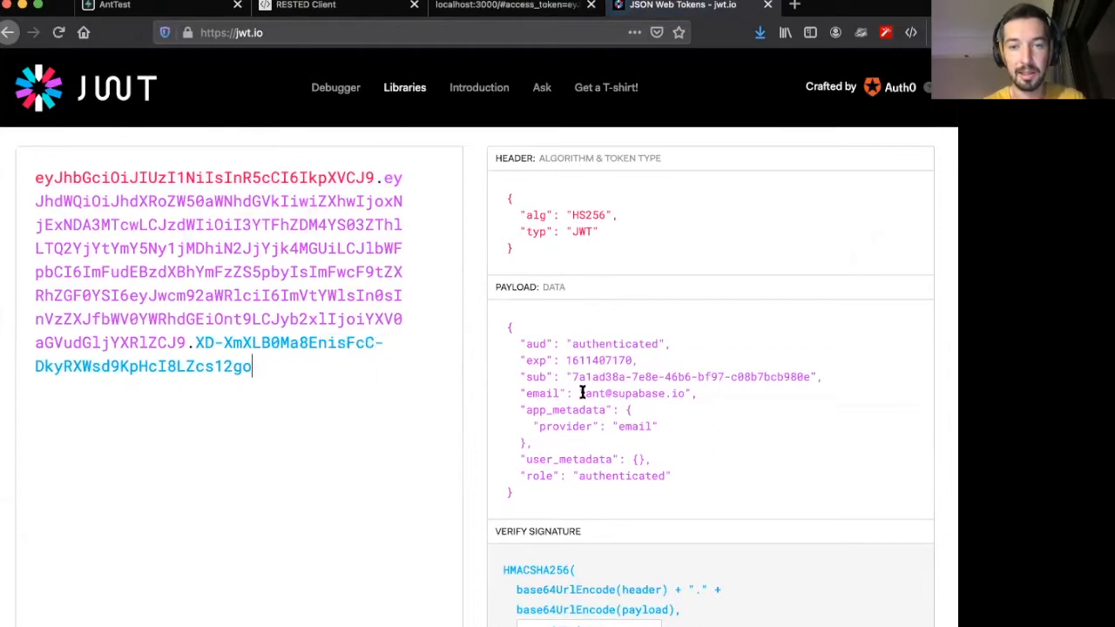
double_click(634, 393)
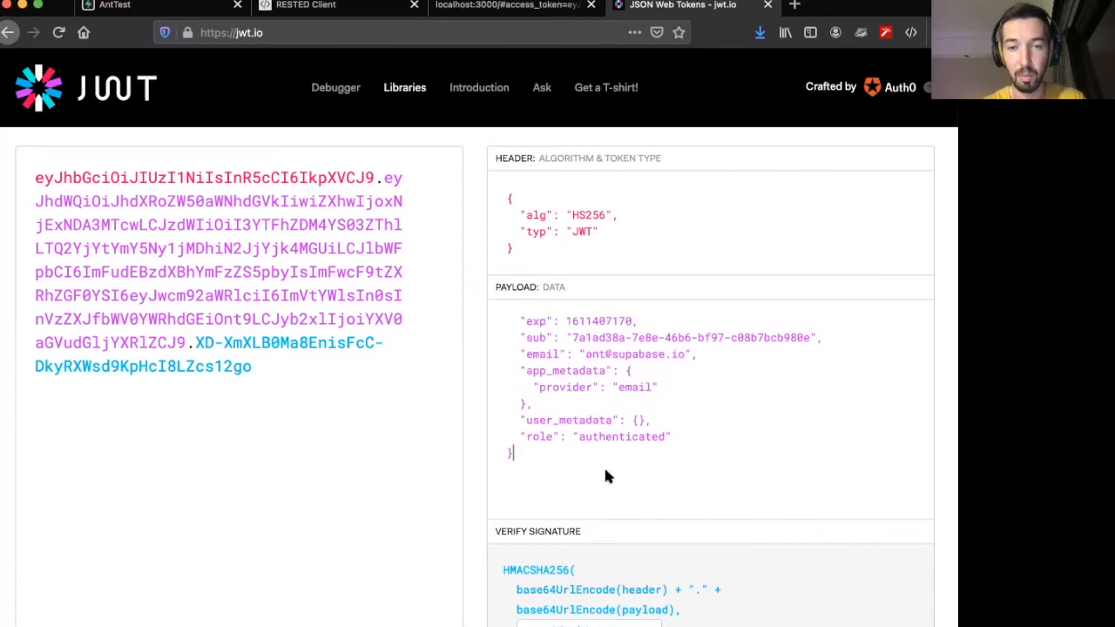
double_click(620, 435)
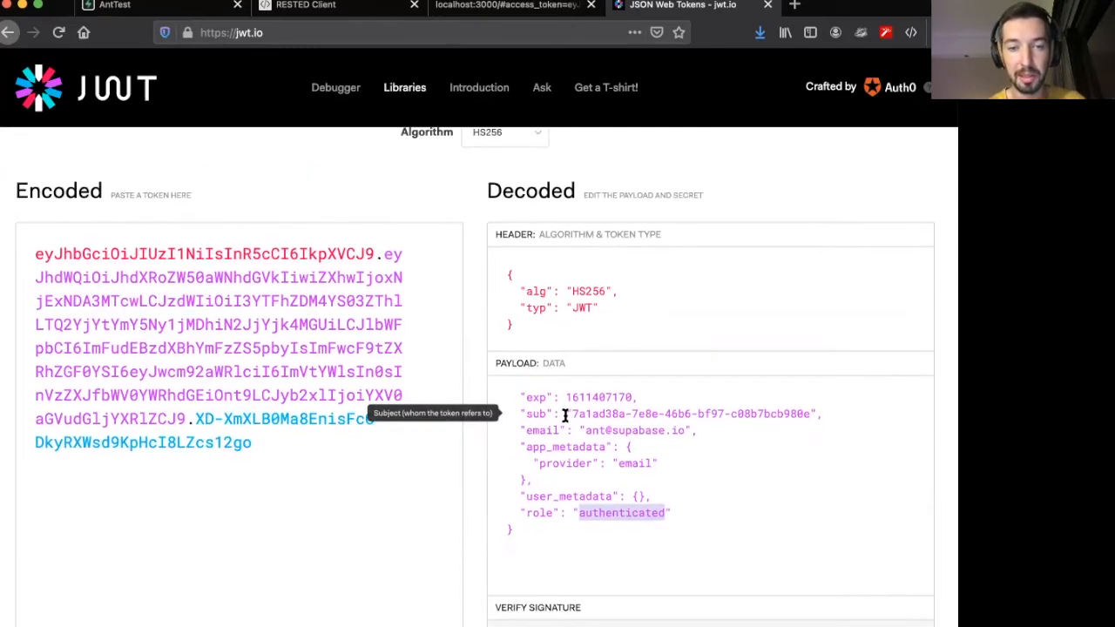
drag(574, 414, 804, 414)
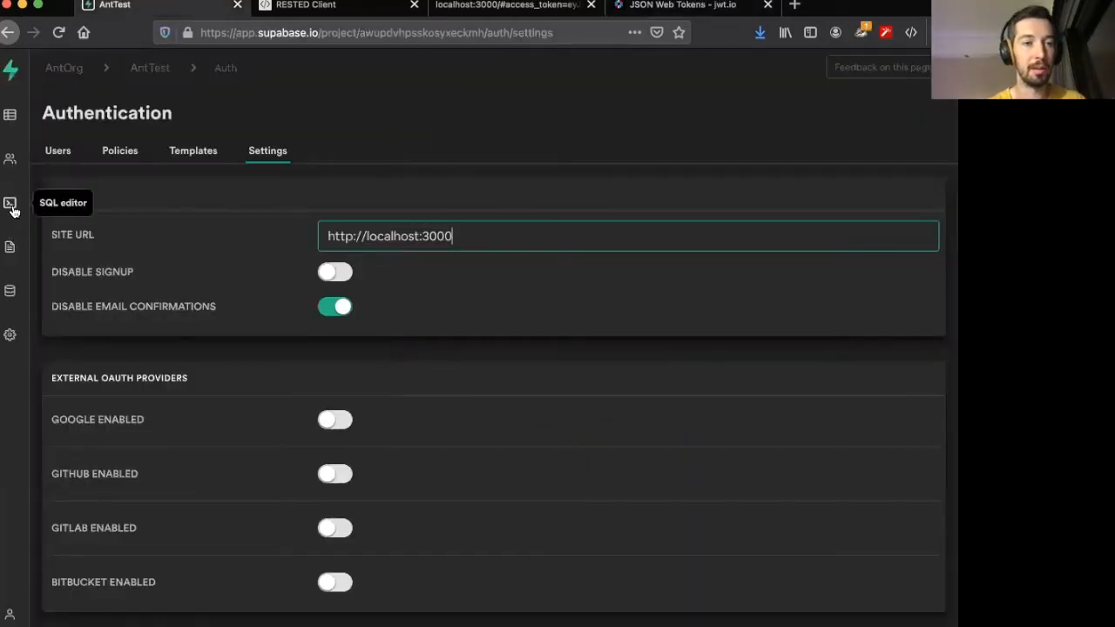
Run select * from auth.users; and compare ant's id with the token's sub claim.
click(10, 202)
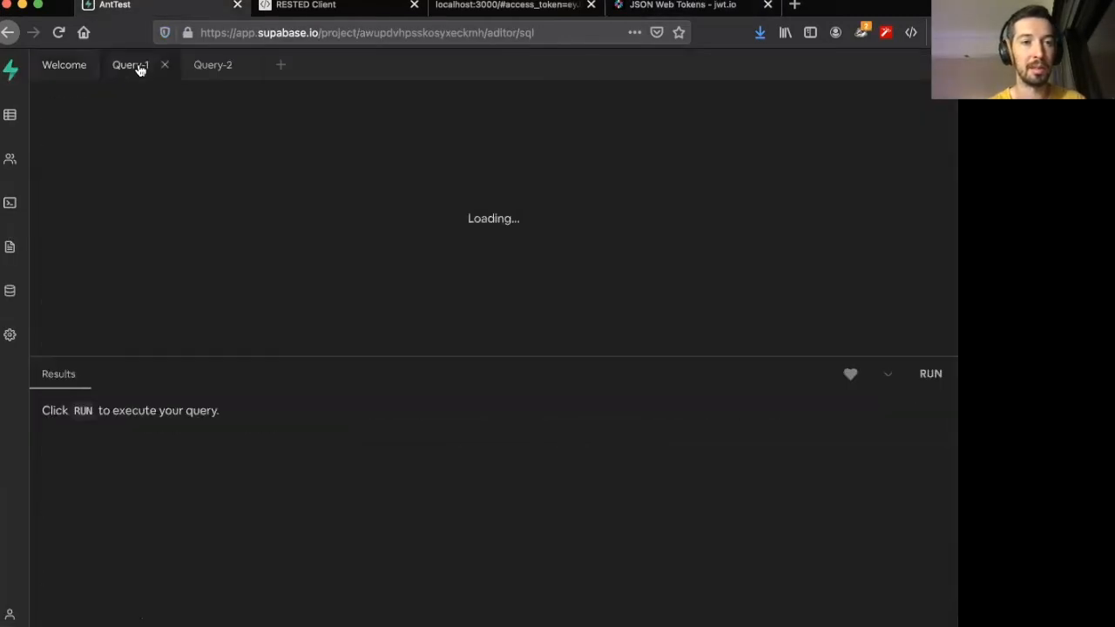
text(s)
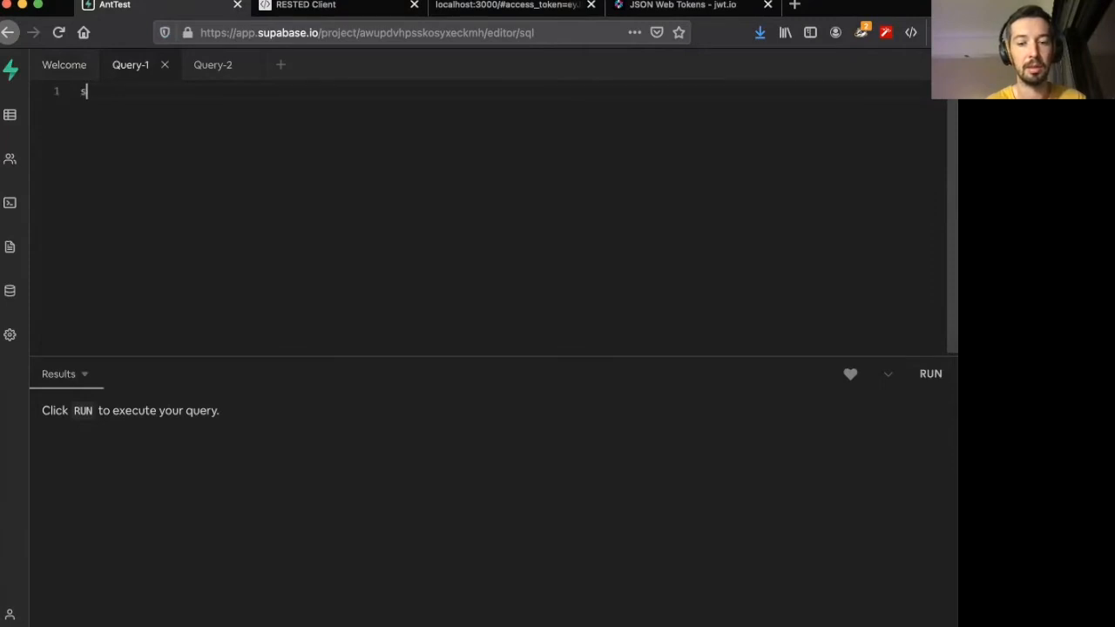
text(select * from au)
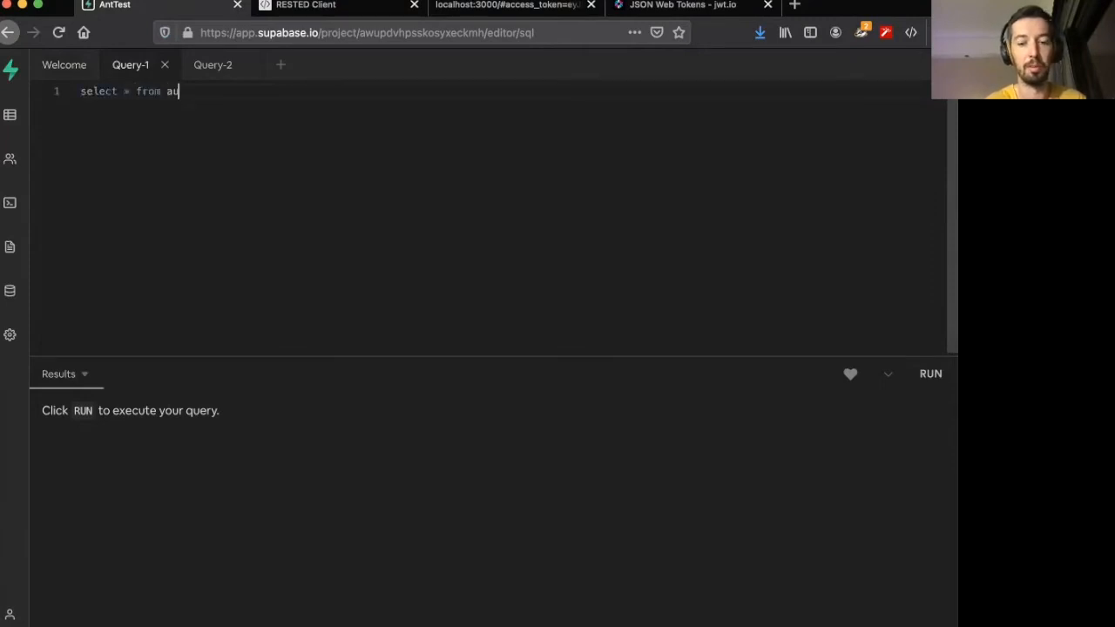
text(th.users;)
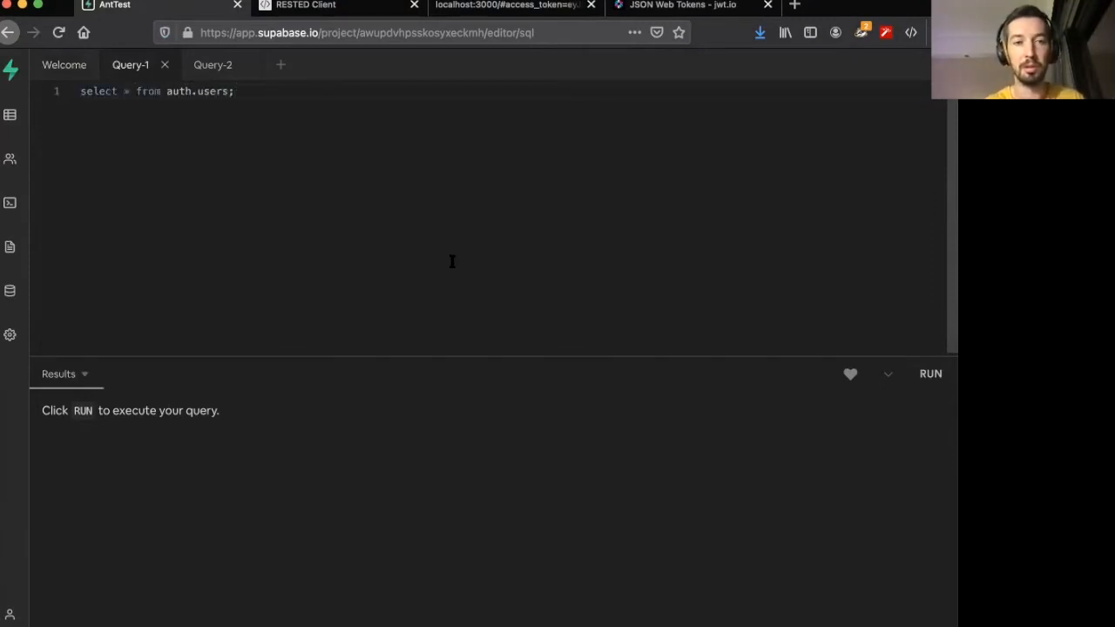
click(930, 373)
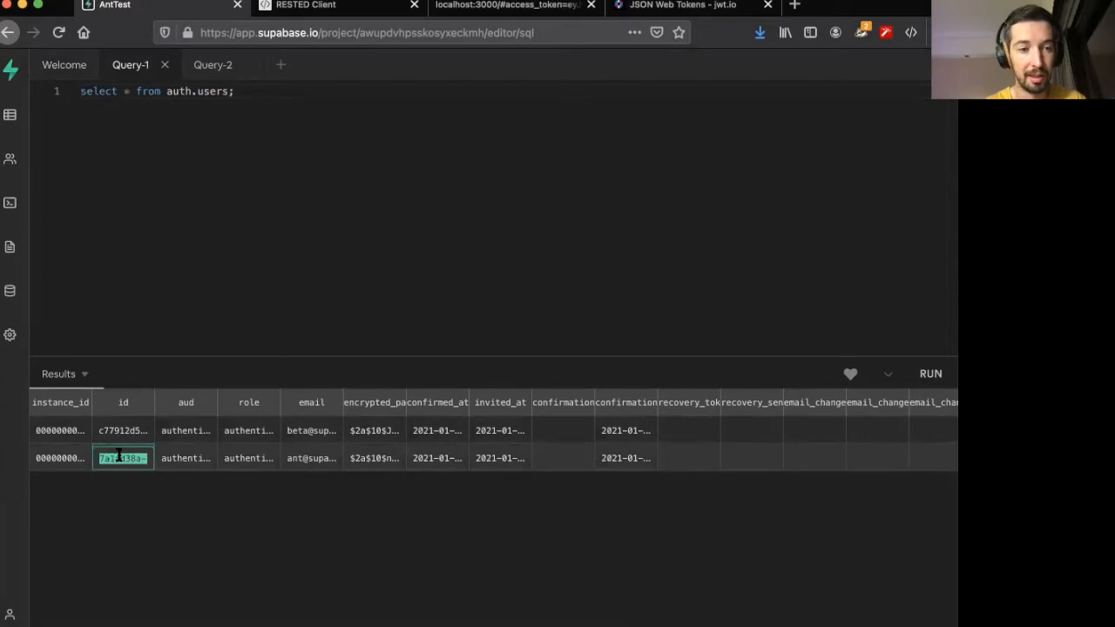
click(683, 7)
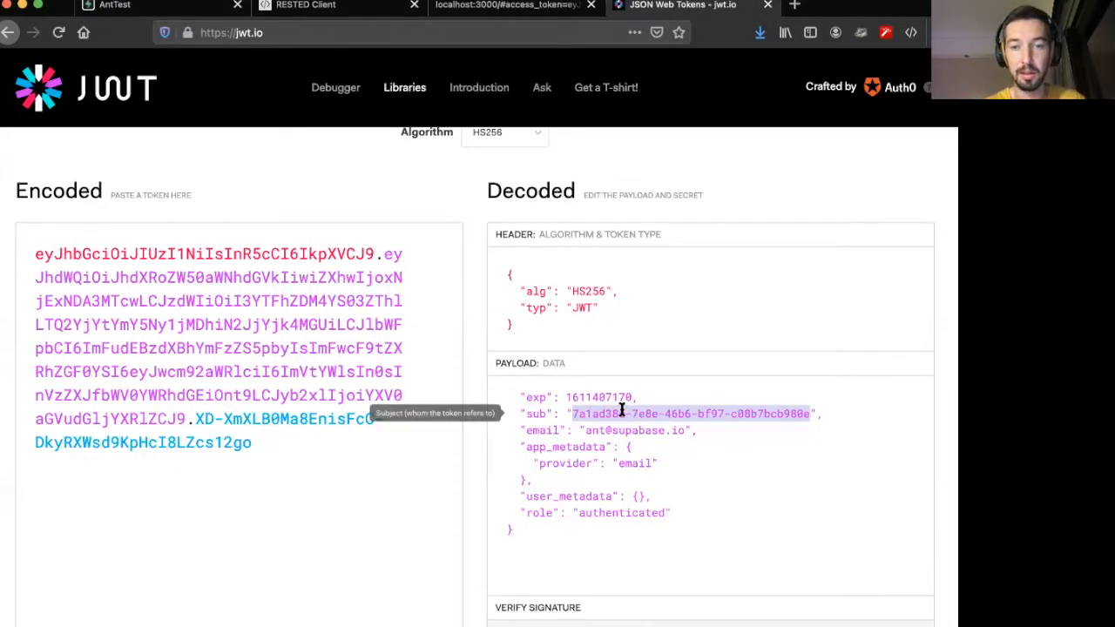
mouse_move(366, 195)
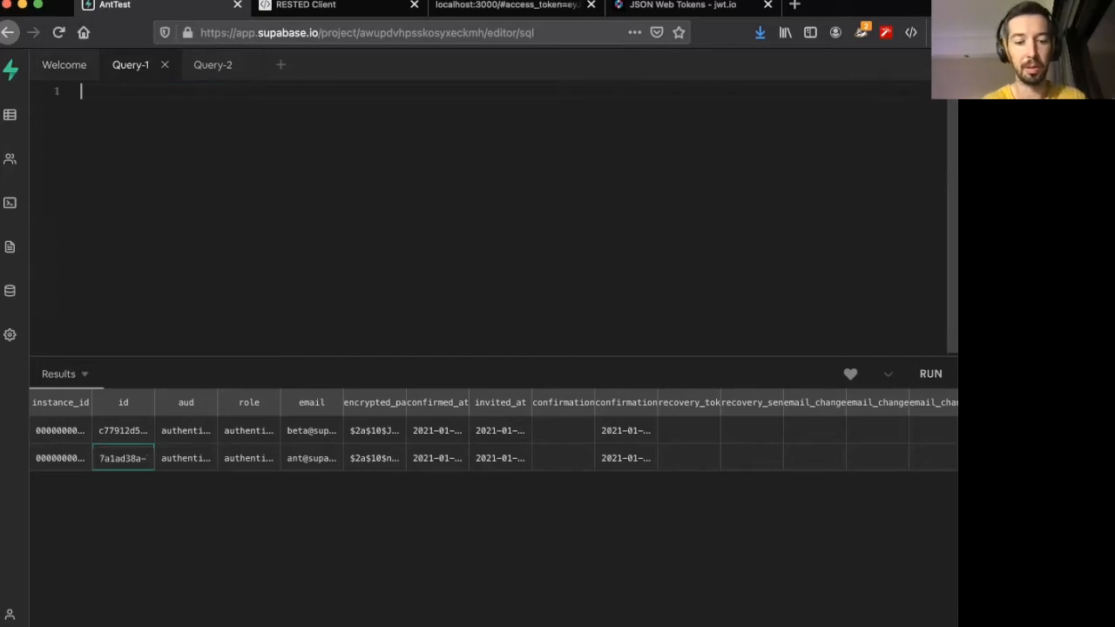
Write CREATE TABLE leaderboard with user_id uuid referencing auth.users.
text(create)
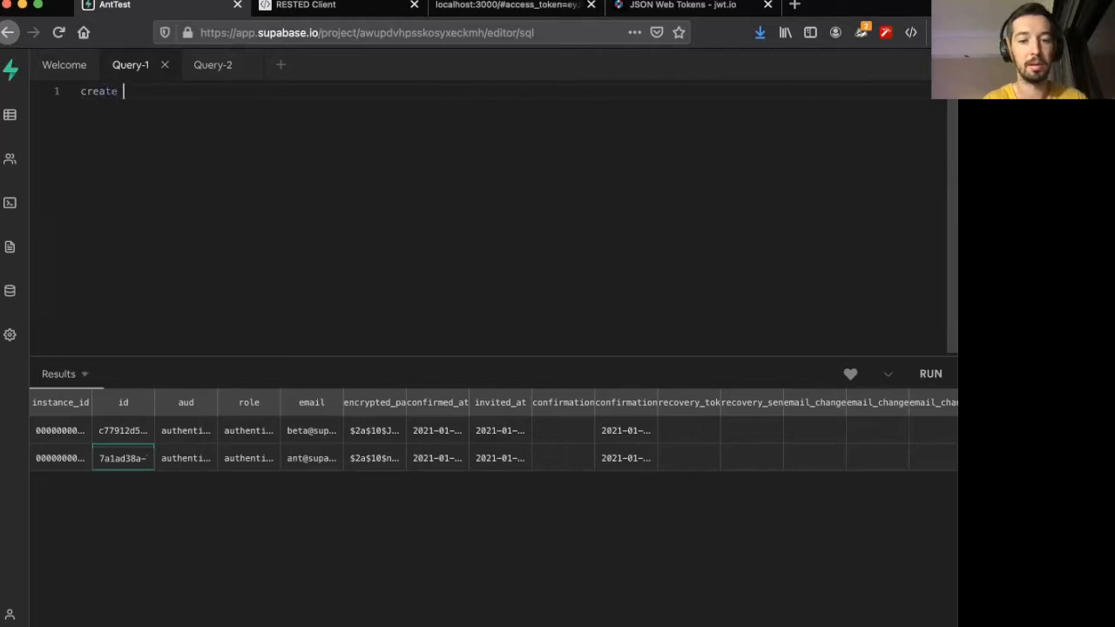
text(table)
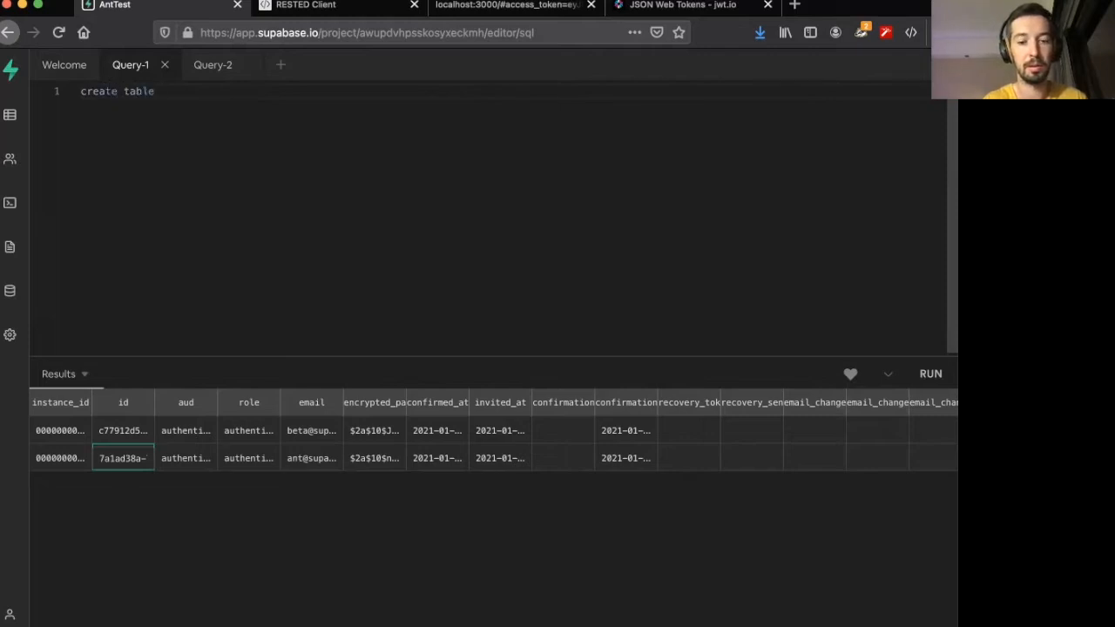
text(leader)
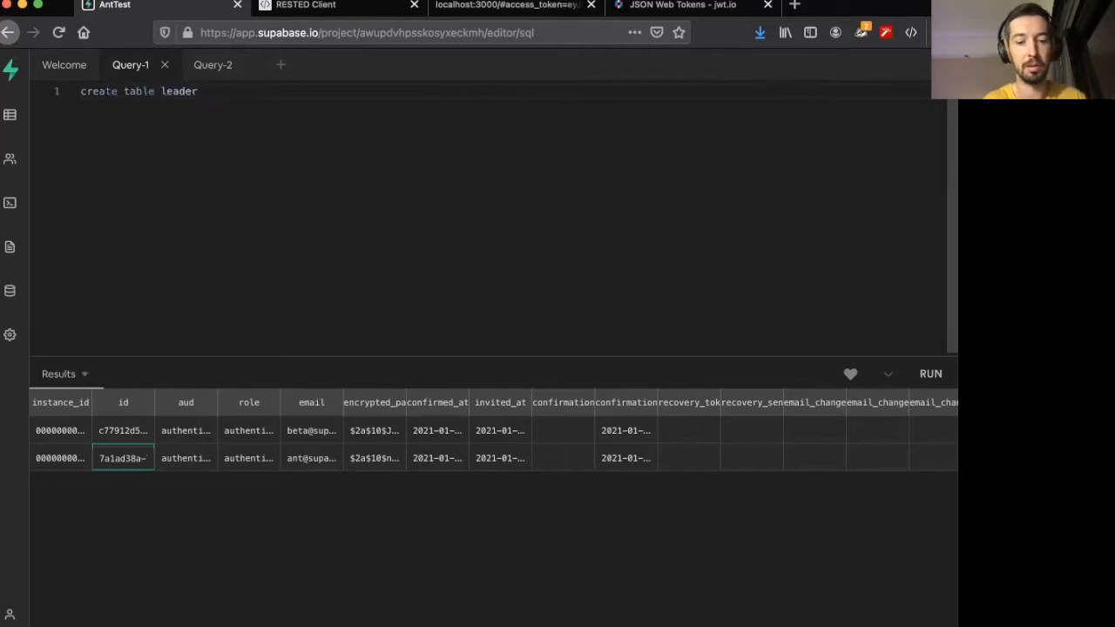
text(board)
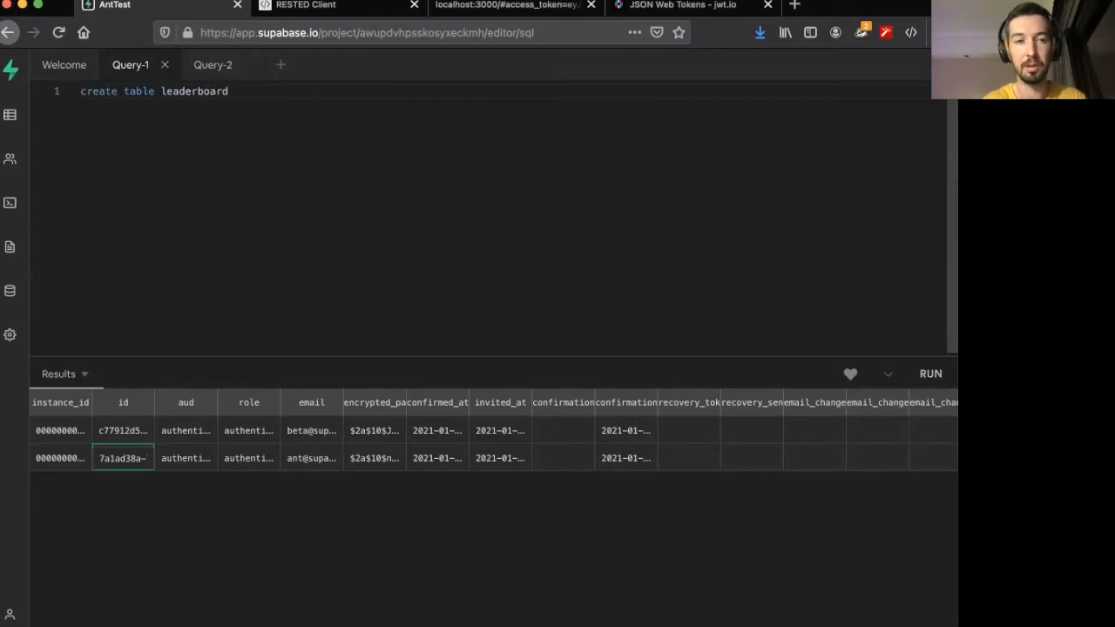
text(()
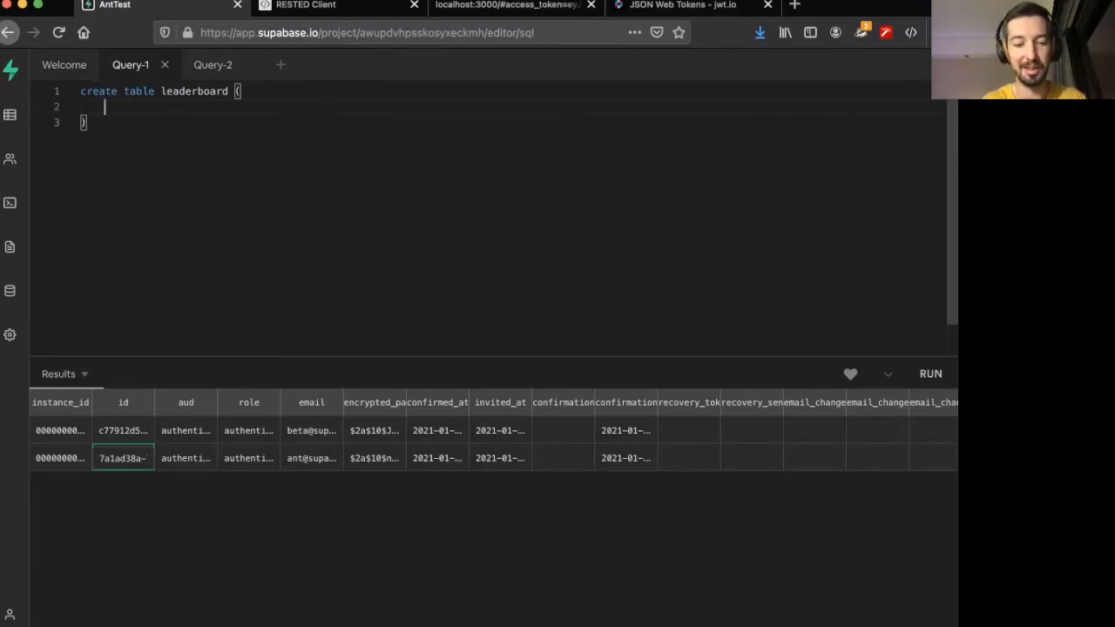
text(user_id)
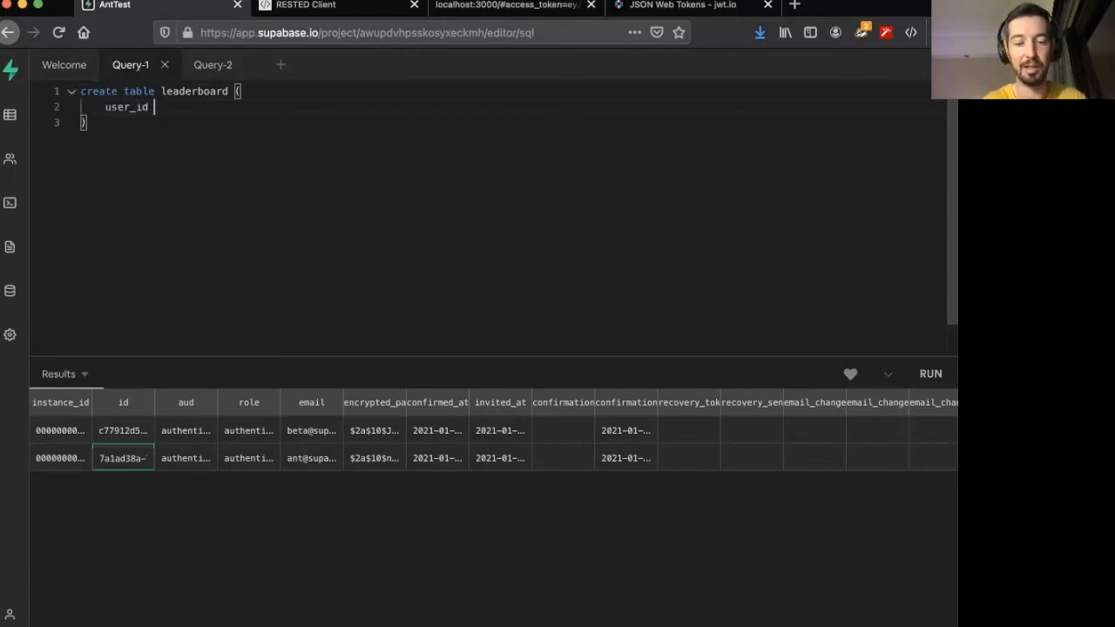
text(uuid references aut)
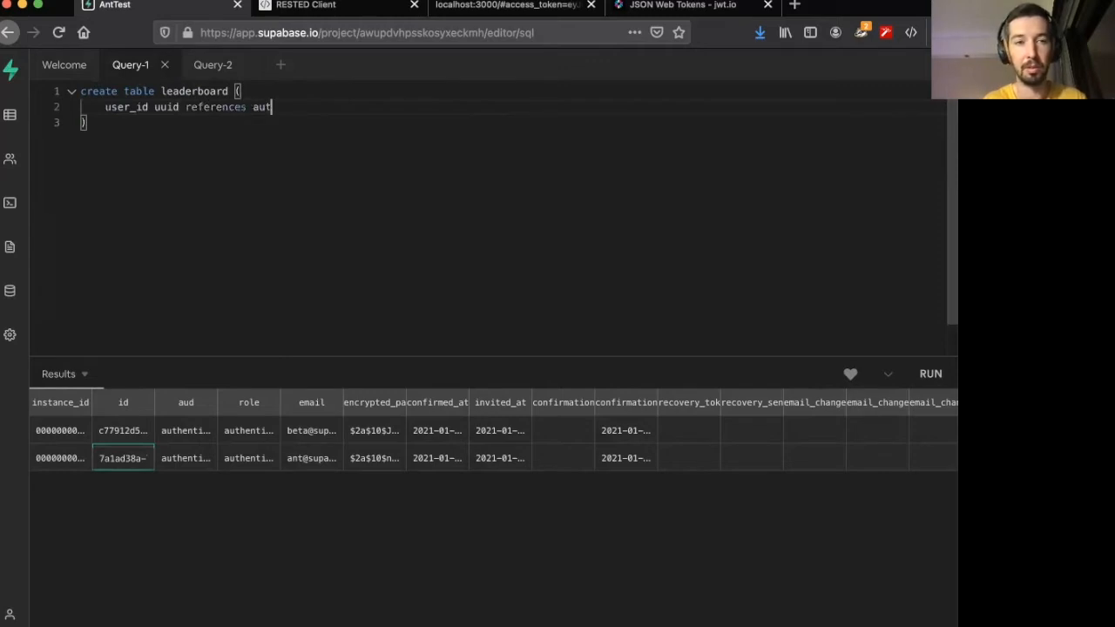
text(h.users not nu)
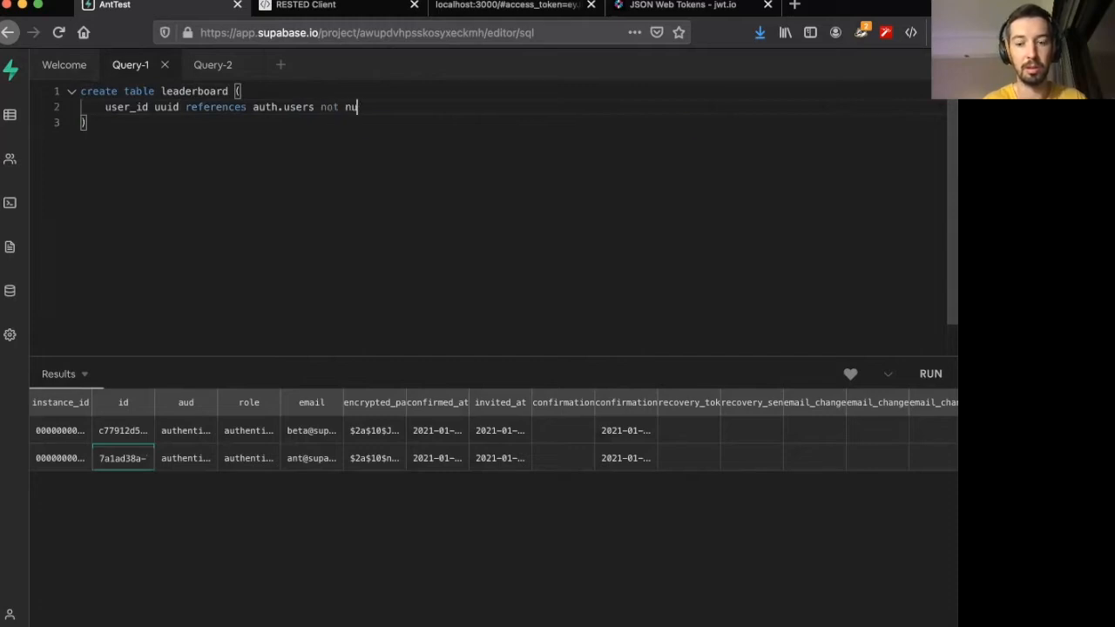
Add the non-null constraints and score int column, then run the statement.
text(ll,)
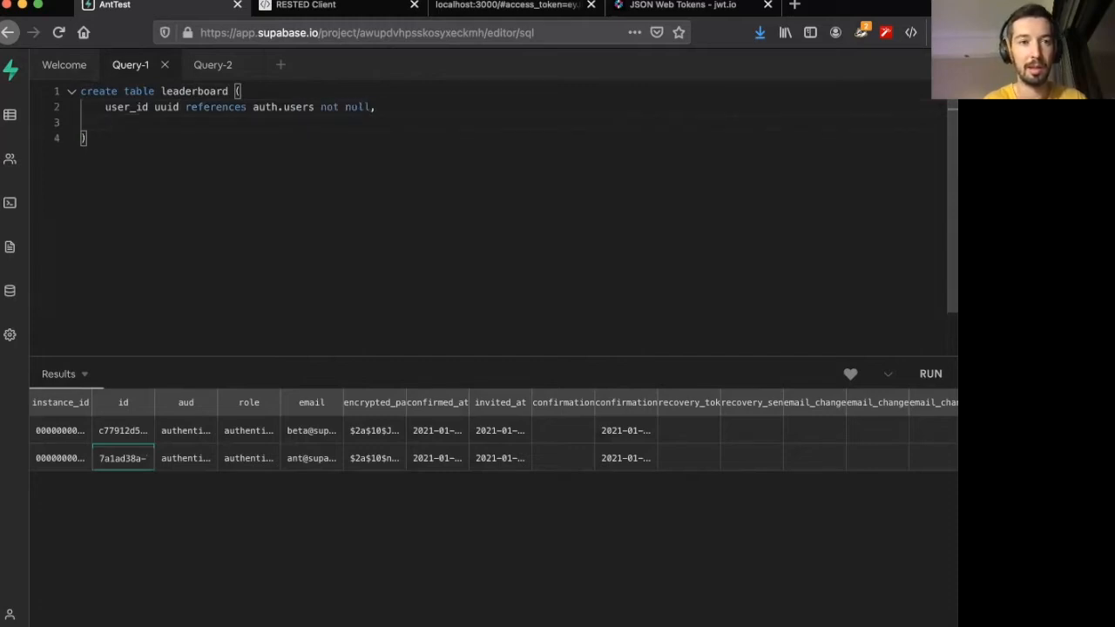
text(score)
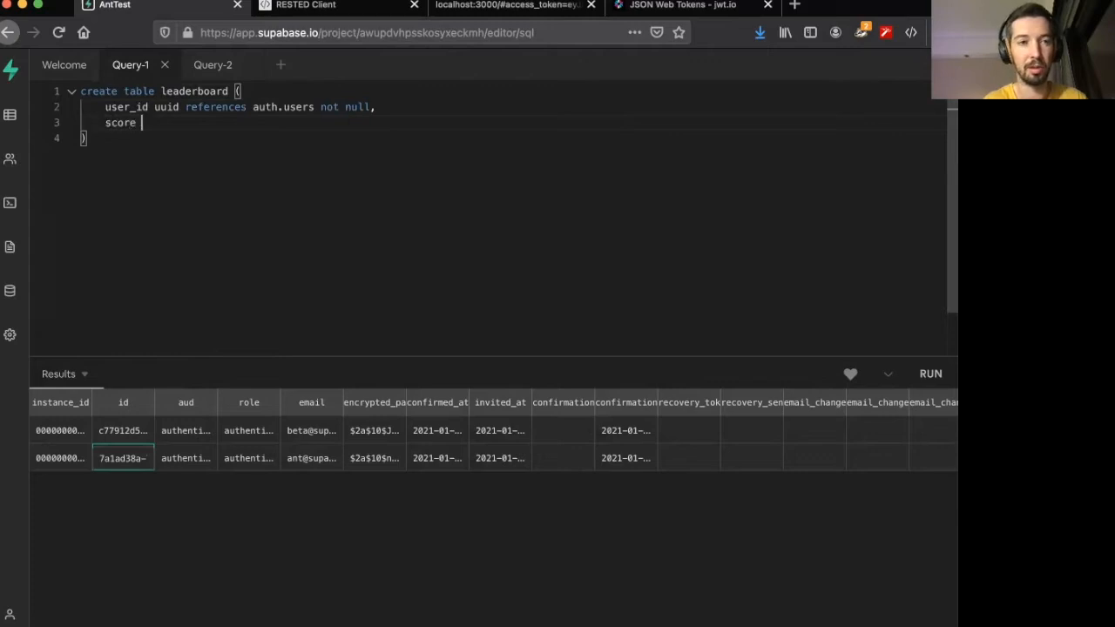
text(int)
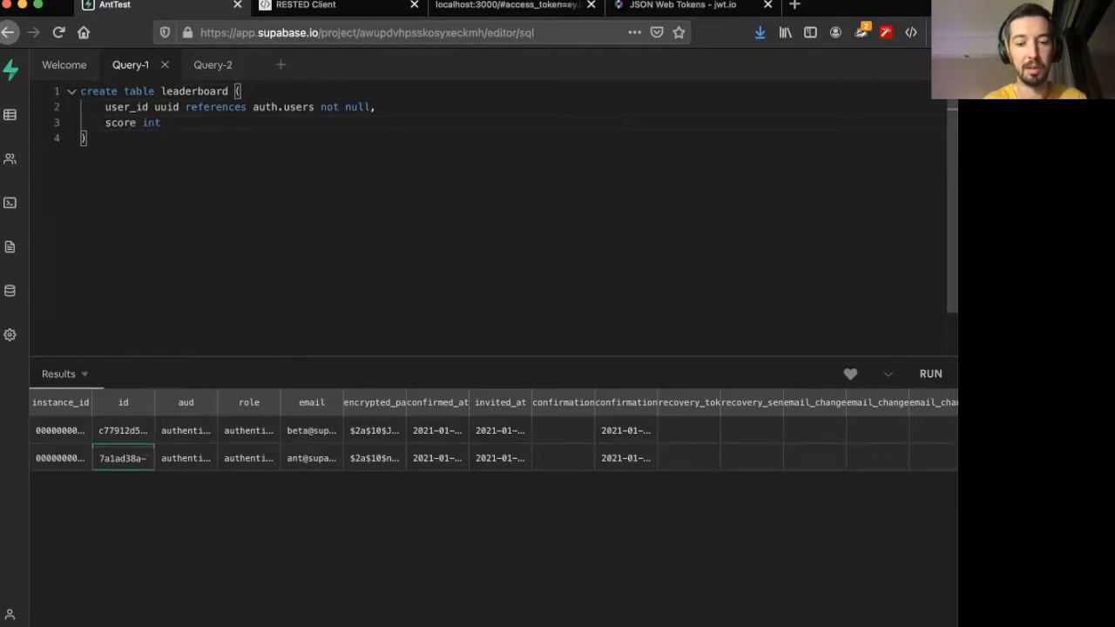
text(not null)
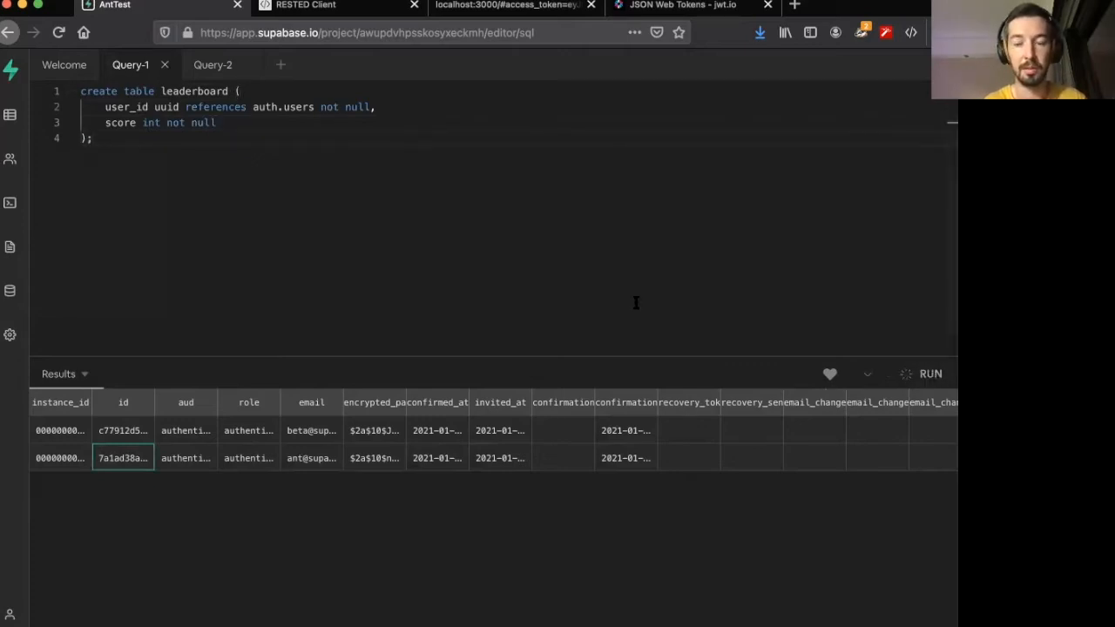
click(931, 373)
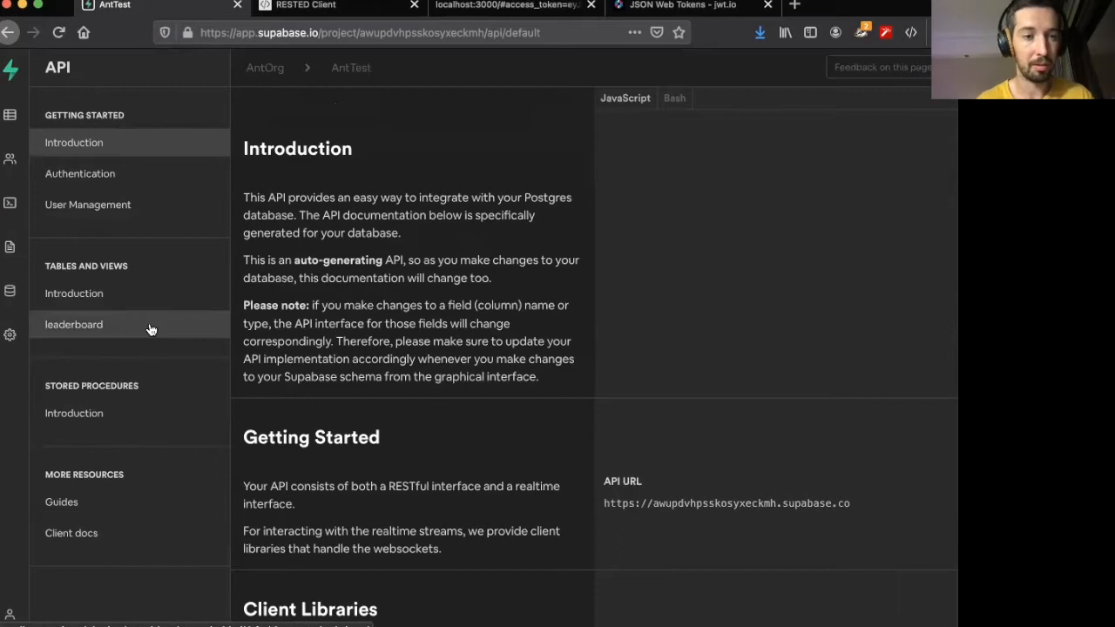
Show the leaderboard API docs as Bash curl examples filled with the anon key.
click(73, 324)
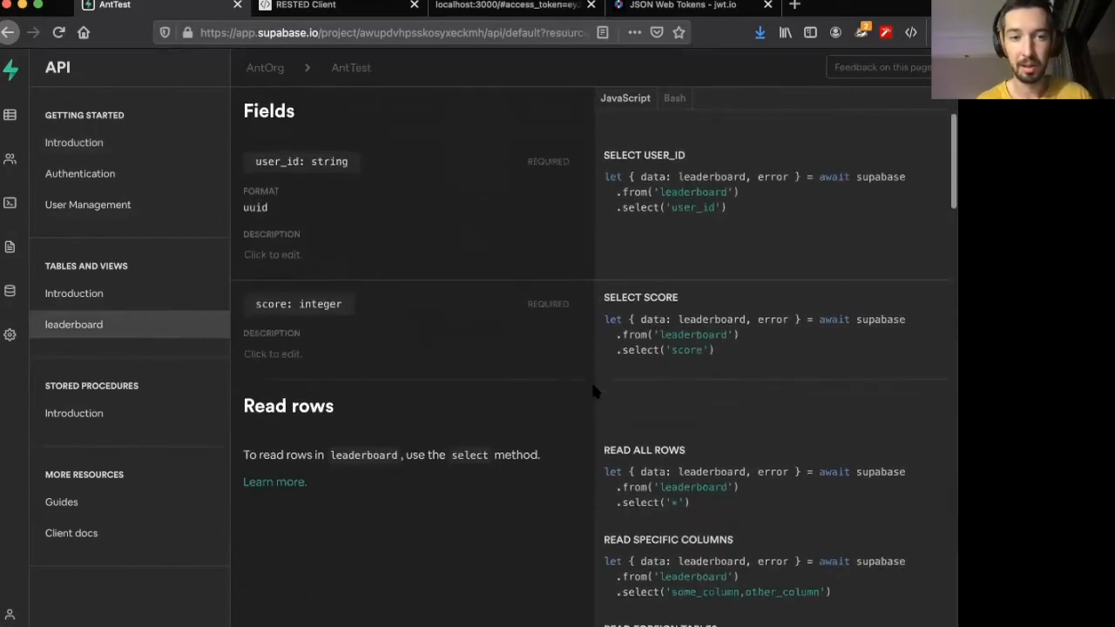
scroll(down, 3)
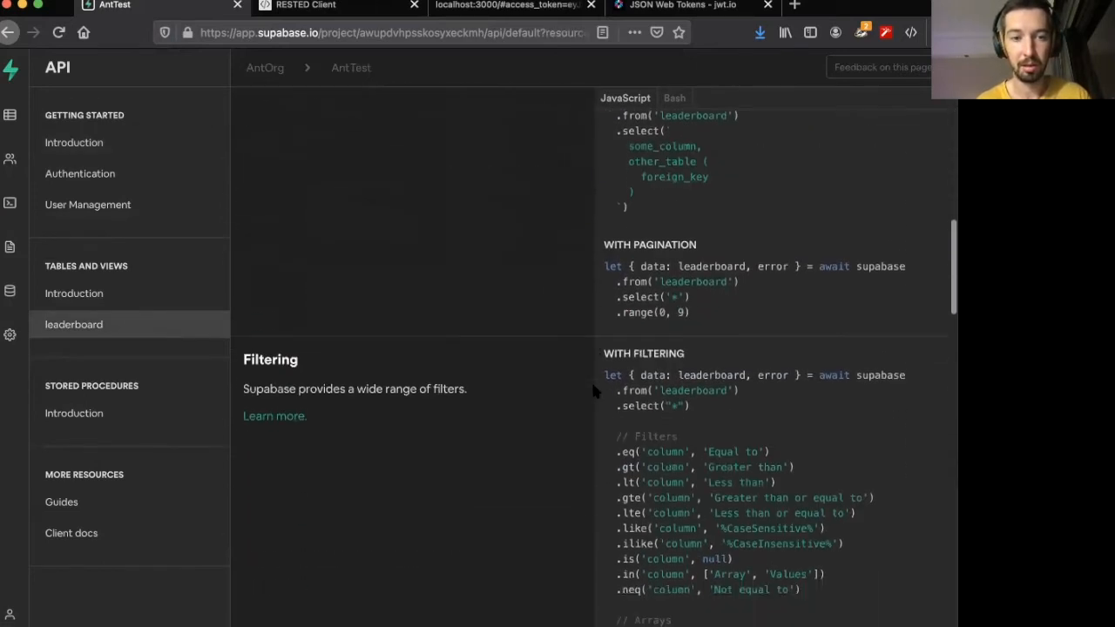
click(673, 97)
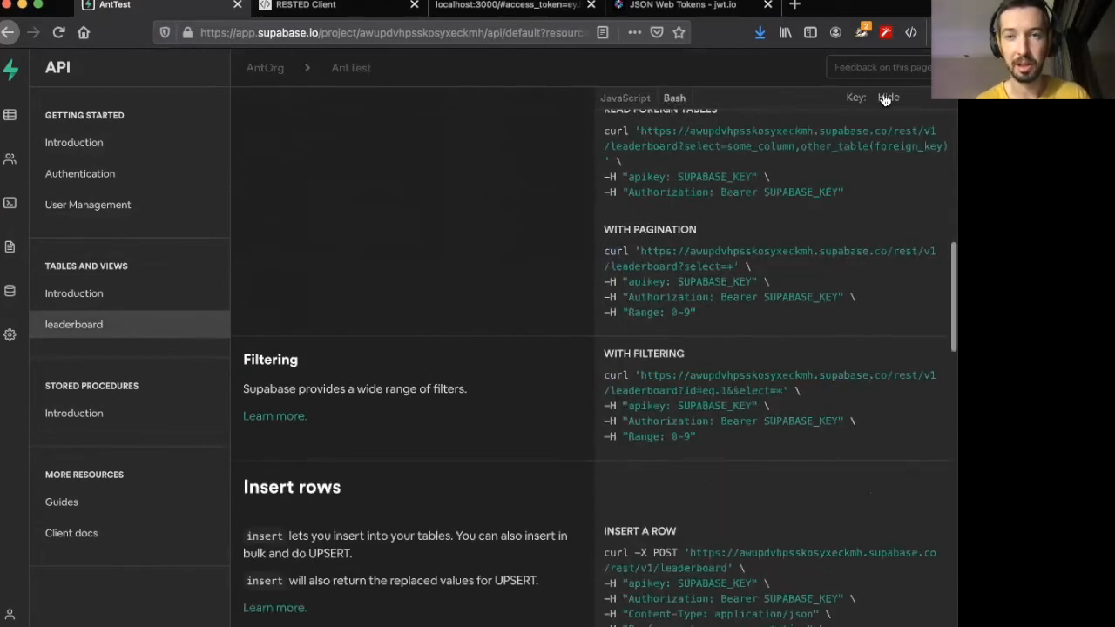
click(888, 97)
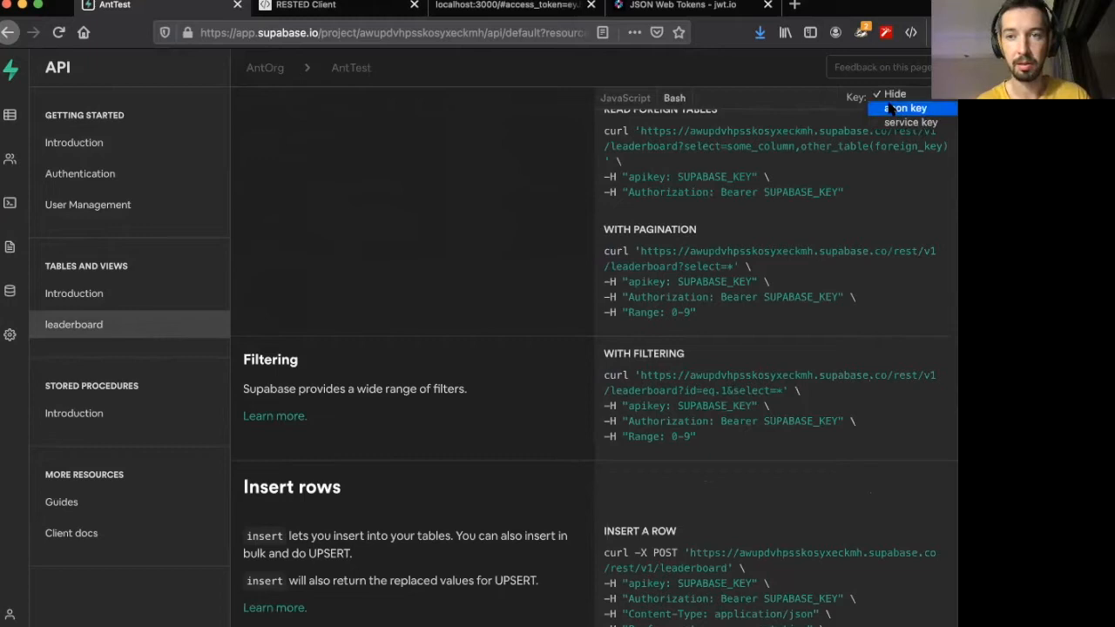
click(905, 108)
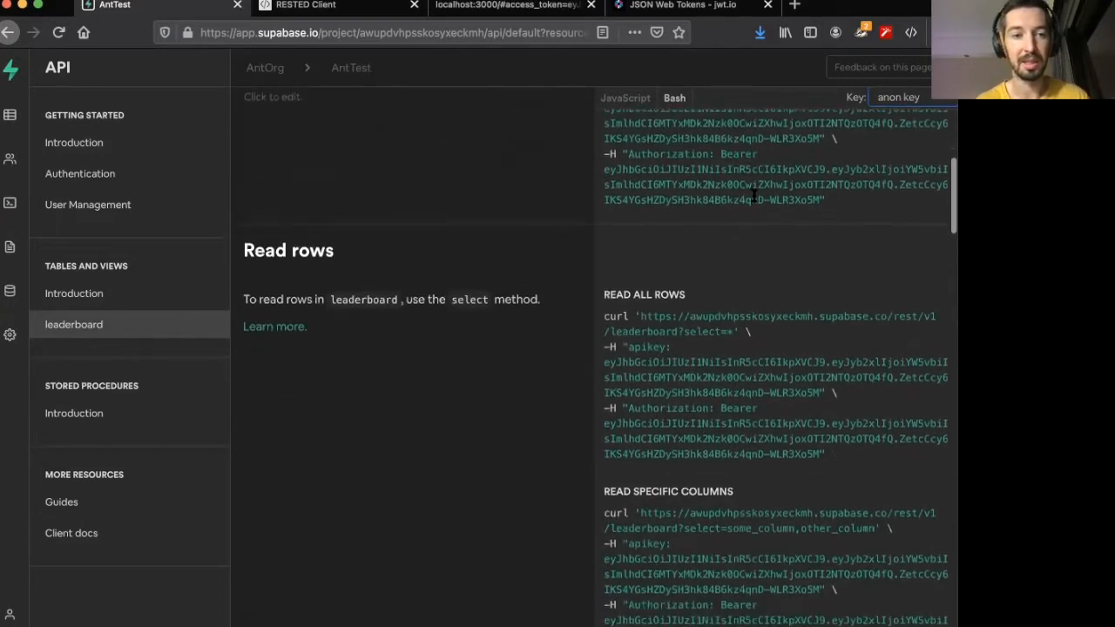
scroll(down, 3)
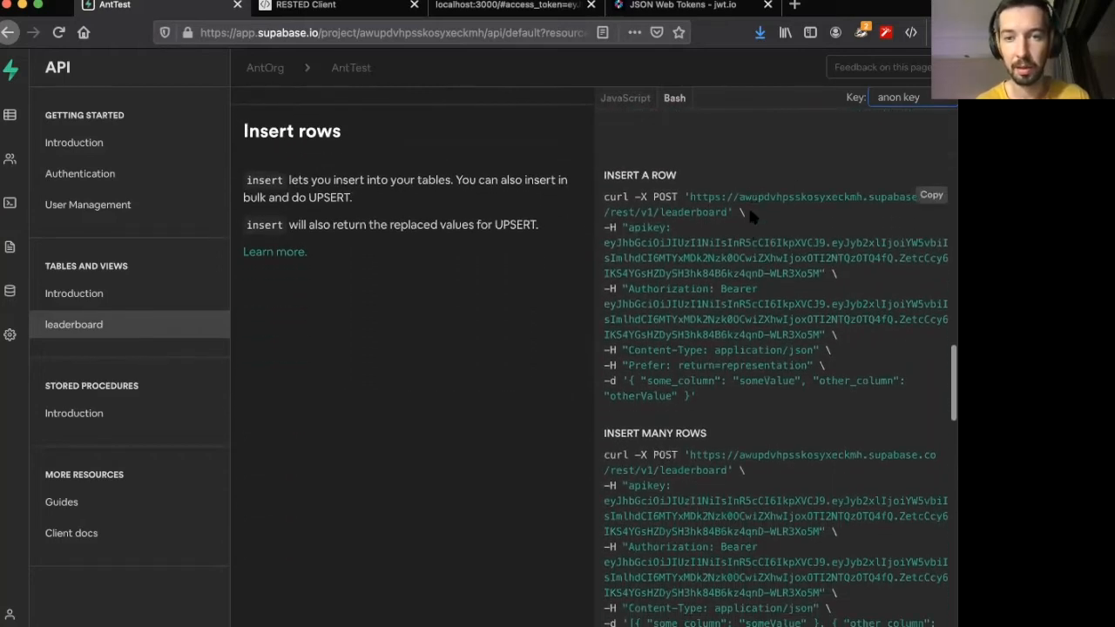
Copy the INSERT A ROW endpoint URL from the curl example.
drag(693, 196, 735, 213)
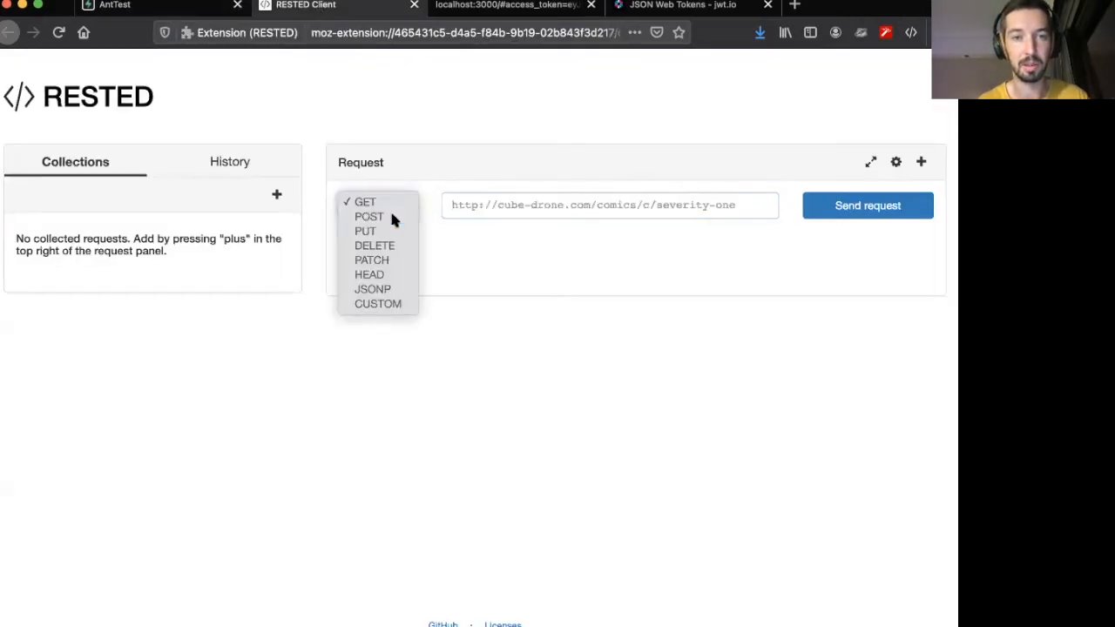
Make the request a POST and add apikey and Authorization 'Bearer ' headers.
click(369, 216)
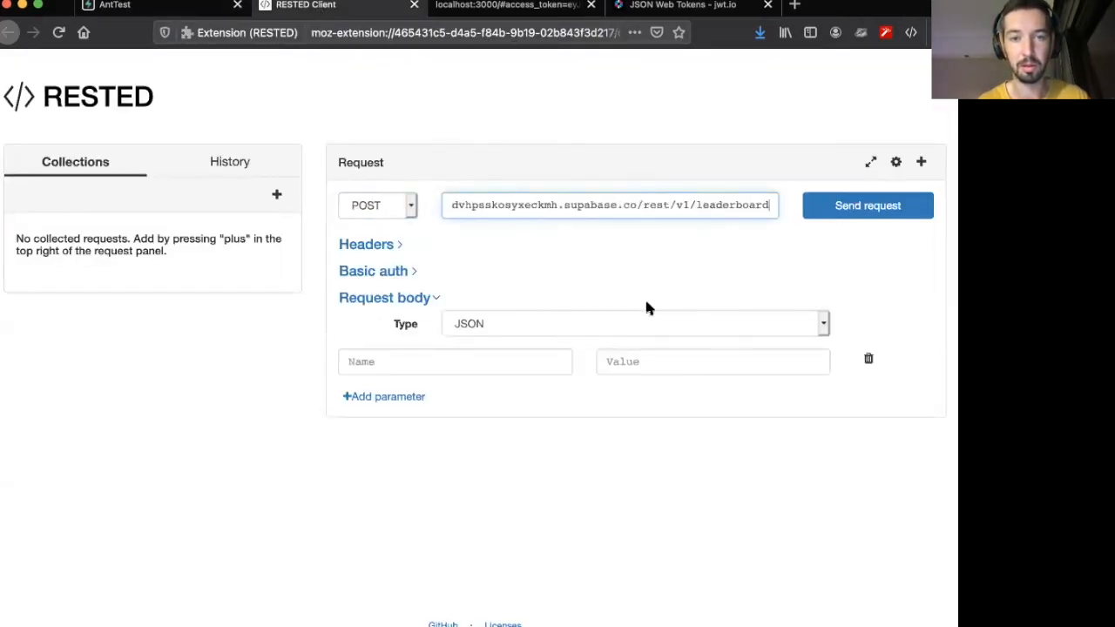
click(365, 244)
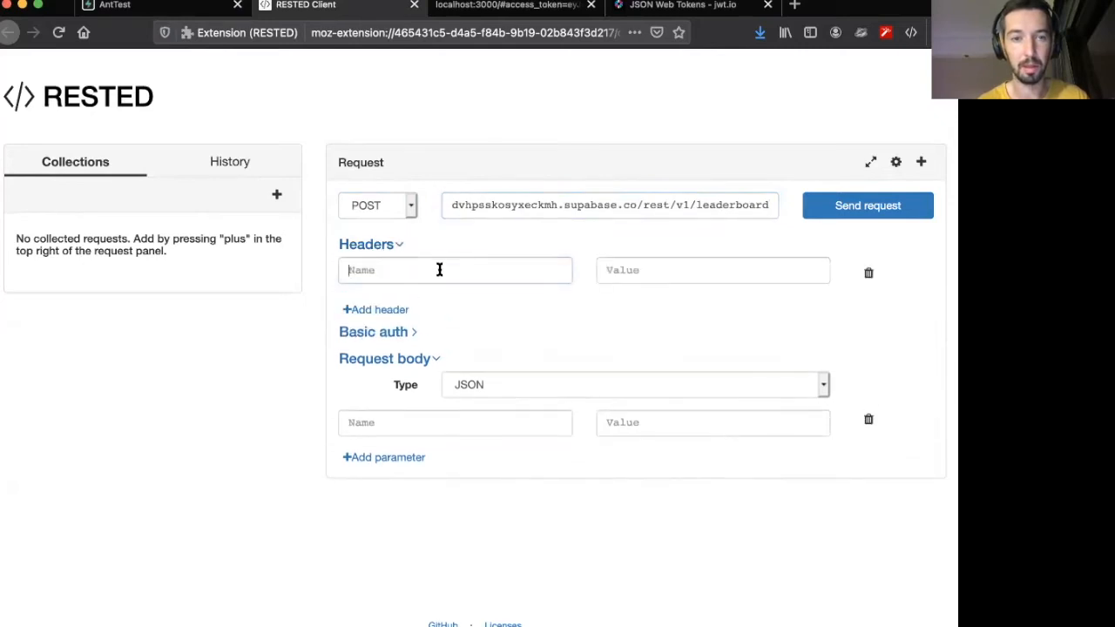
text(apik)
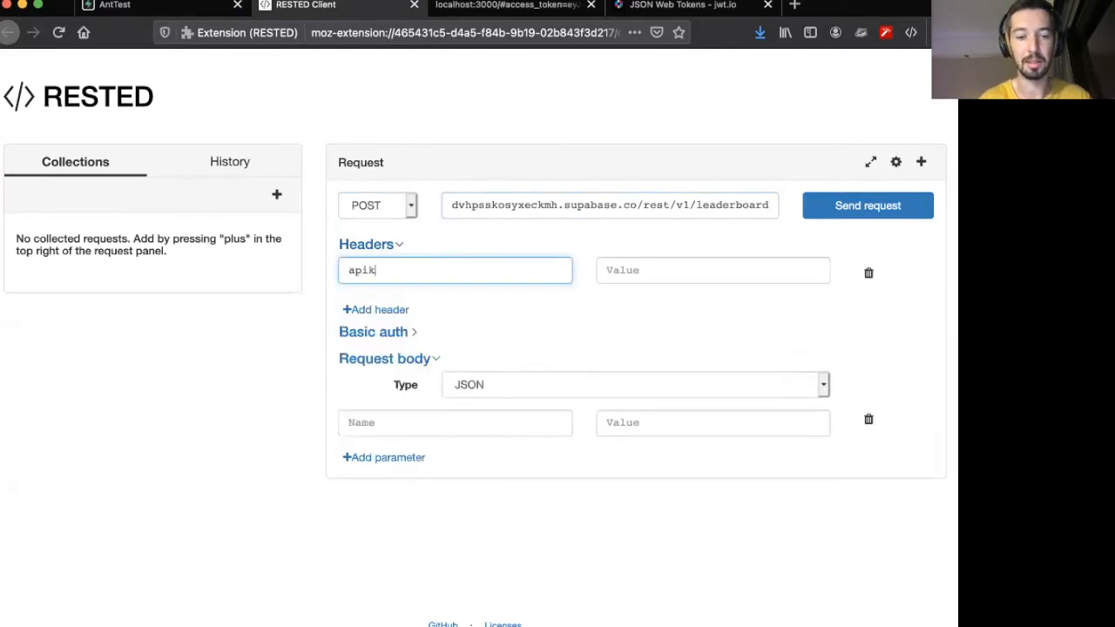
text(ey)
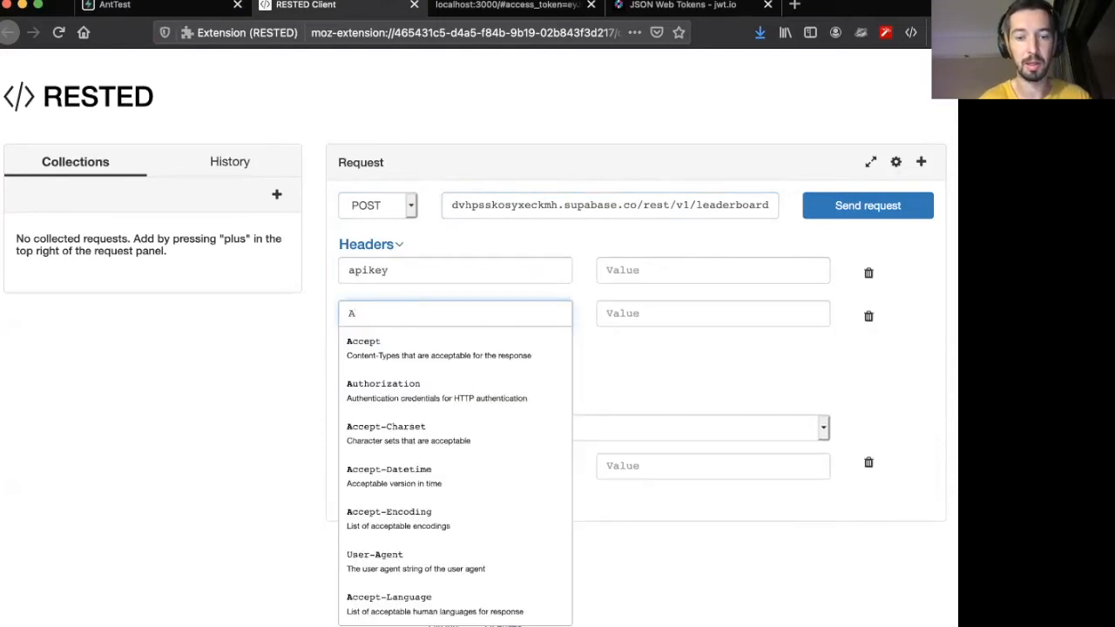
click(384, 391)
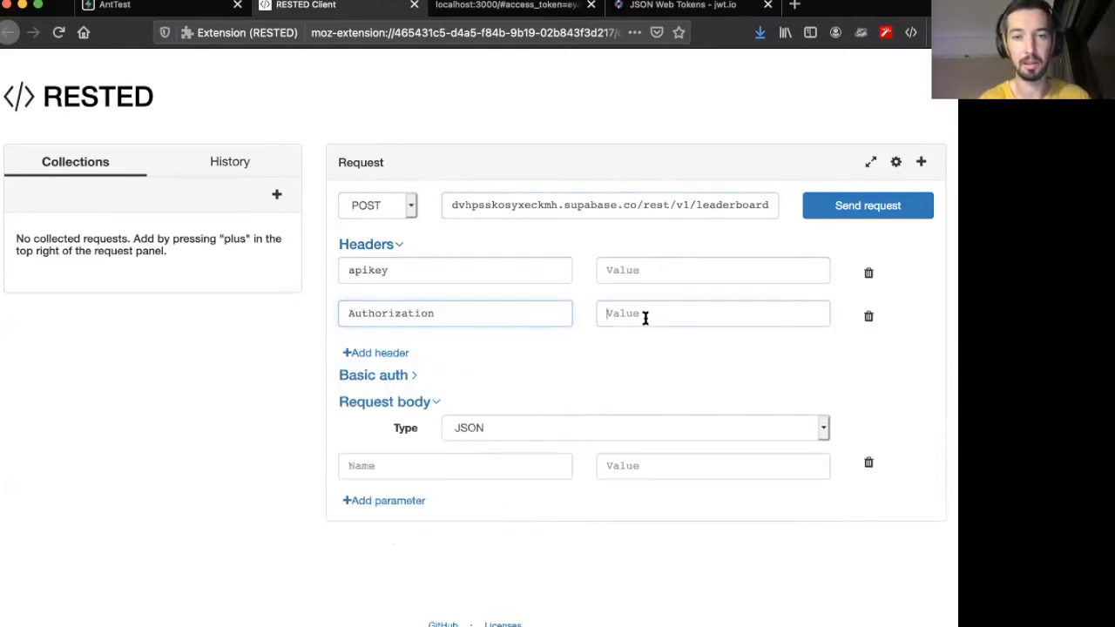
text(Bearer)
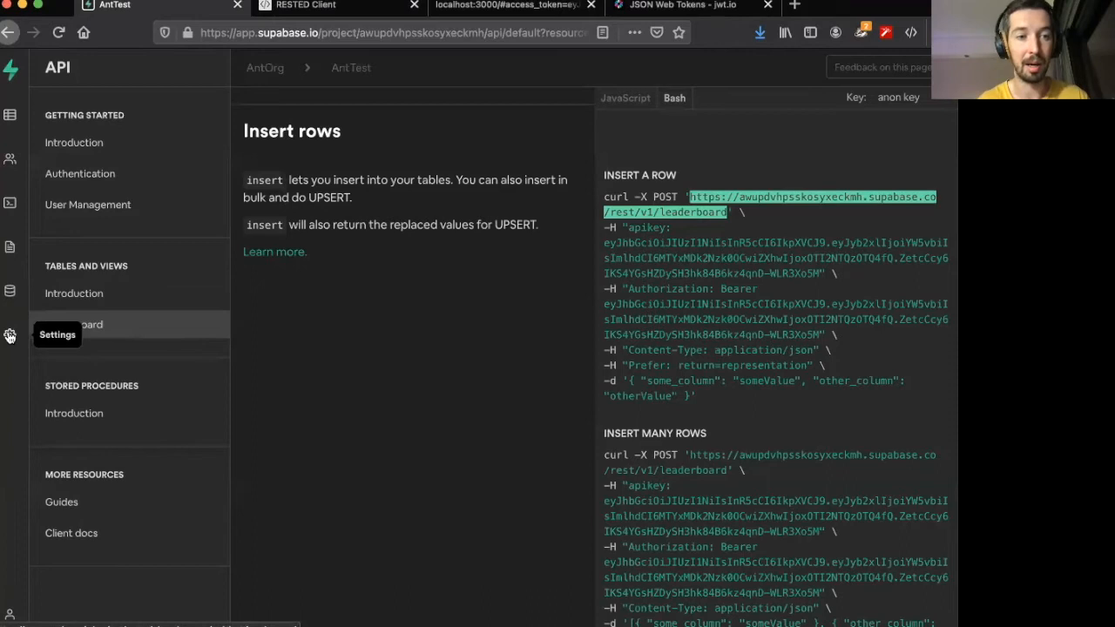
Paste the anon public key from Settings > API into the apikey header value.
click(10, 334)
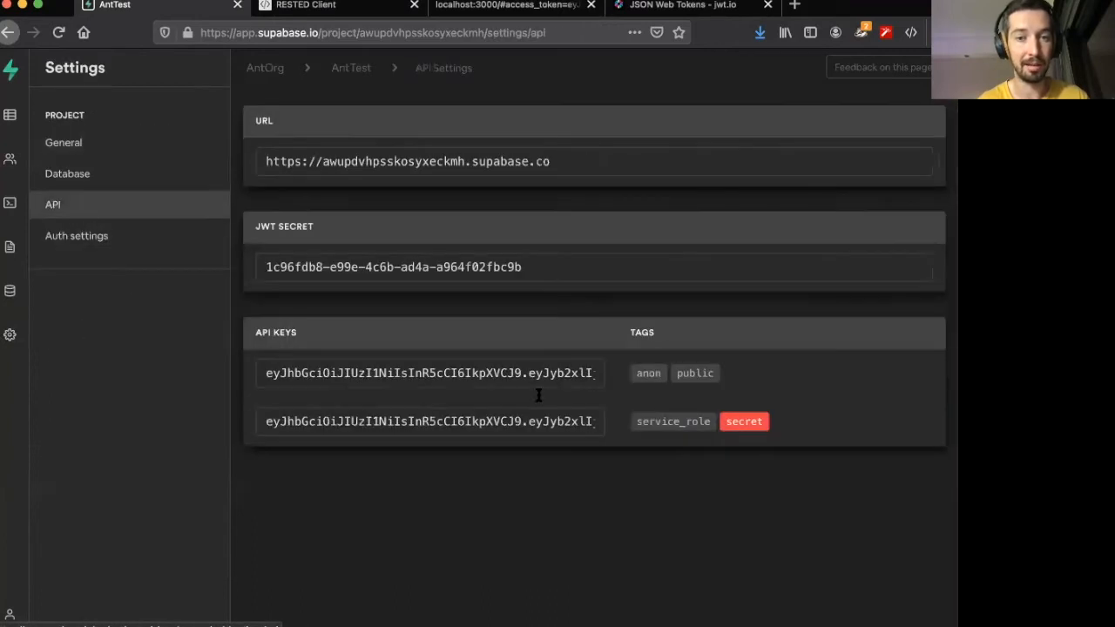
click(428, 373)
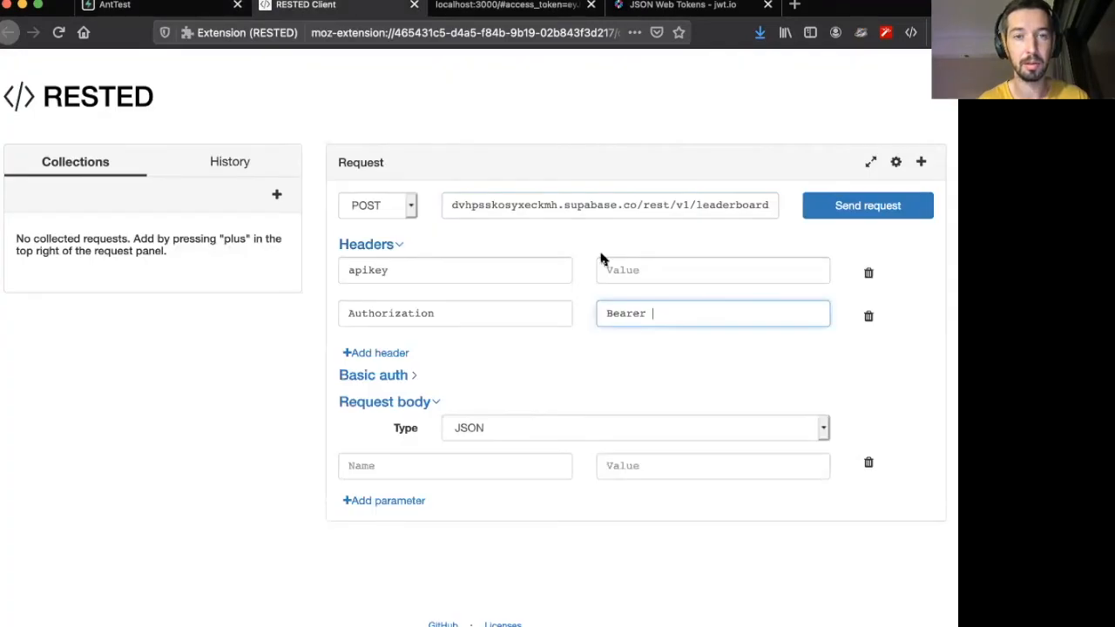
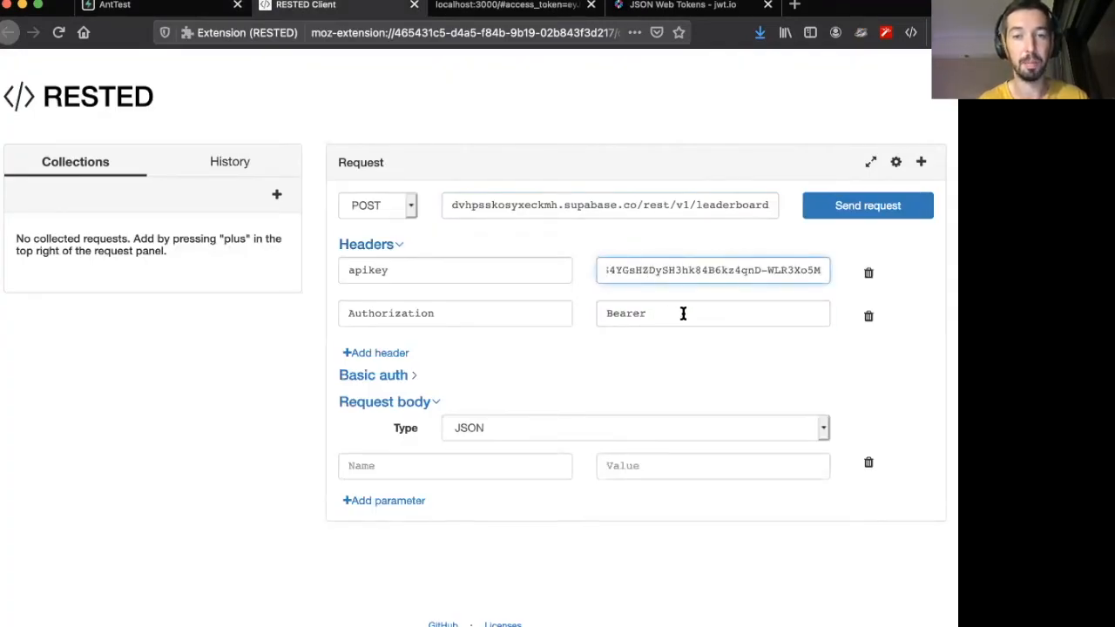
click(710, 314)
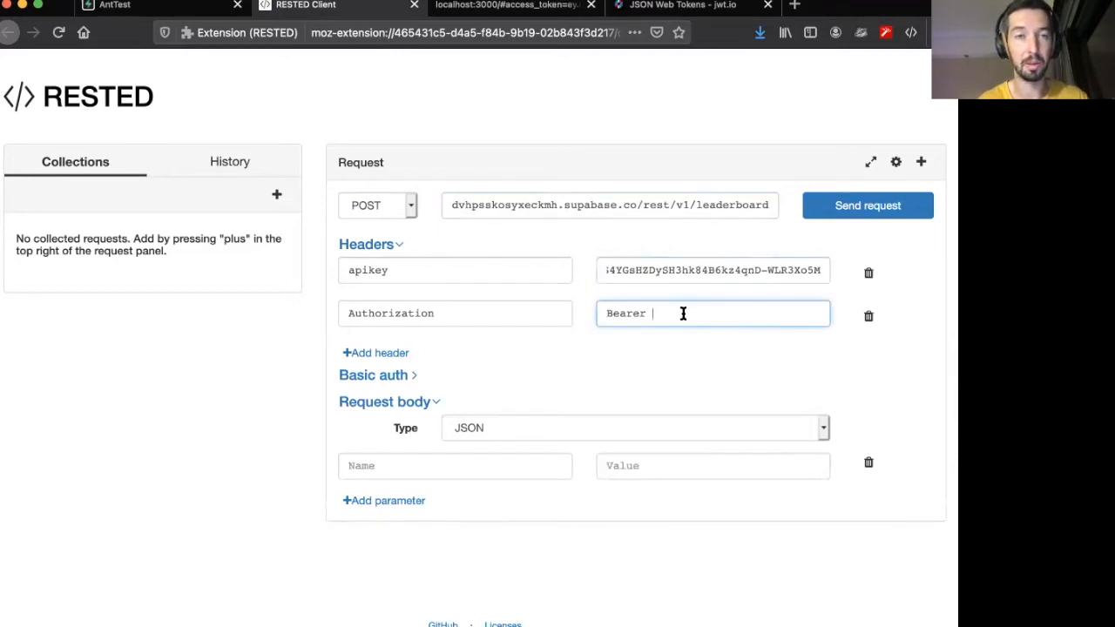
mouse_move(414, 130)
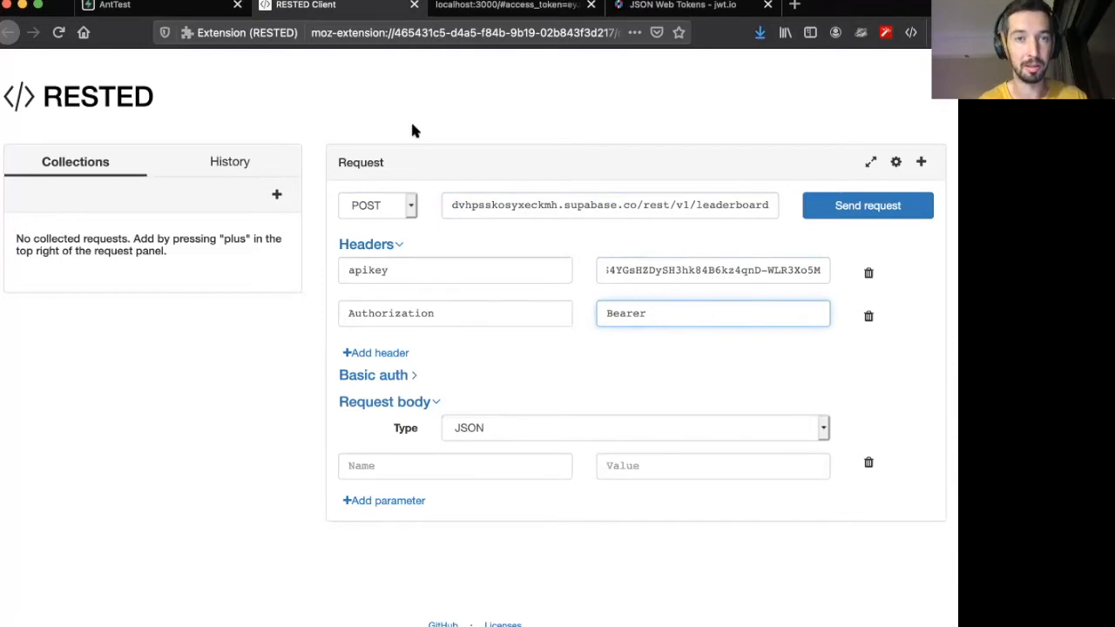
click(505, 7)
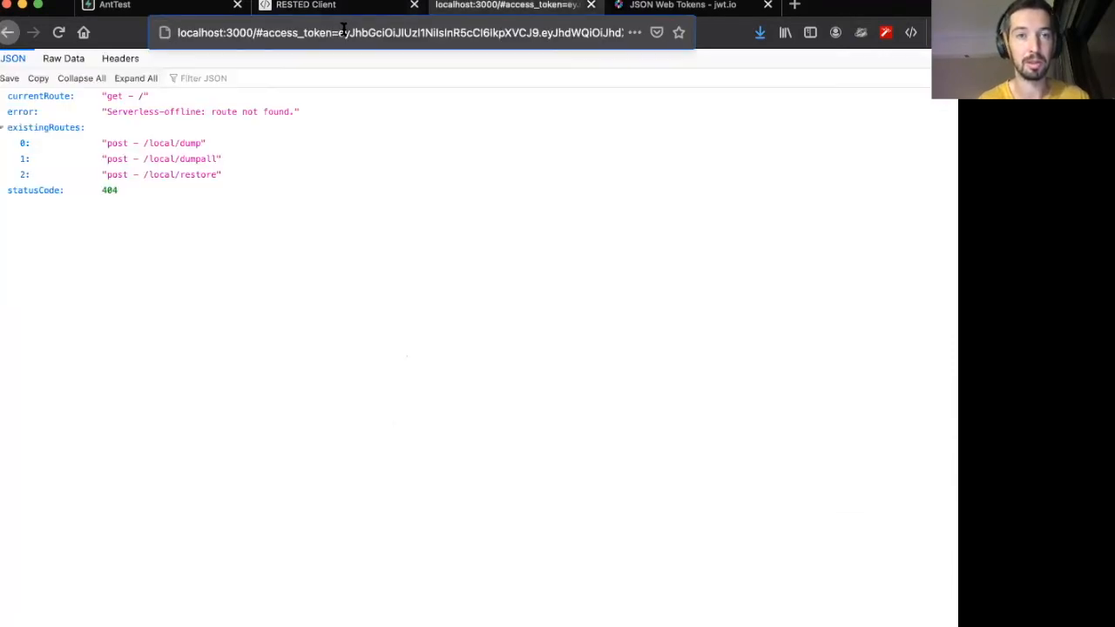
Copy the access_token from the localhost address for the Bearer header.
click(404, 31)
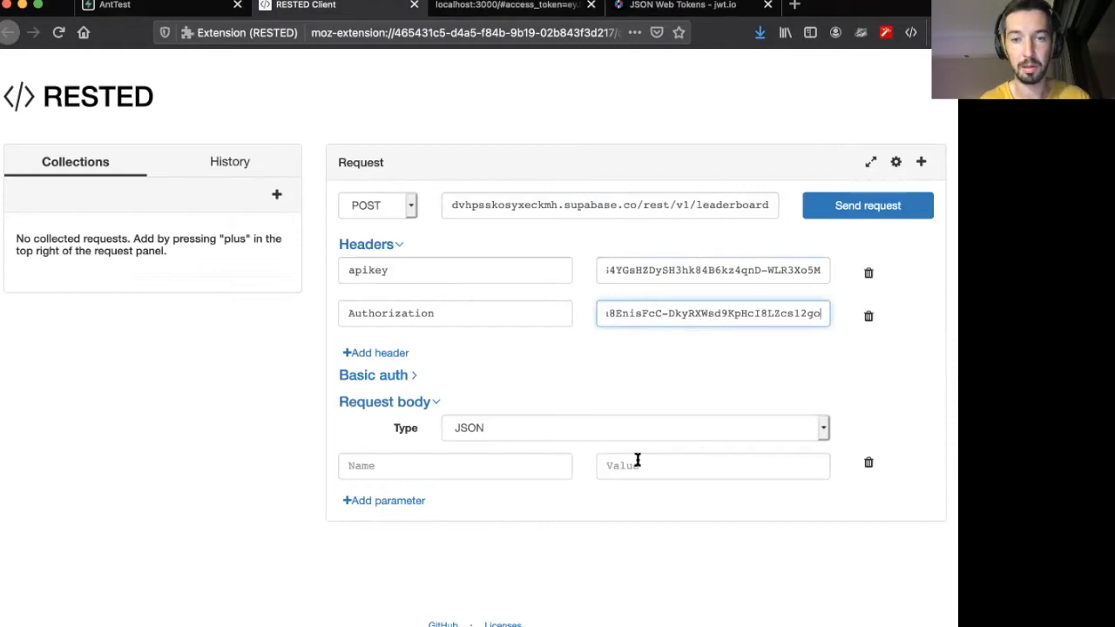
Enter the JSON body with user_id and score 200.
text(u)
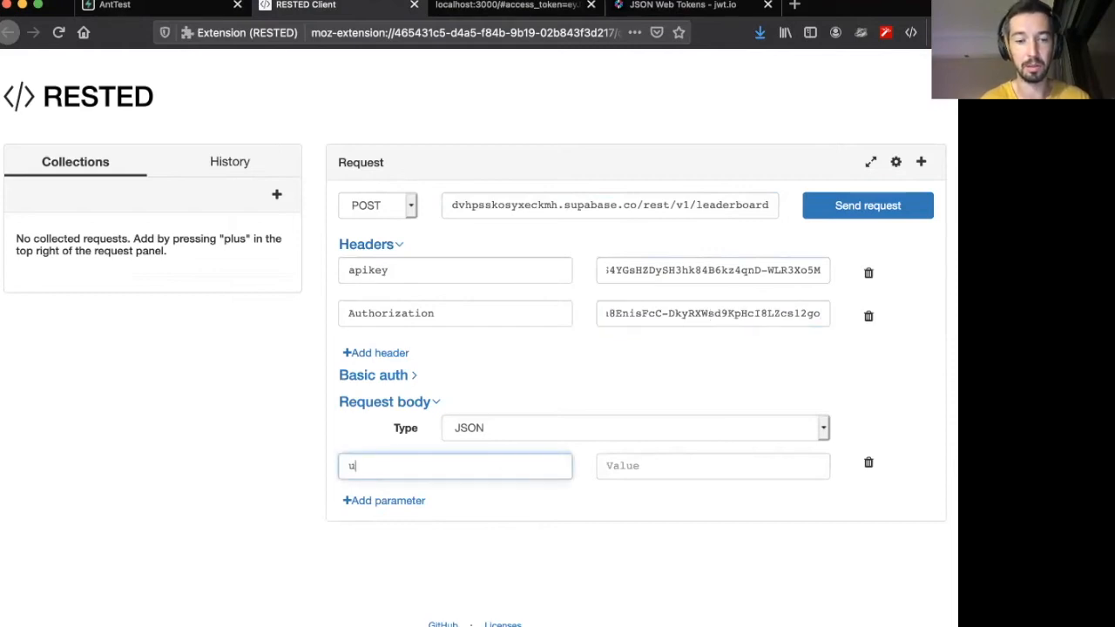
text(ser_id)
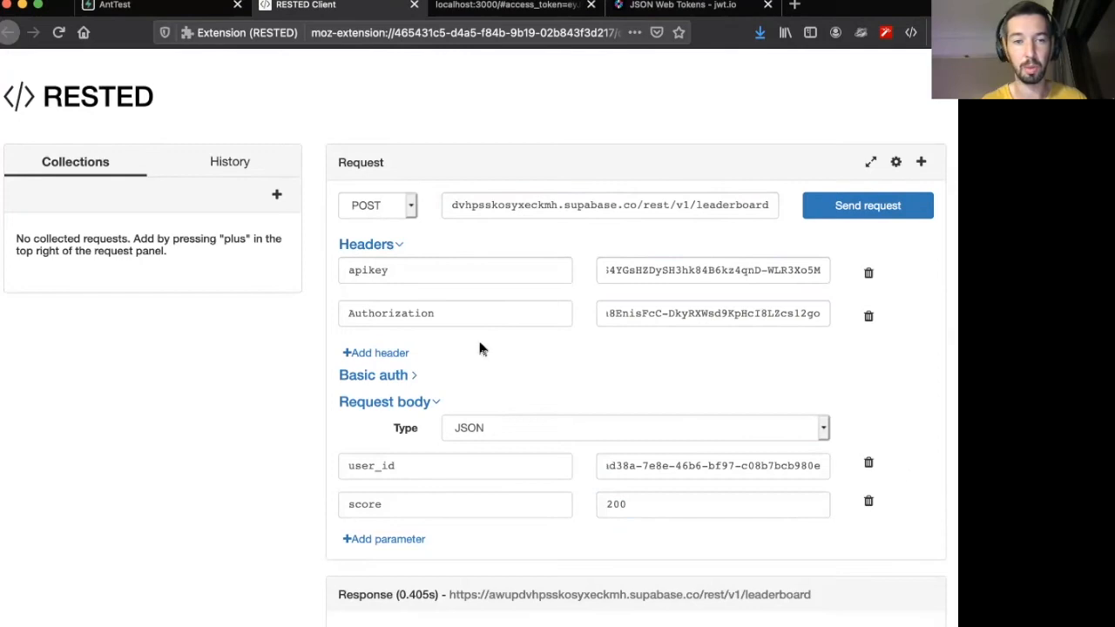
Add a Content-Type application/json header and send the insert, getting 201 Created.
click(374, 352)
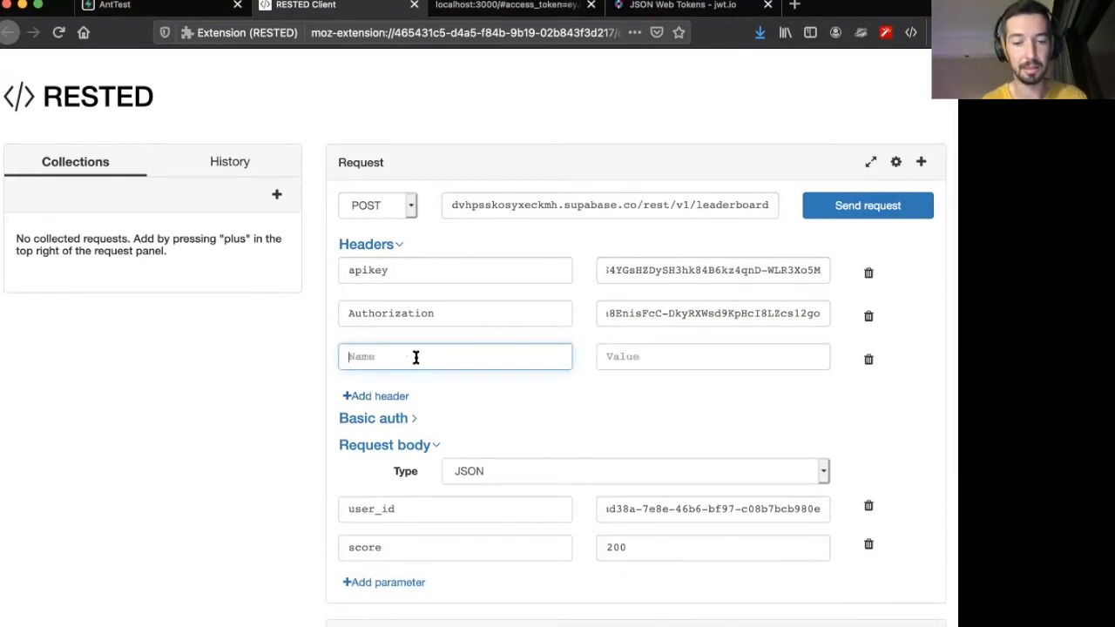
text(Cont)
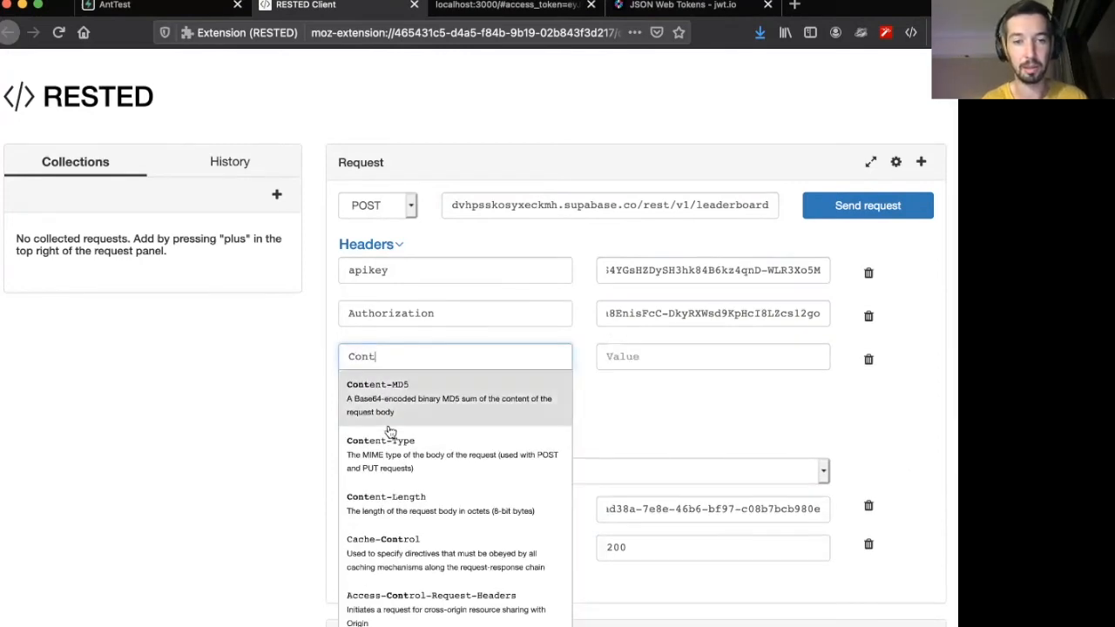
click(379, 439)
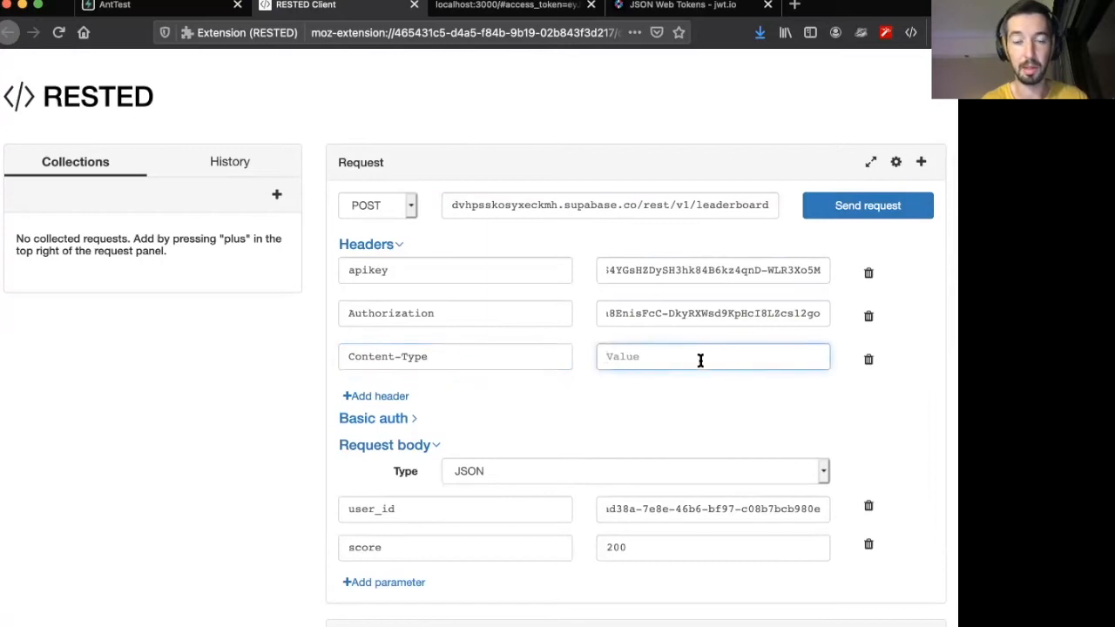
text(application/json)
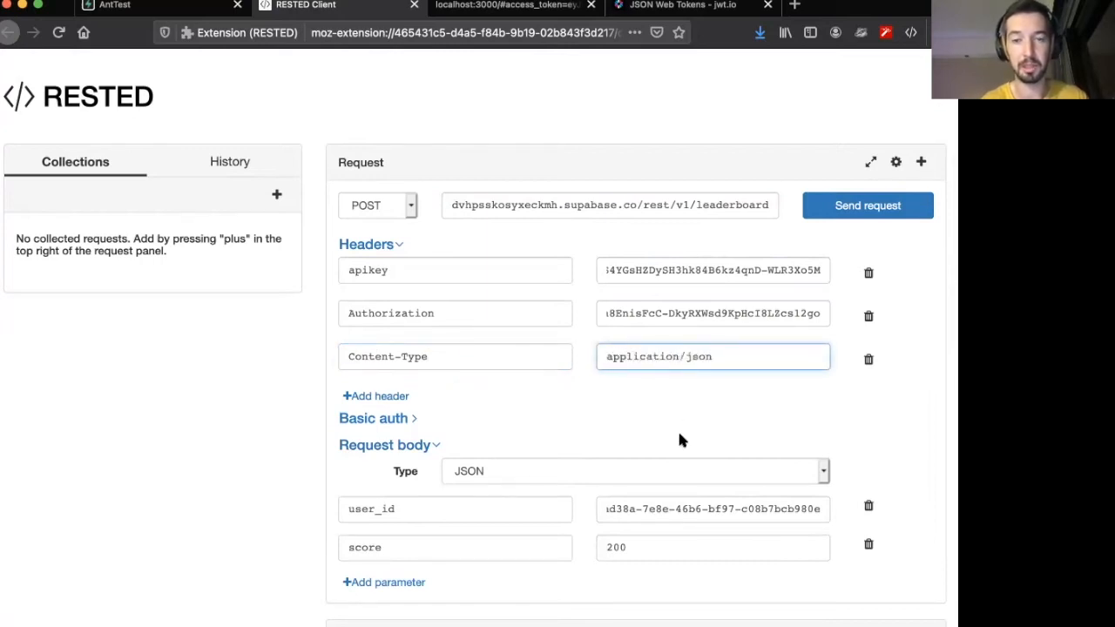
click(867, 206)
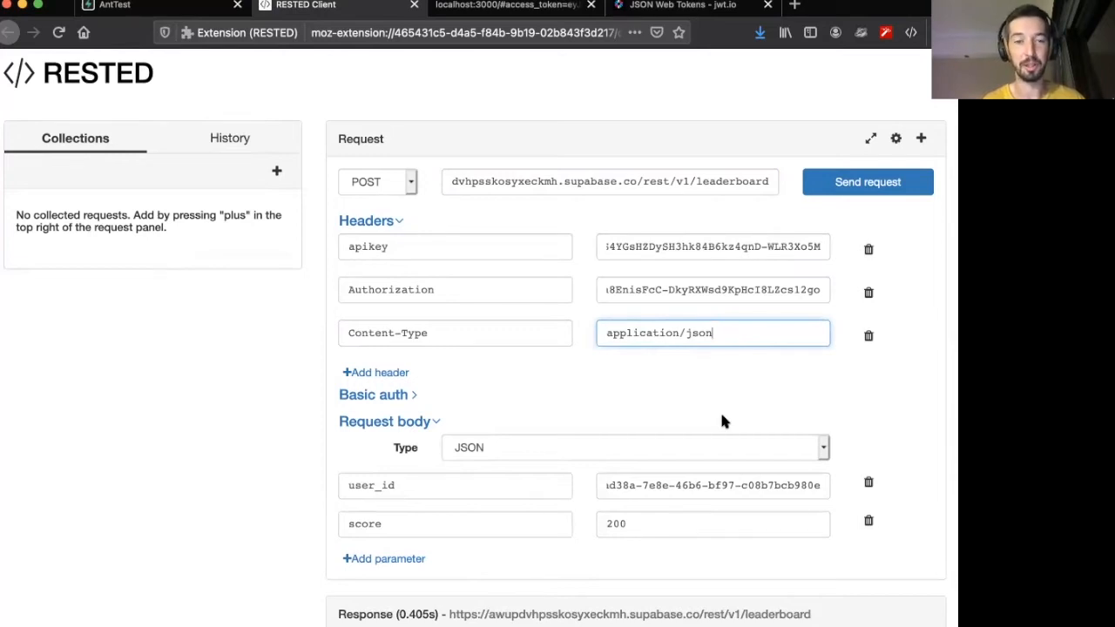
mouse_move(899, 230)
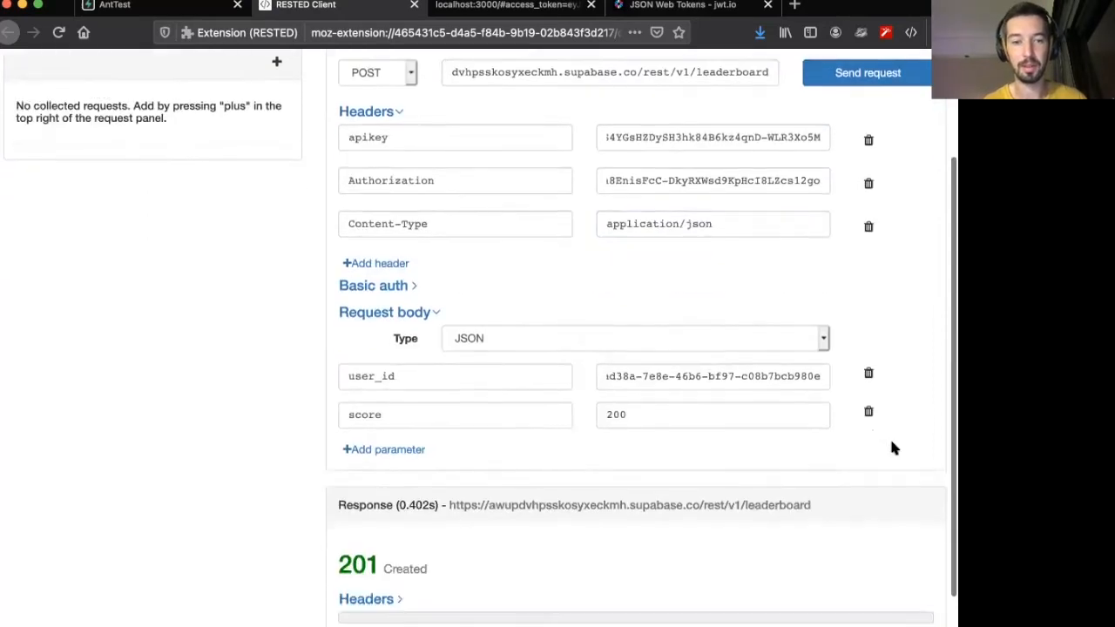
scroll(up, 3)
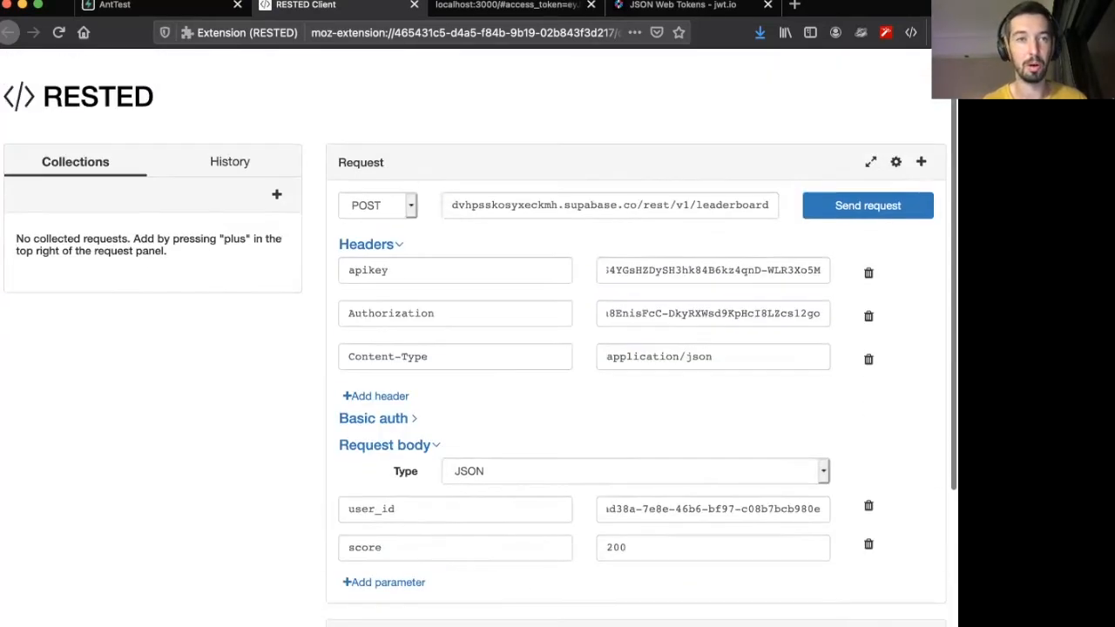
Write 'select * from leaderboard;' in the SQL editor and go to the Authentication section.
click(161, 5)
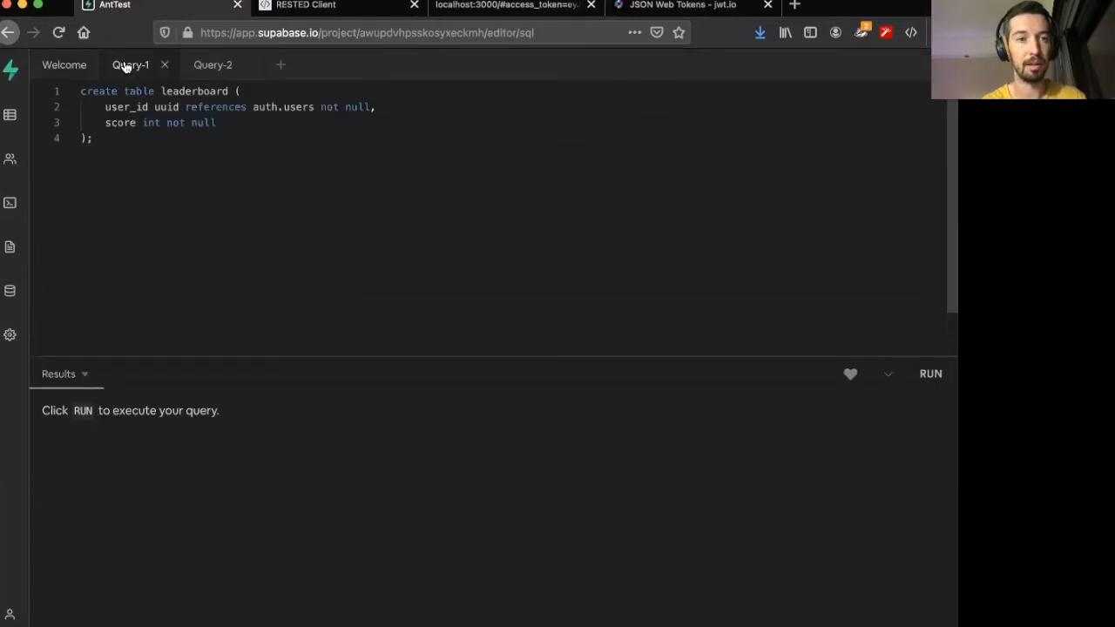
text(select * from le)
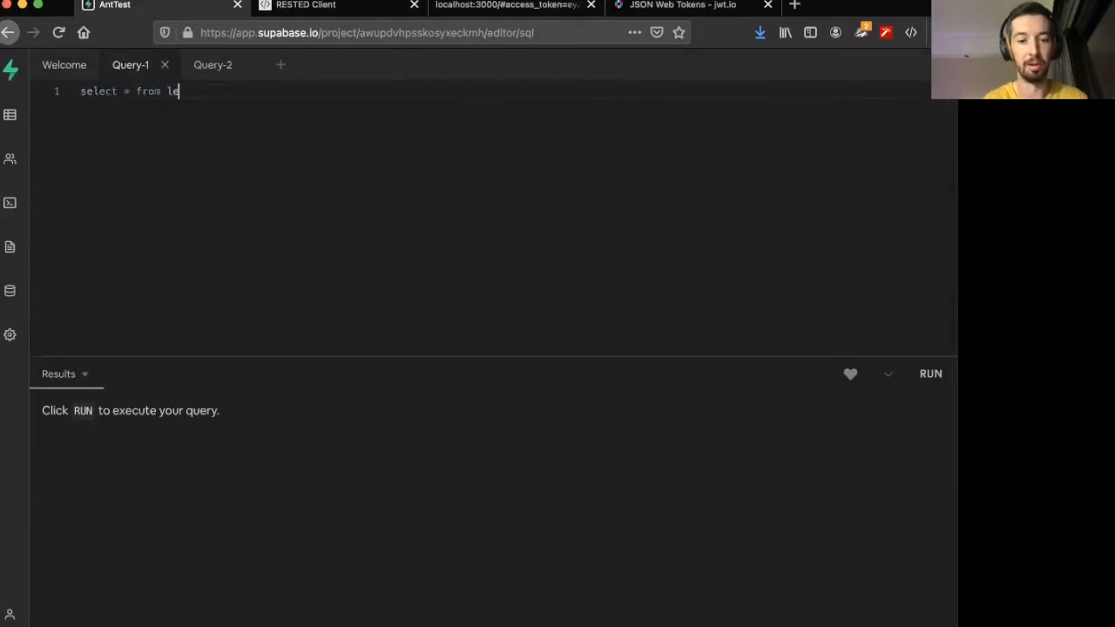
text(aderboard;)
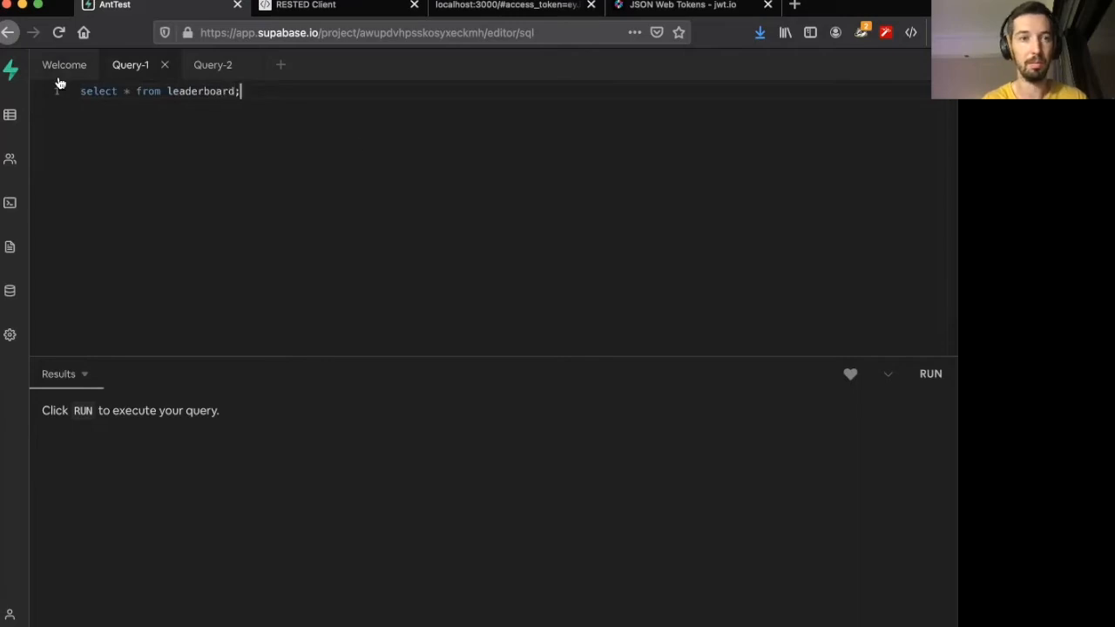
click(930, 373)
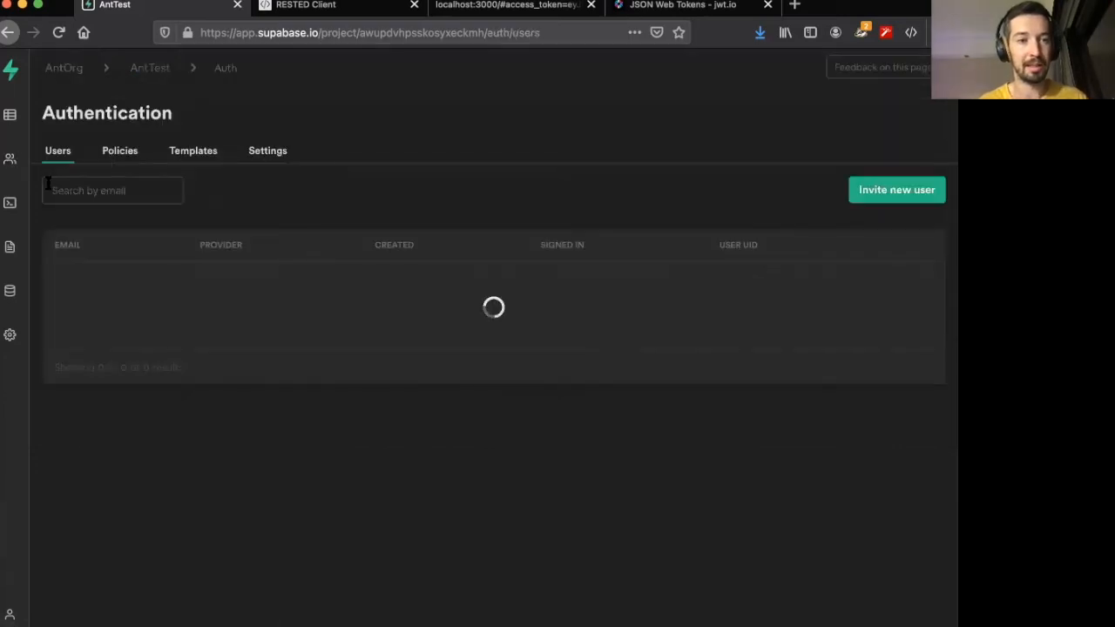
Show the Policies list with the leaderboard table, then return to the RESTED client.
click(118, 150)
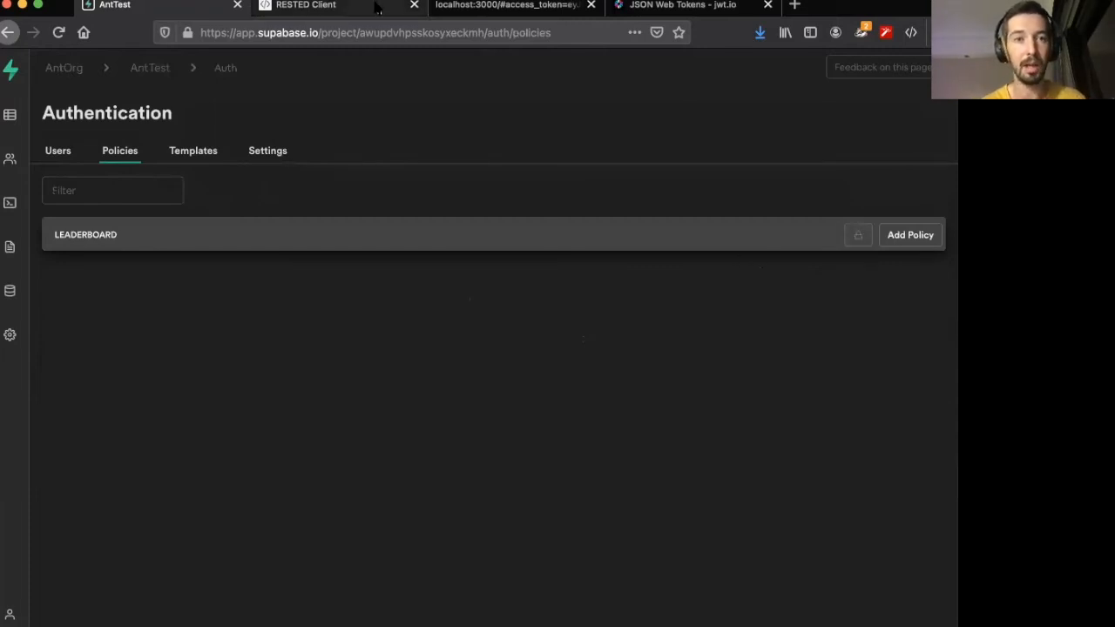
click(305, 5)
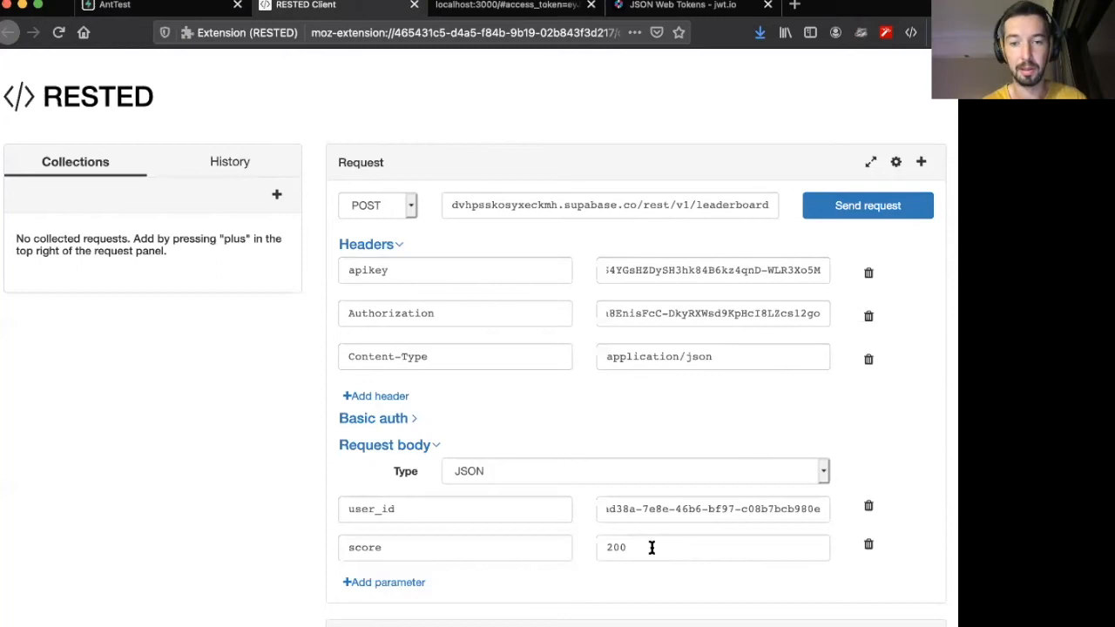
Resend the insert with score 300, get 403 Forbidden, and compare user_id with the token's sub in jwt.io.
text(300)
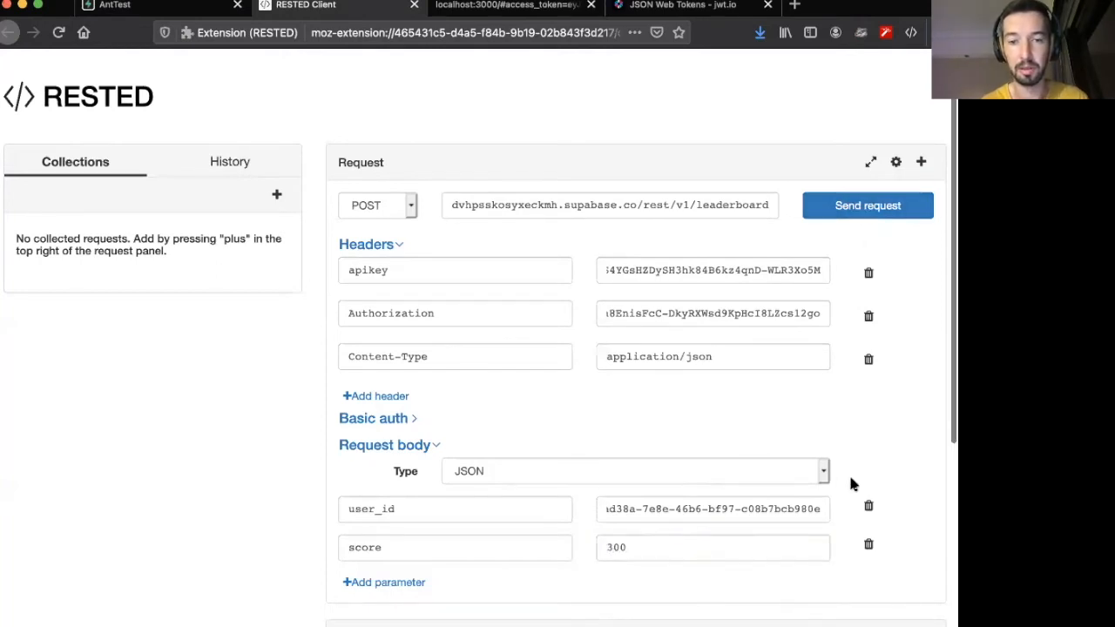
click(868, 206)
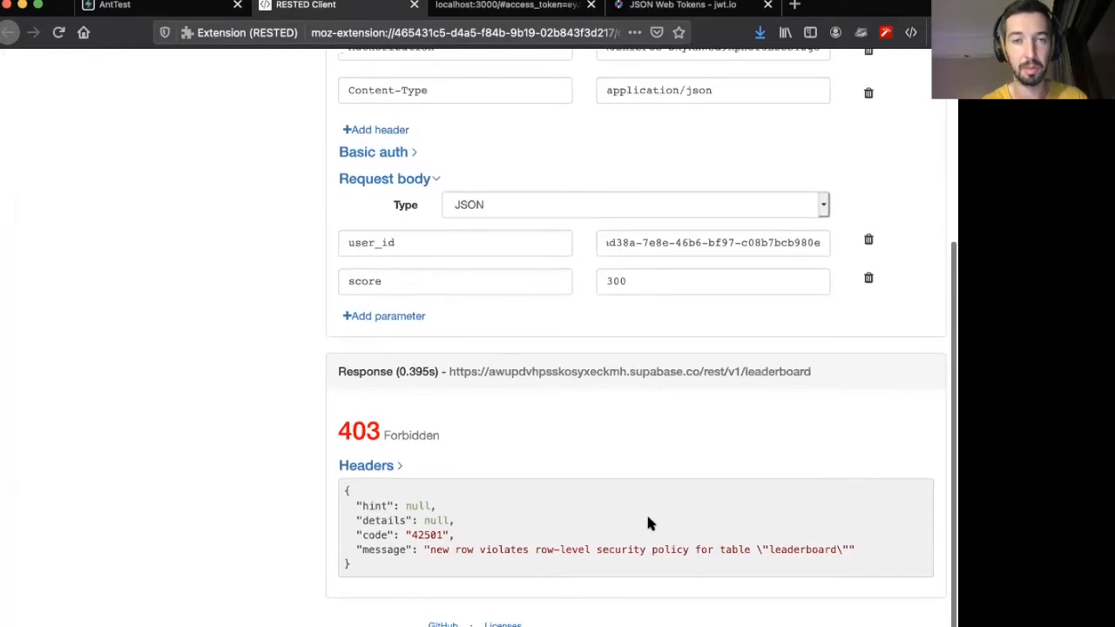
scroll(up, 3)
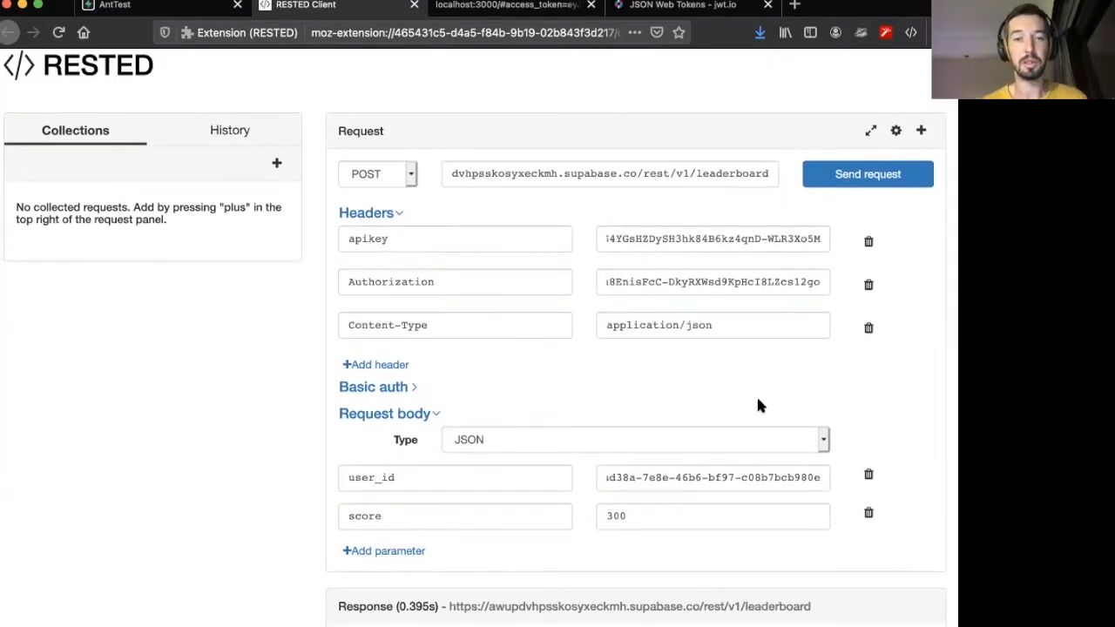
mouse_move(745, 415)
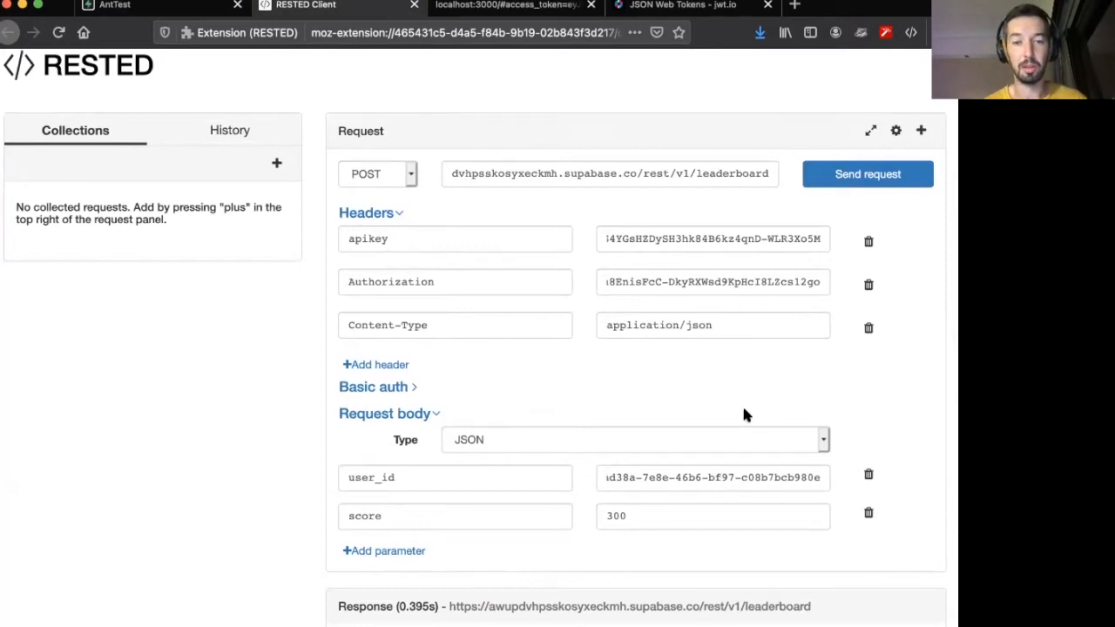
triple_click(713, 478)
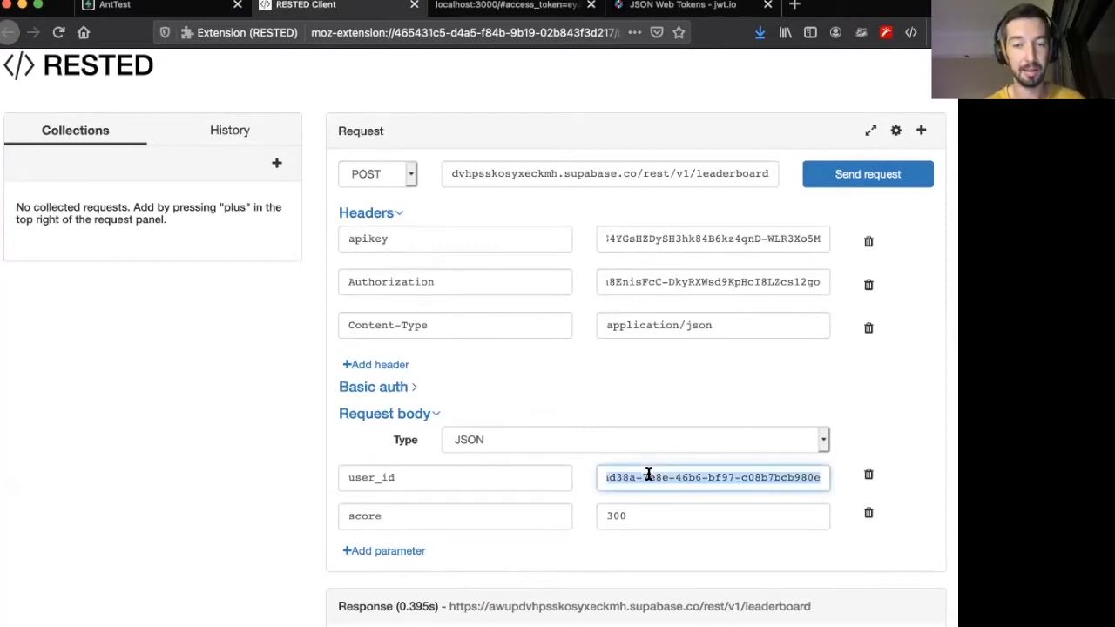
click(665, 6)
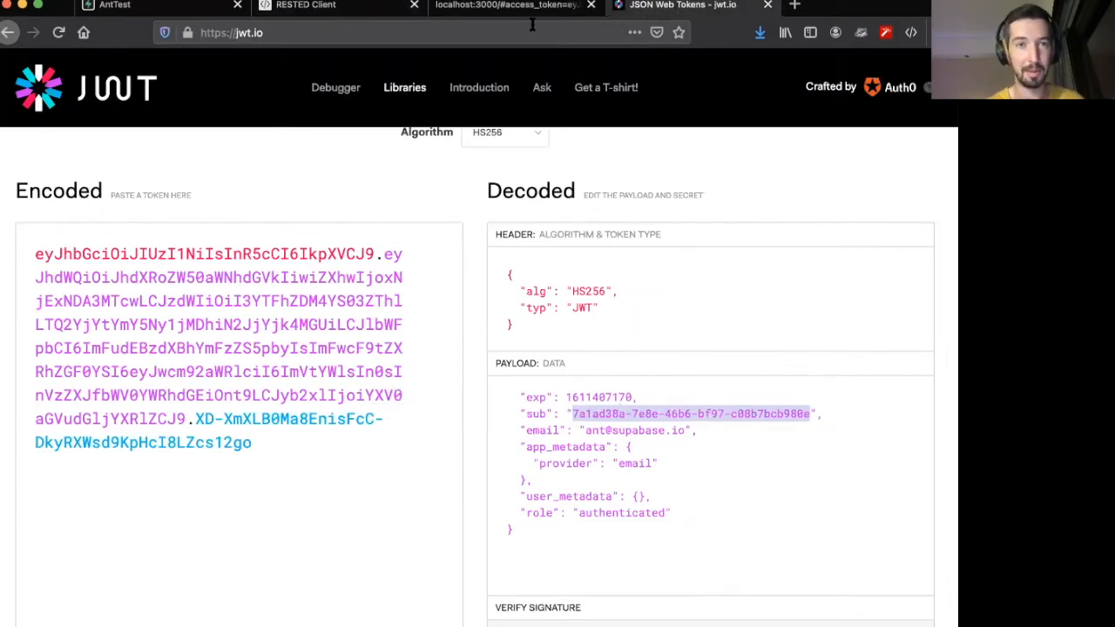
click(305, 7)
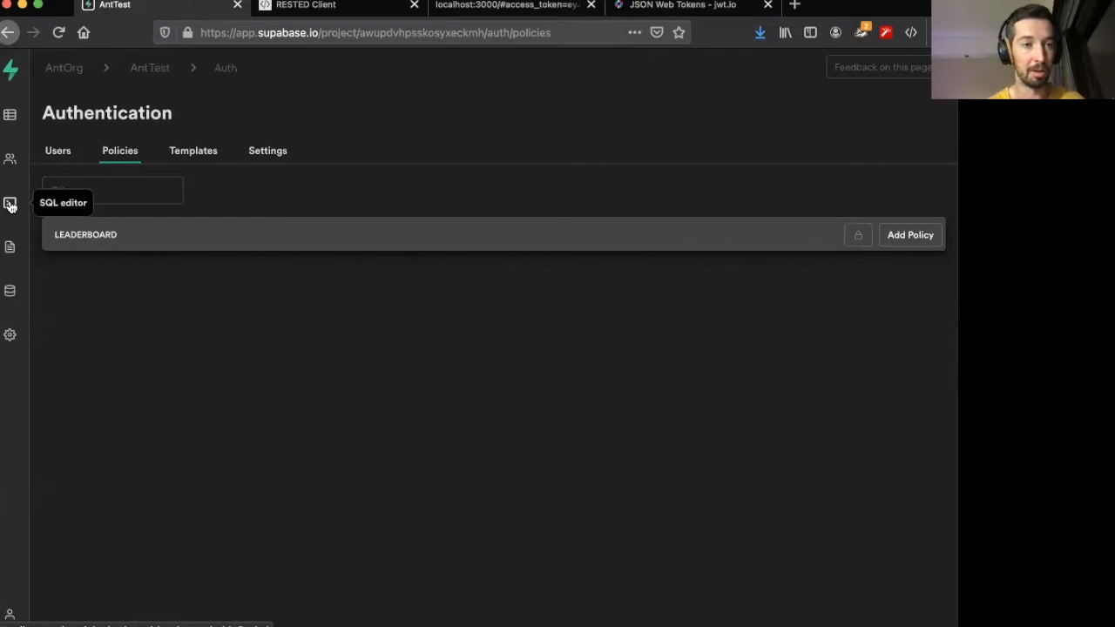
mouse_move(225, 155)
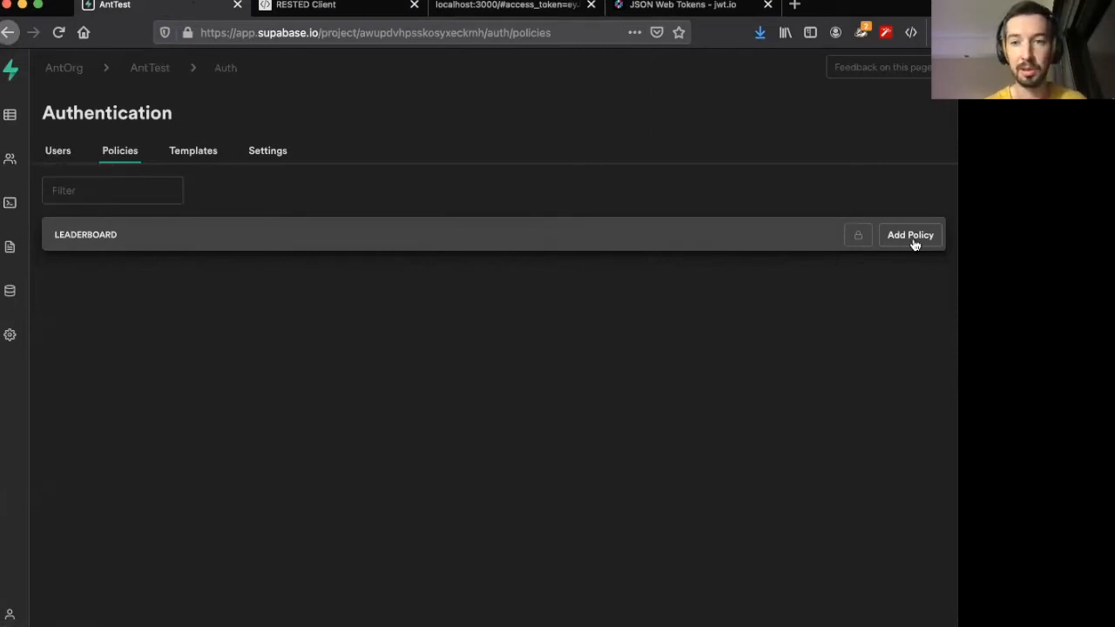
Start a new policy on the LEADERBOARD row via Add Policy.
click(910, 233)
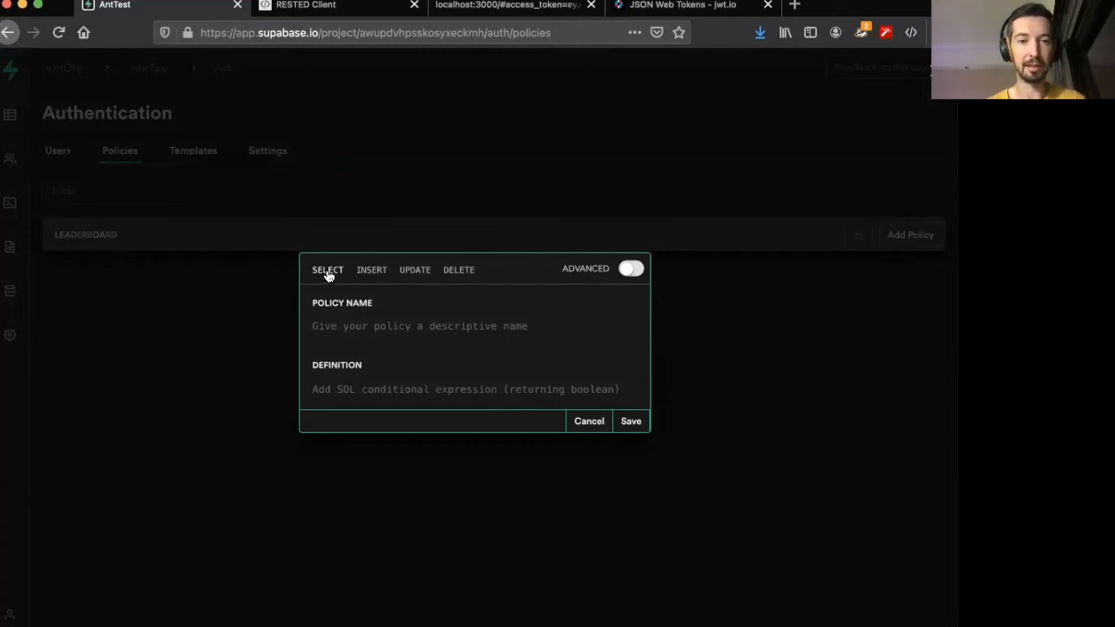
mouse_move(371, 276)
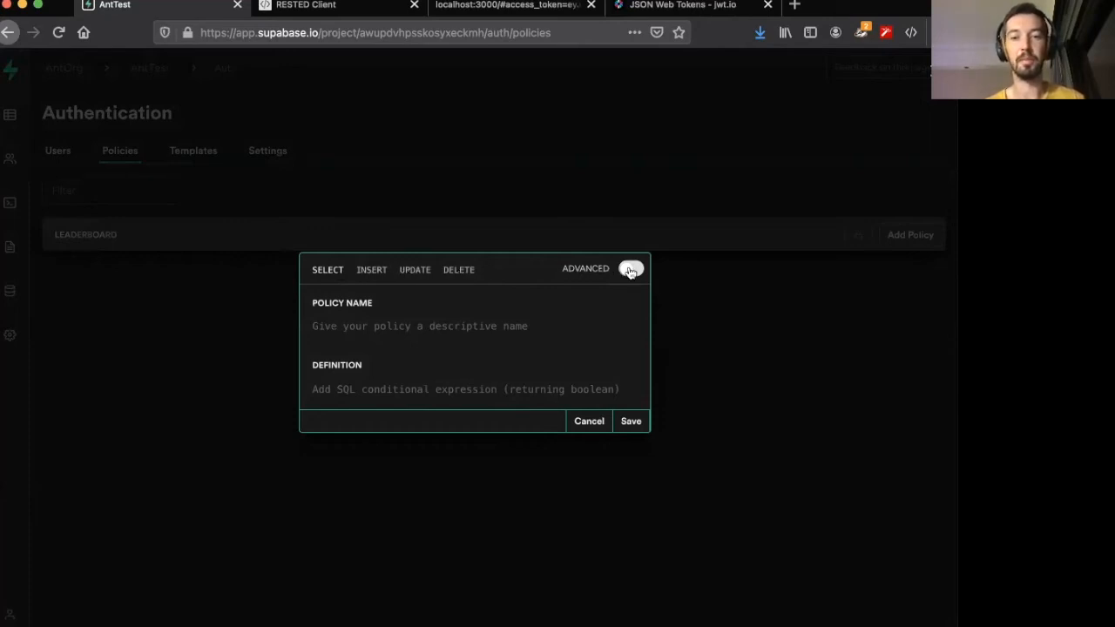
Enable advanced options and name the policy 'Allows users to operate on their own records'.
click(631, 268)
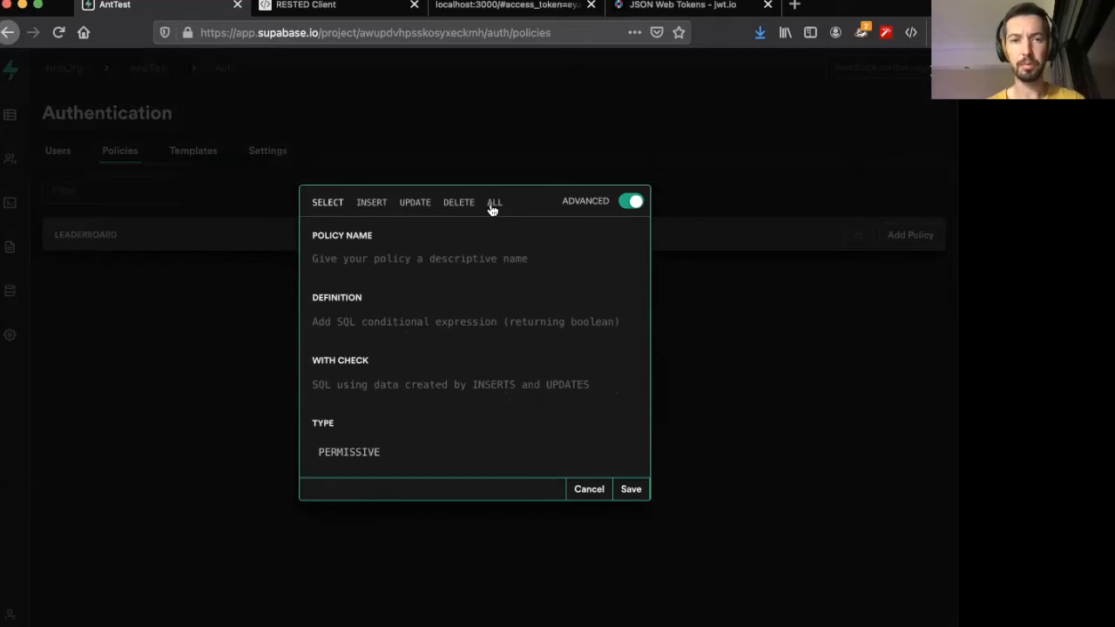
mouse_move(494, 206)
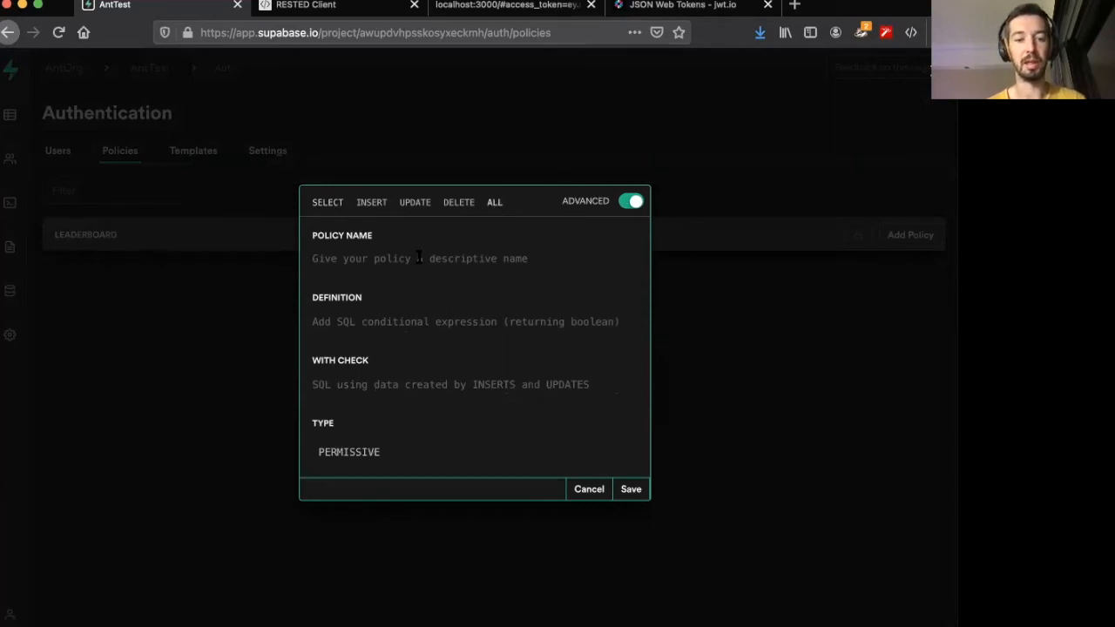
text(Allows users)
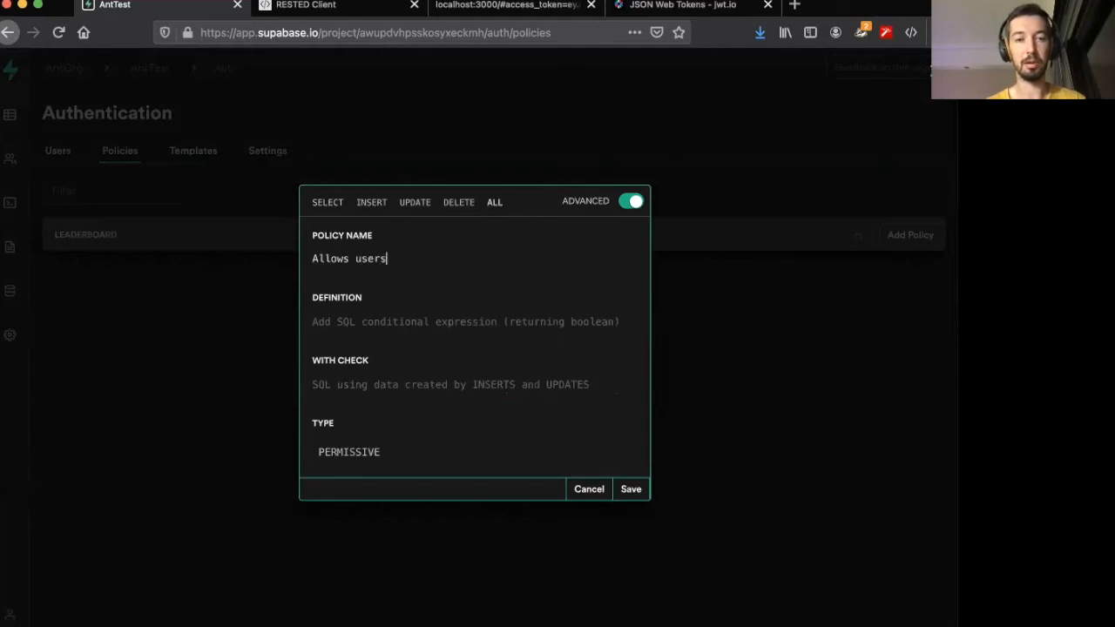
text(to operate)
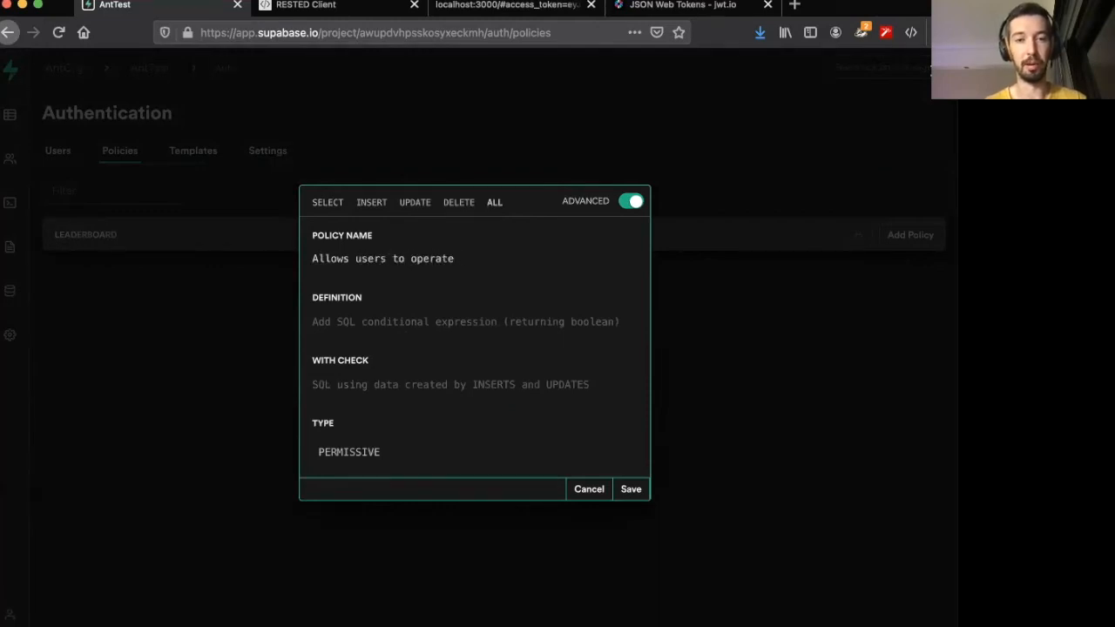
text(on their own)
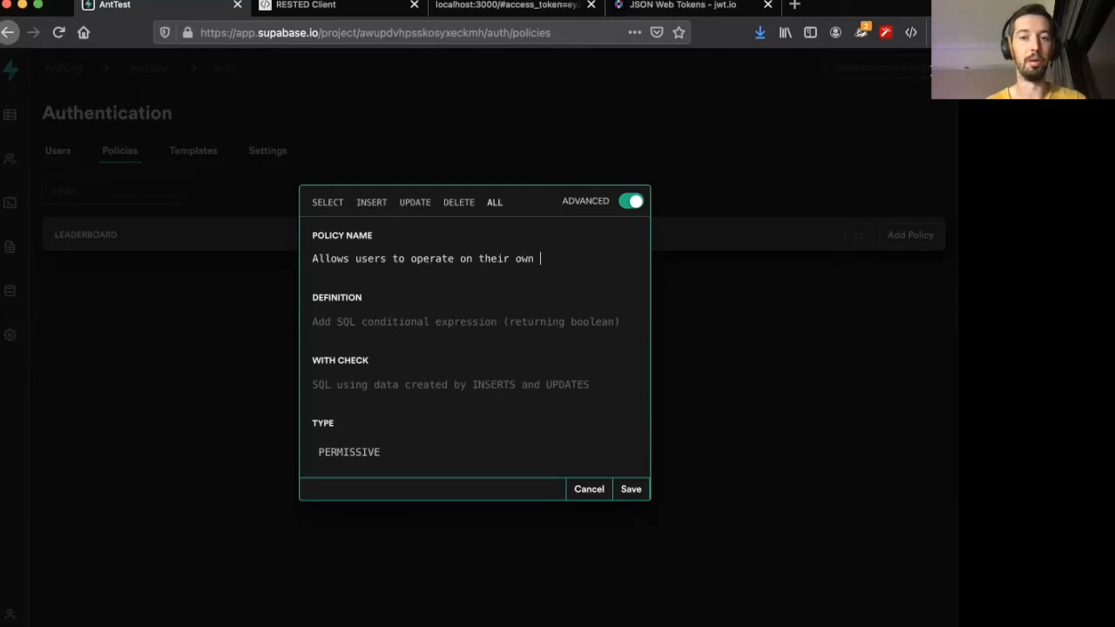
text(records)
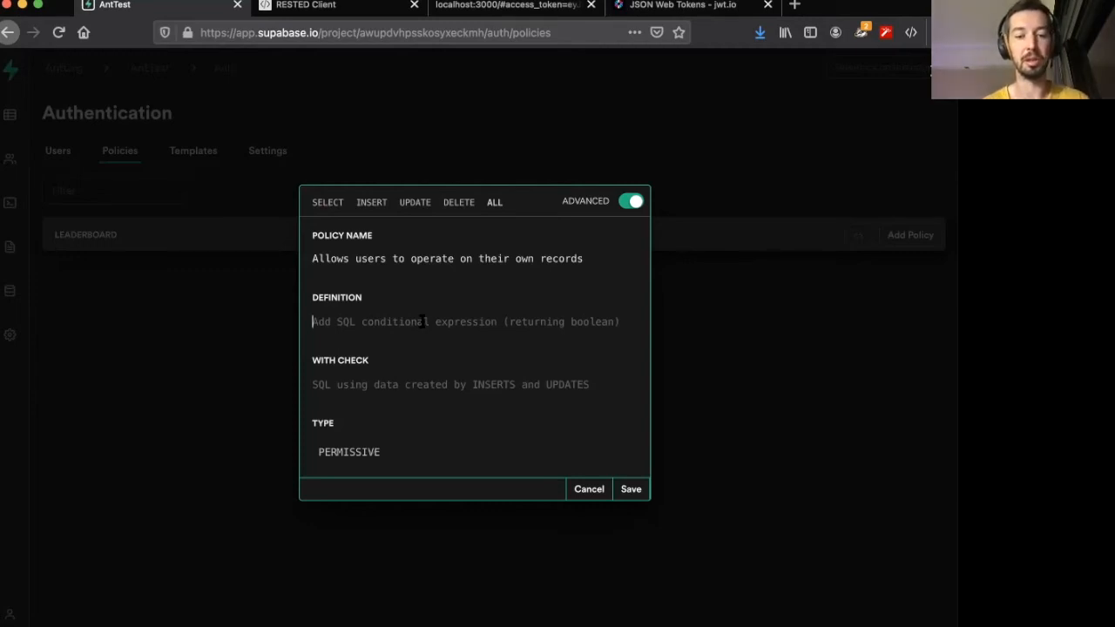
Set the policy definition to auth.uid() = user_id and save it.
text(auth.uid()
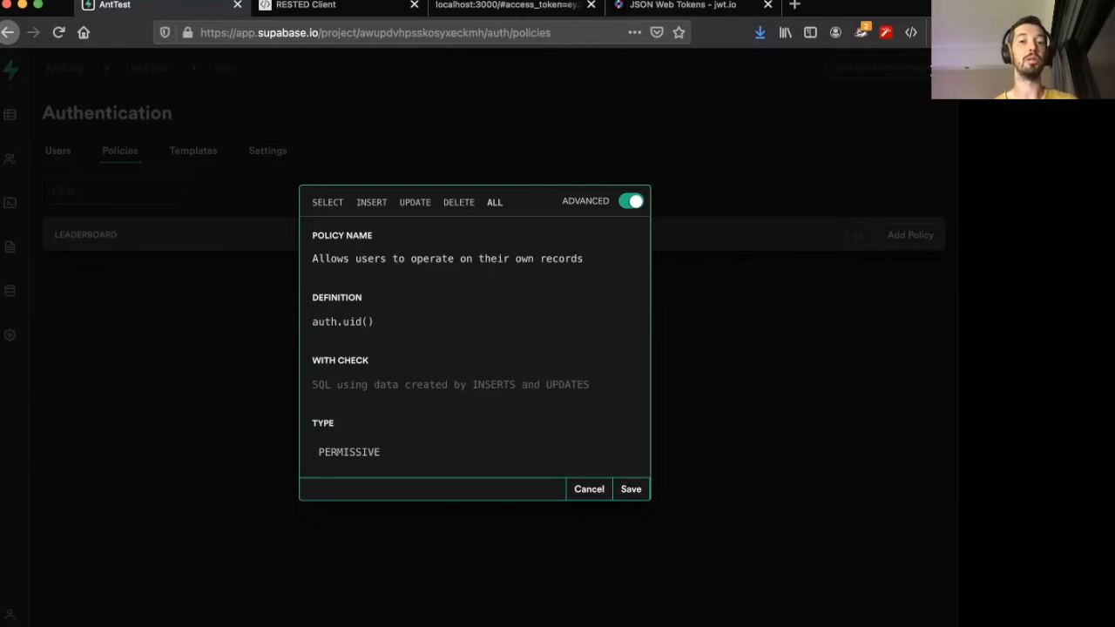
click(375, 321)
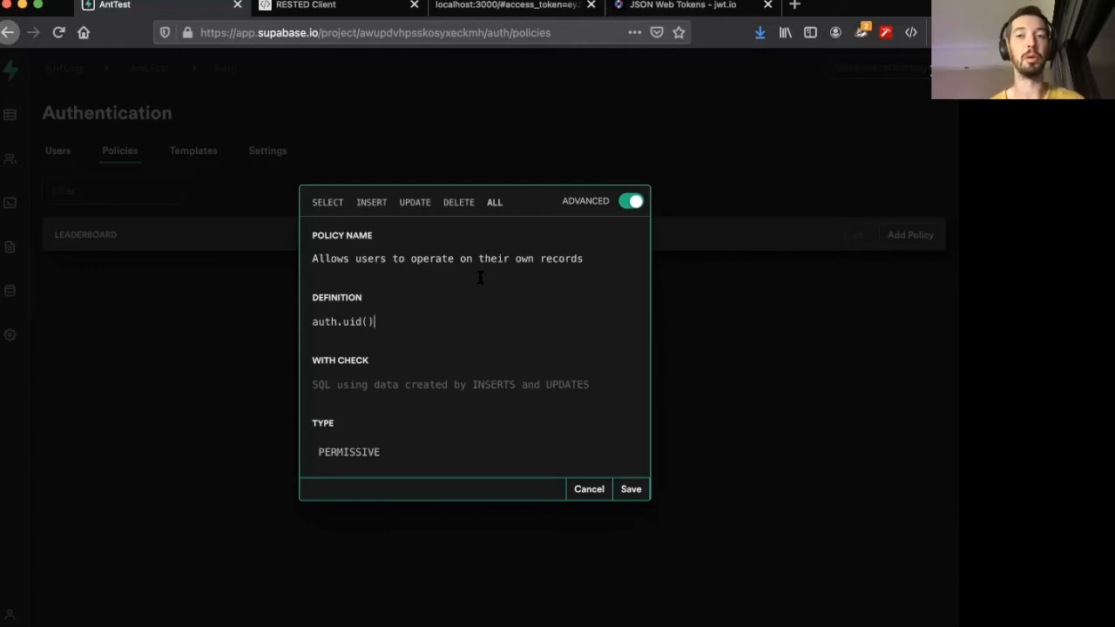
click(680, 5)
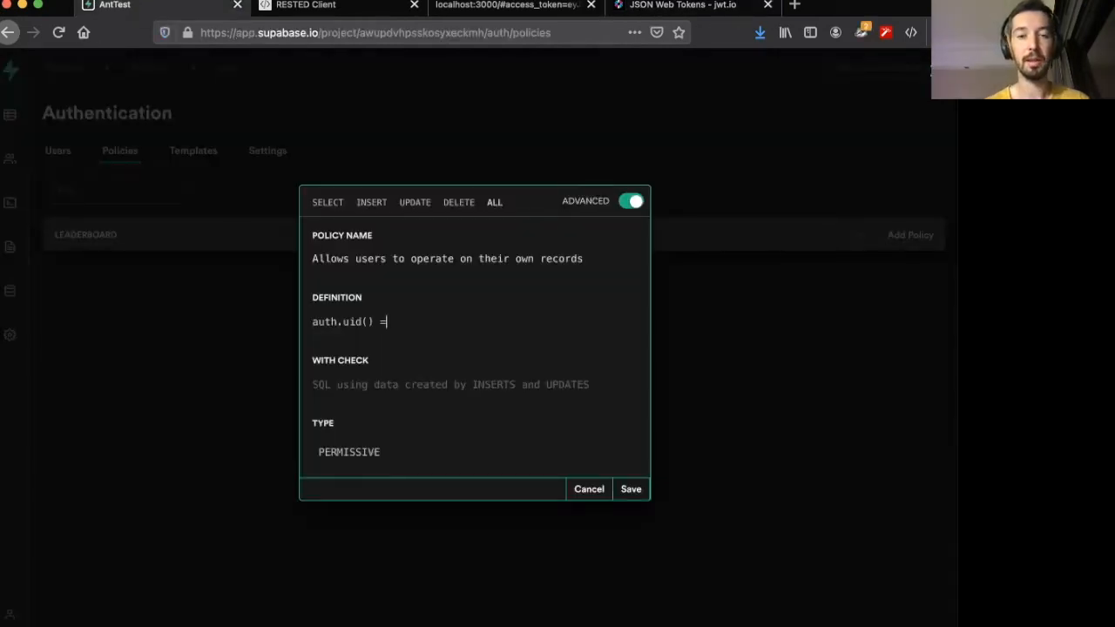
text(user_id)
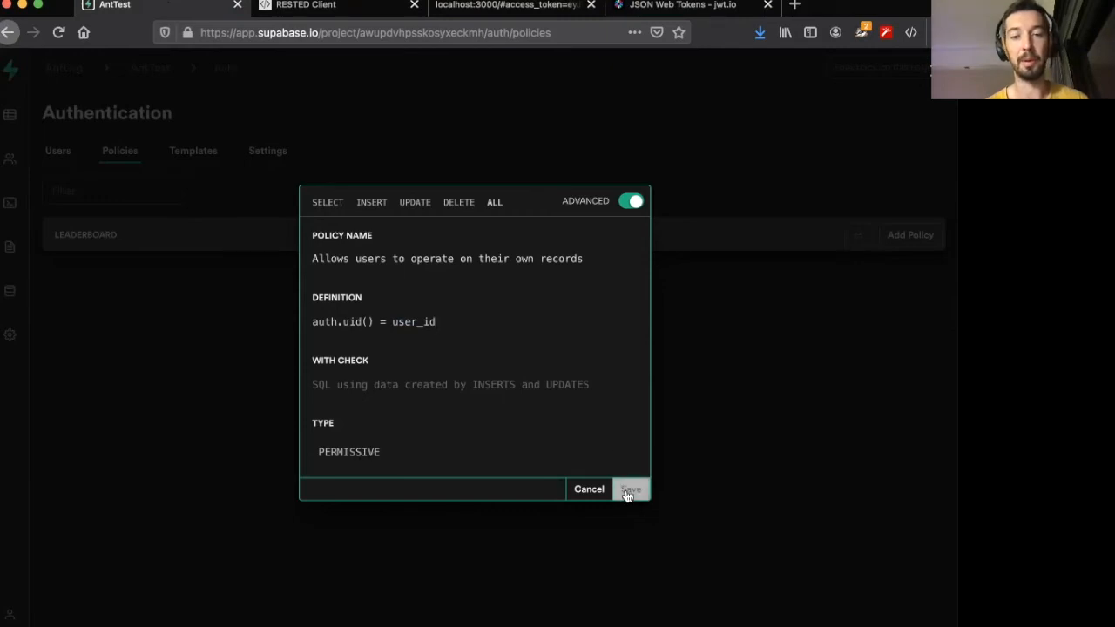
click(630, 488)
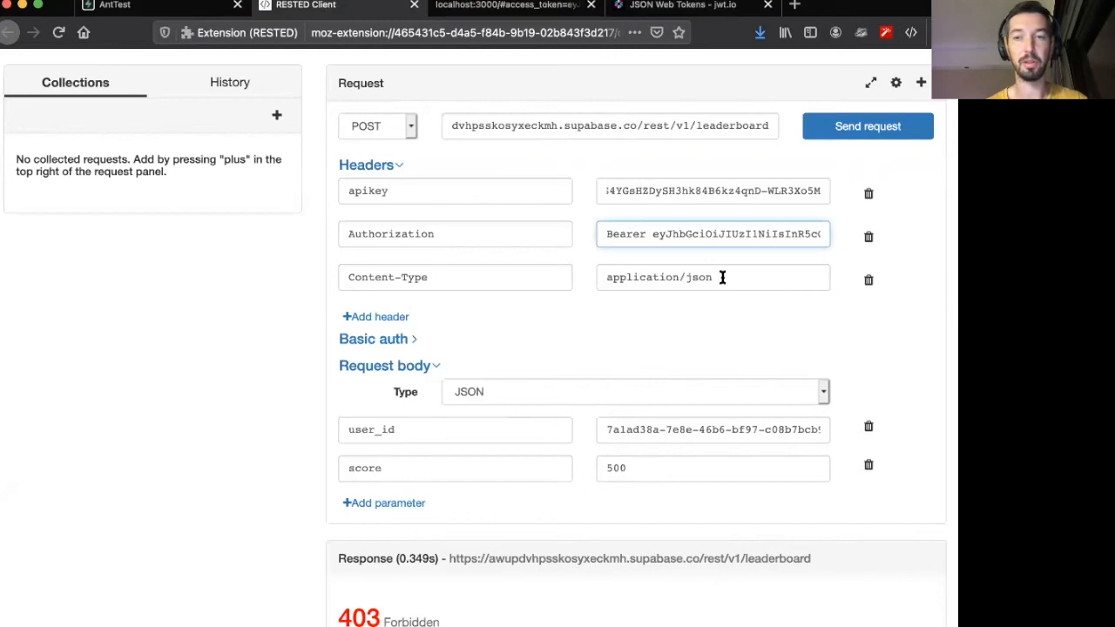
Post score 600 with the apikey as Authorization and read the 403 row-level security violation.
text(600)
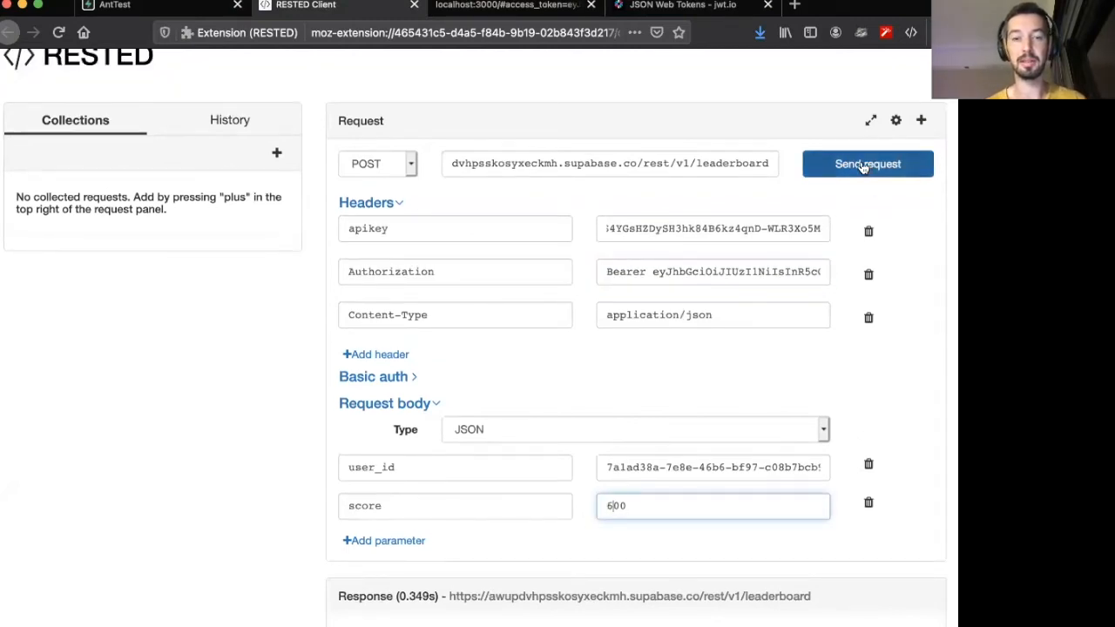
click(867, 164)
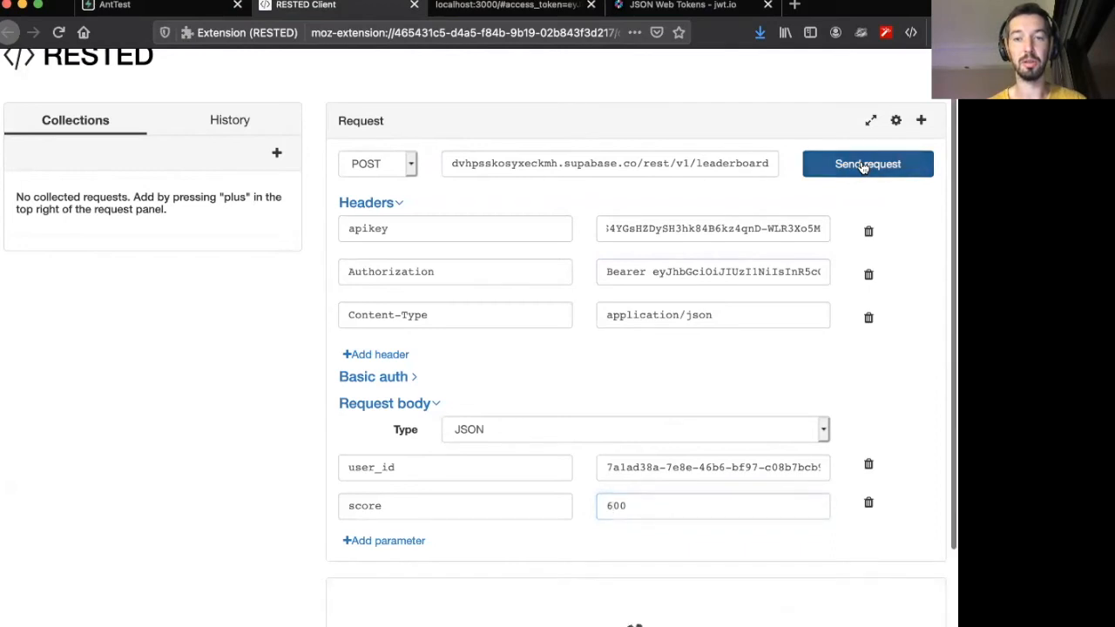
click(867, 164)
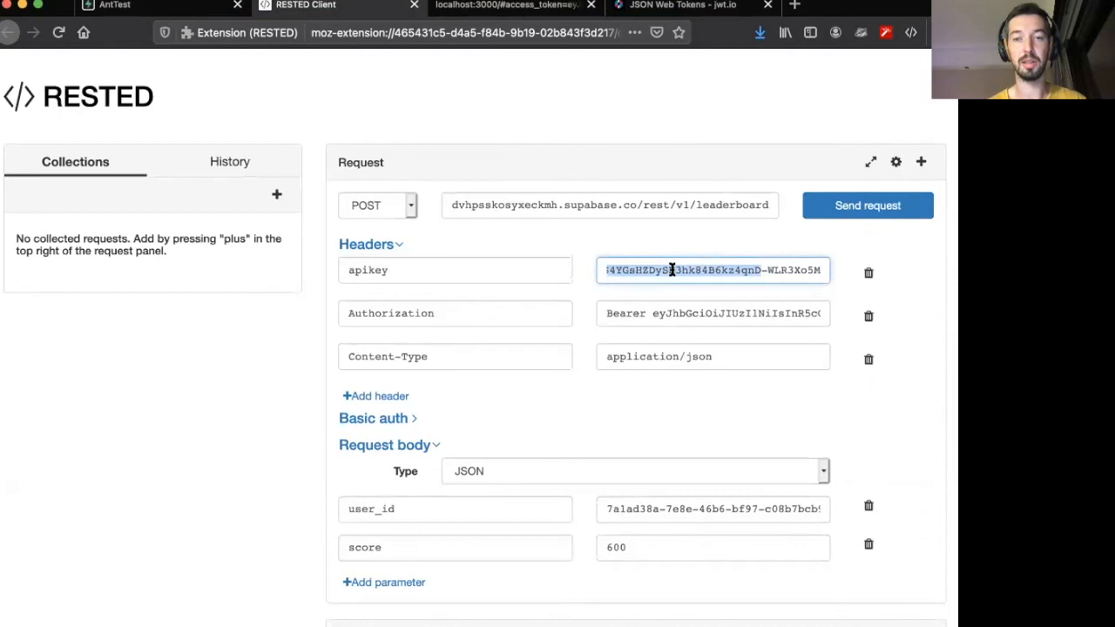
click(713, 314)
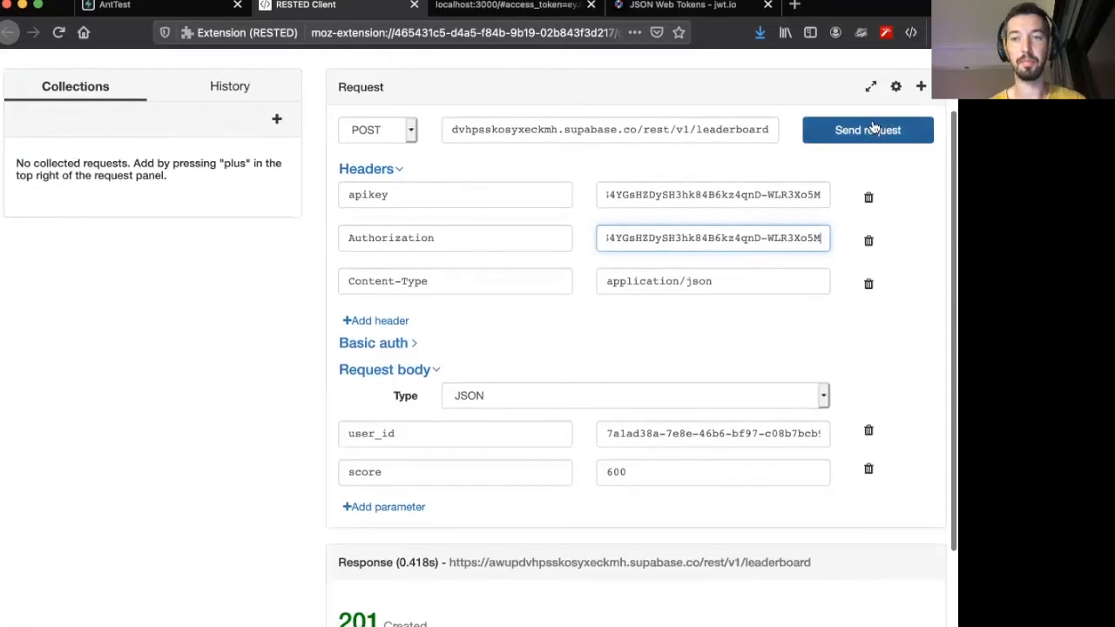
click(868, 129)
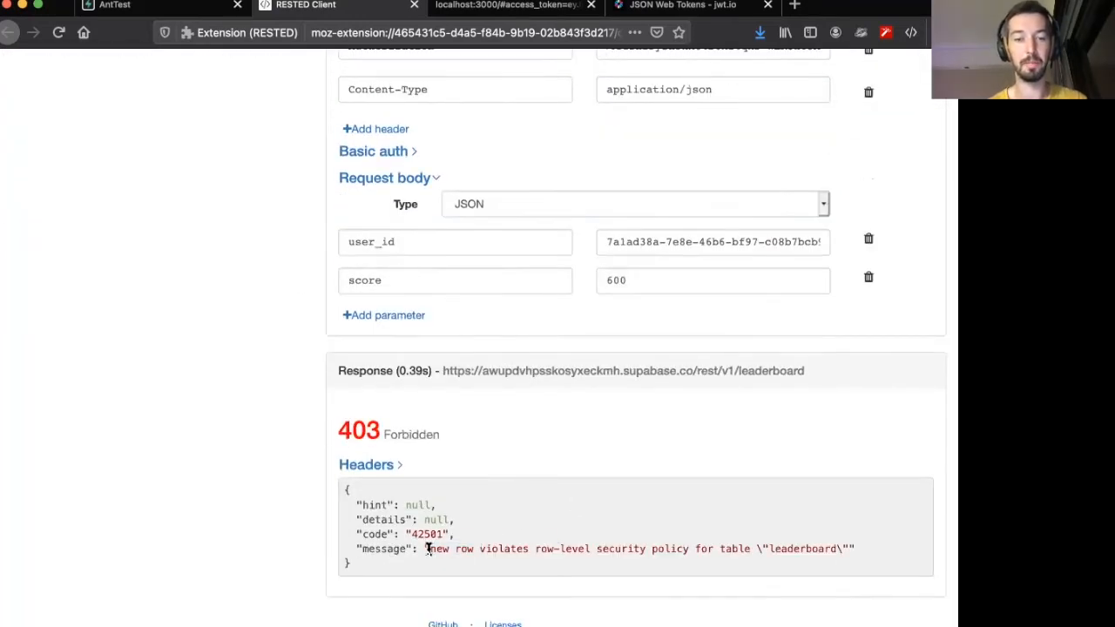
drag(426, 549, 589, 549)
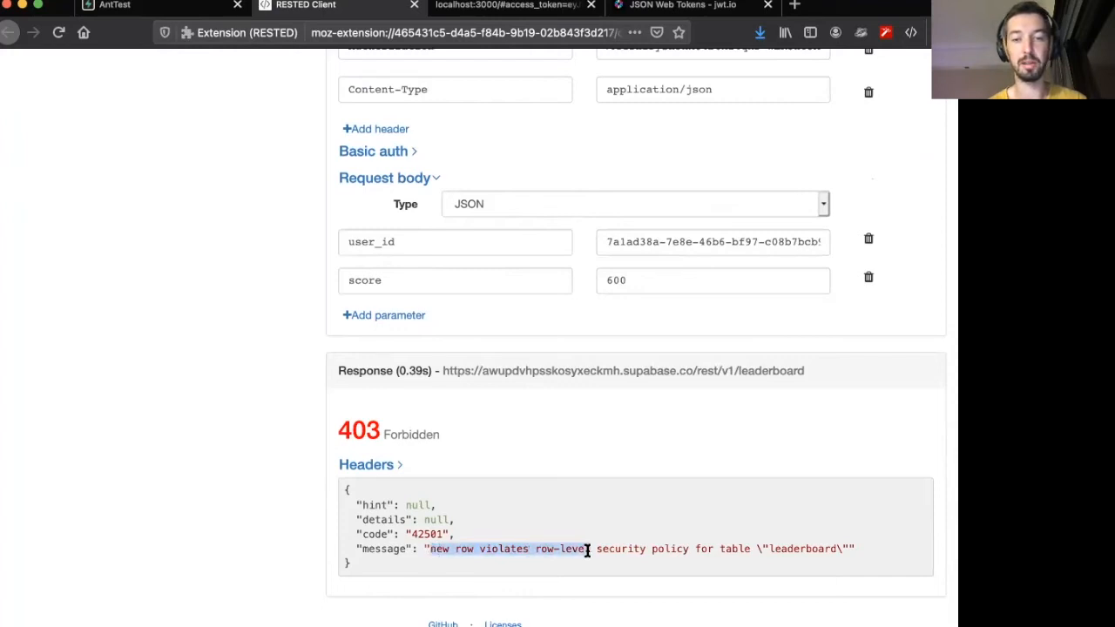
scroll(up, 3)
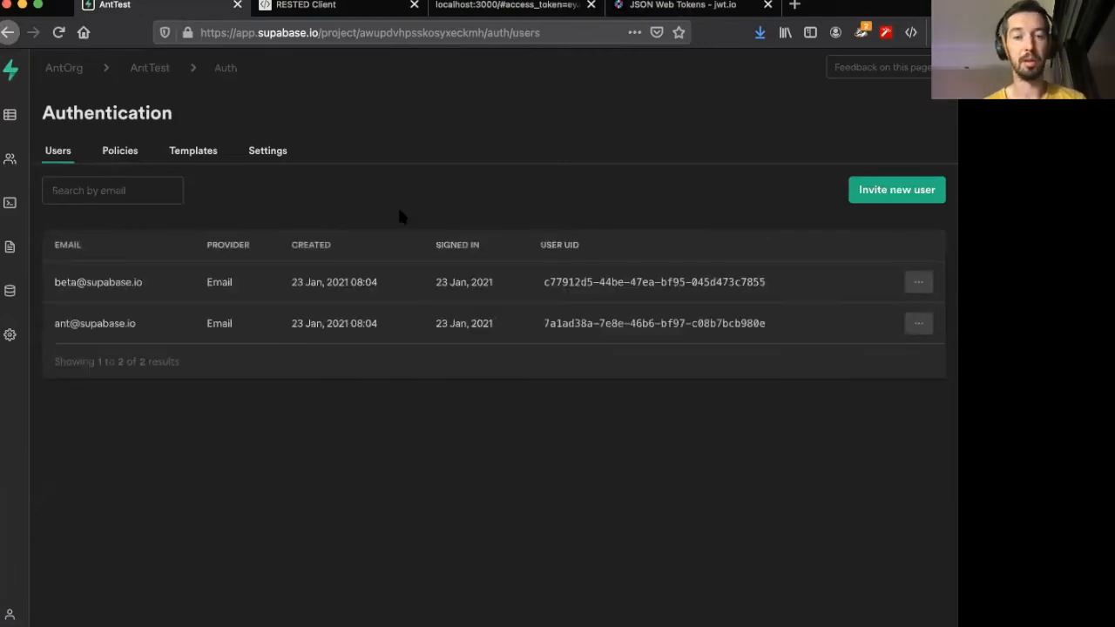
double_click(114, 282)
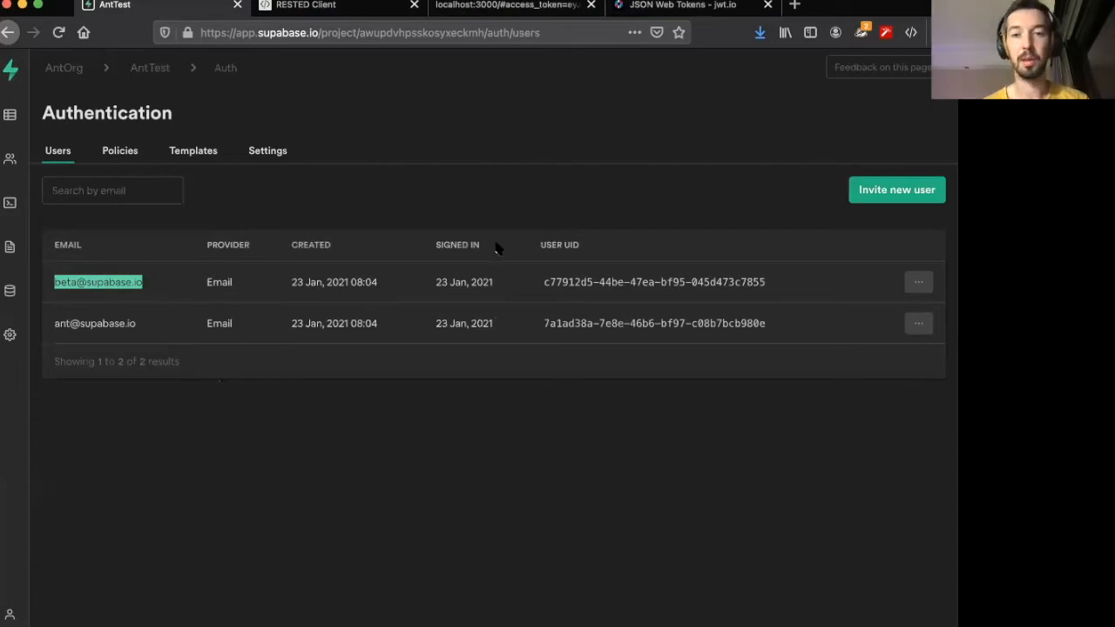
mouse_move(519, 254)
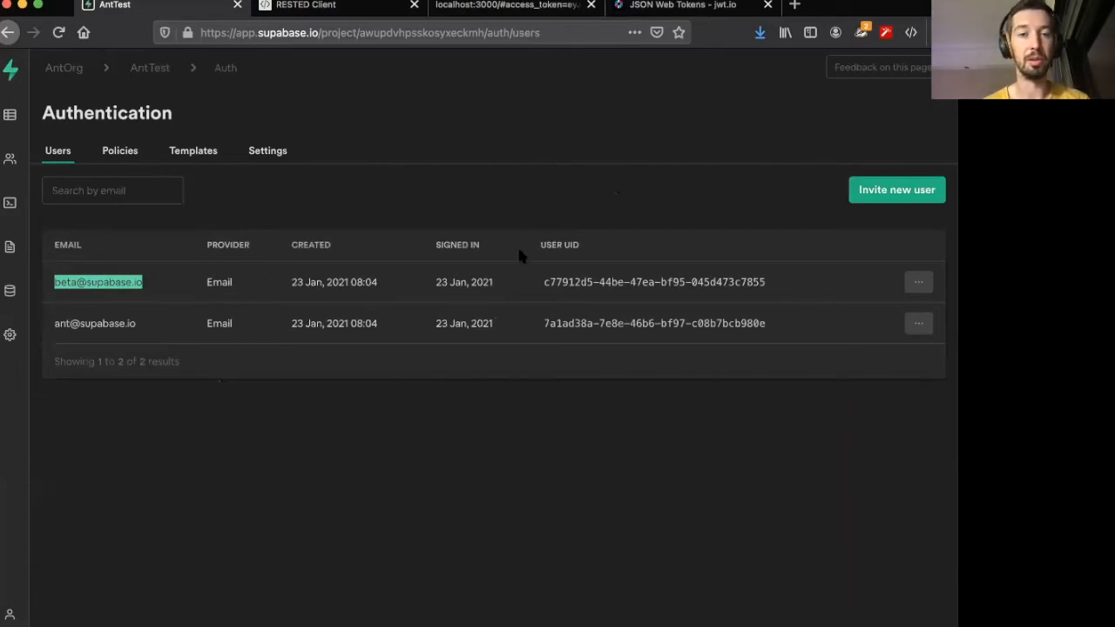
mouse_move(752, 279)
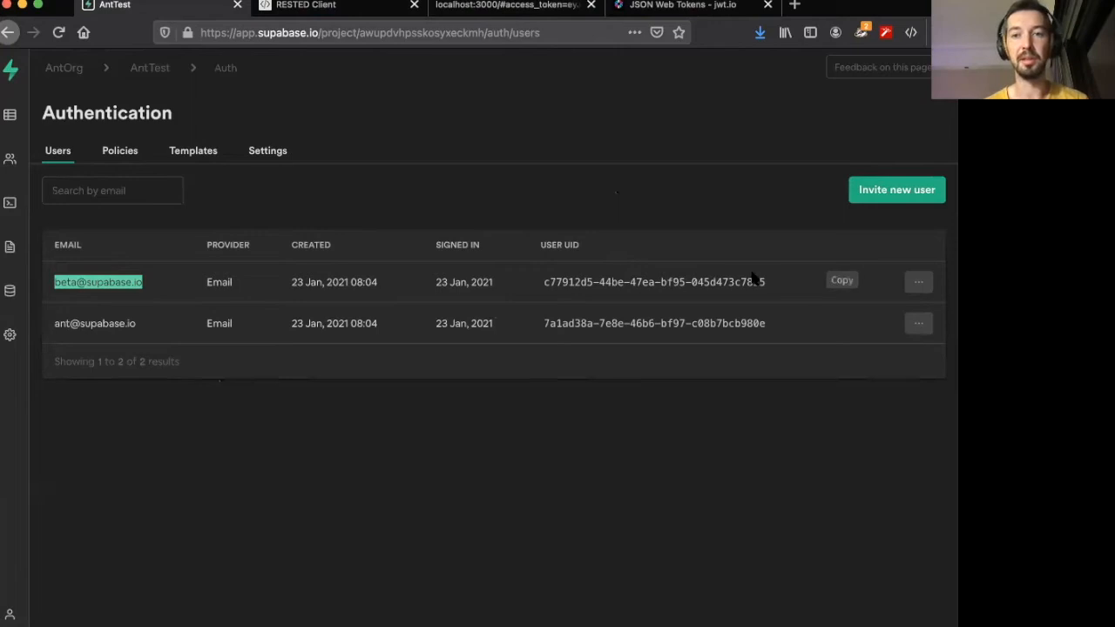
click(918, 282)
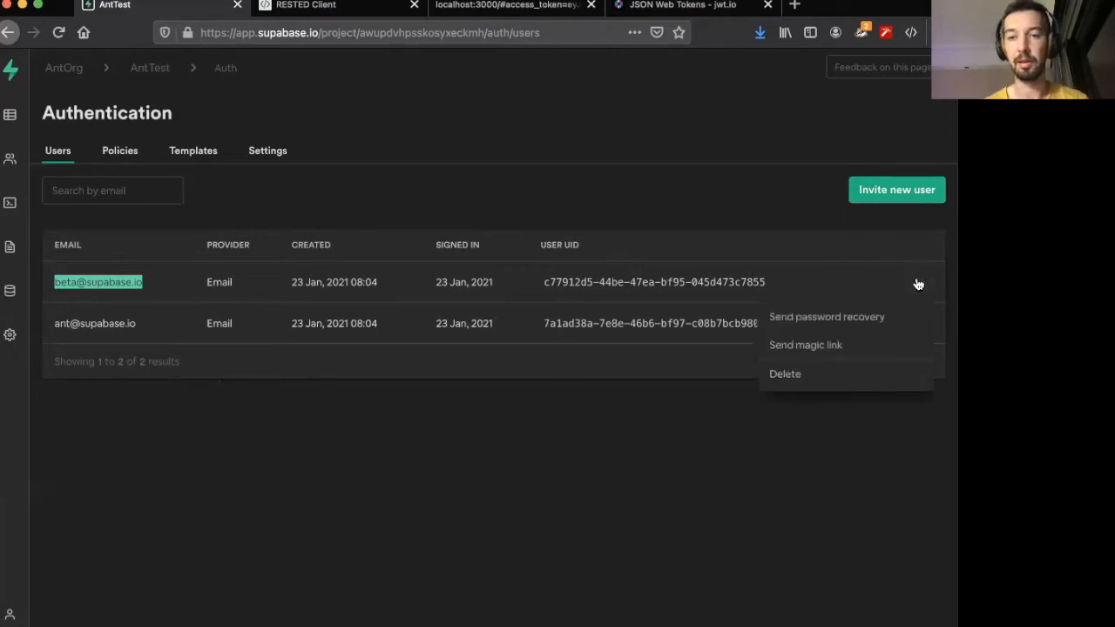
mouse_move(805, 344)
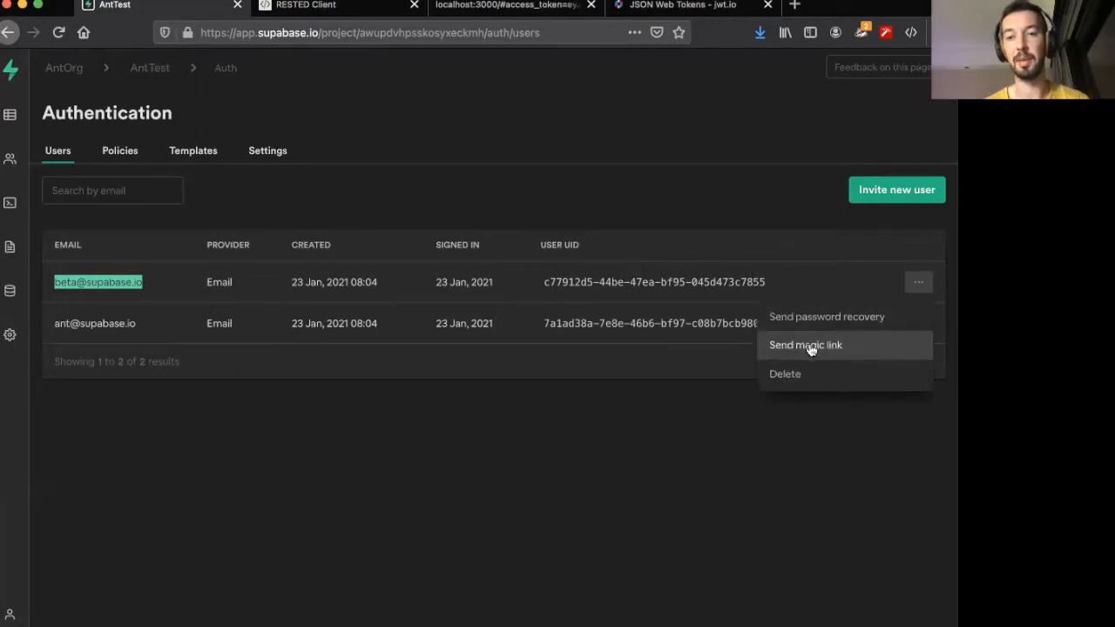
click(805, 345)
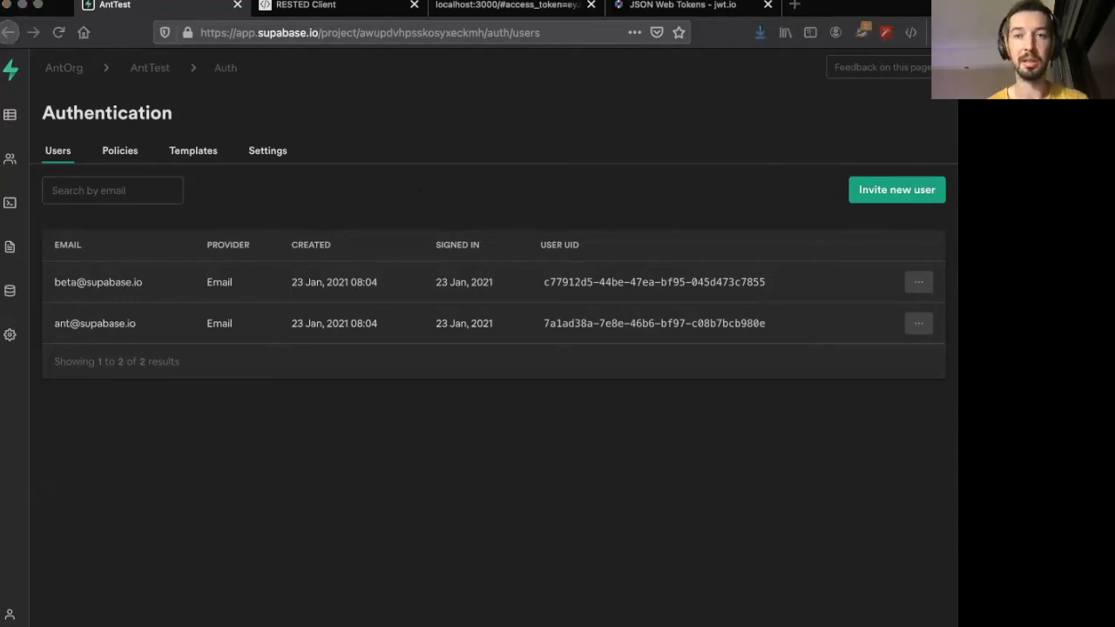
click(913, 5)
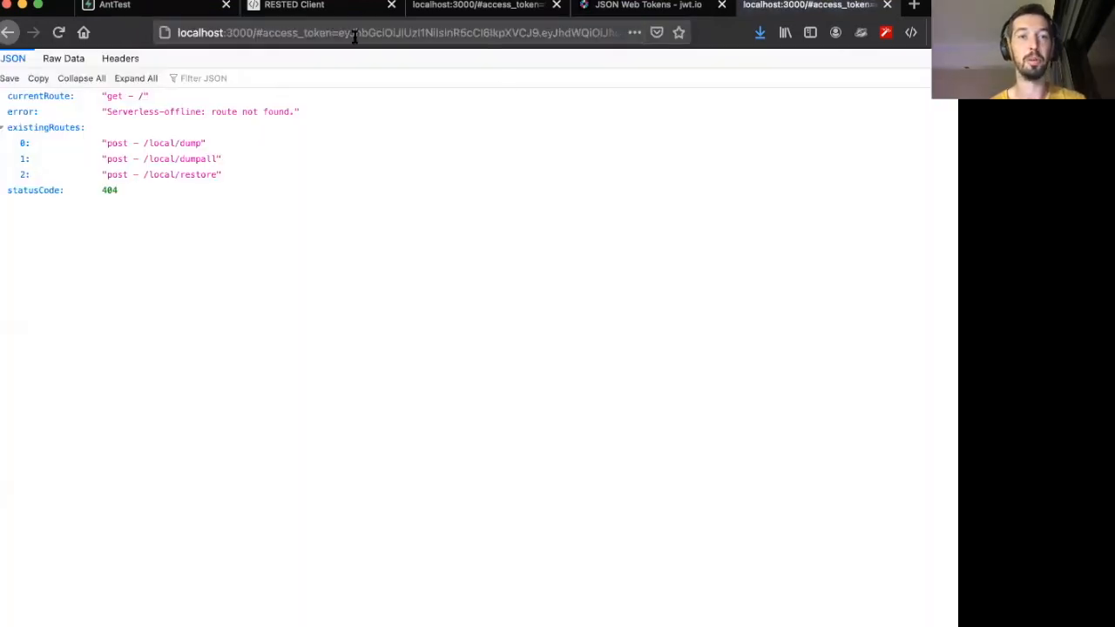
Select the access_token value in the localhost redirect page's address.
click(348, 31)
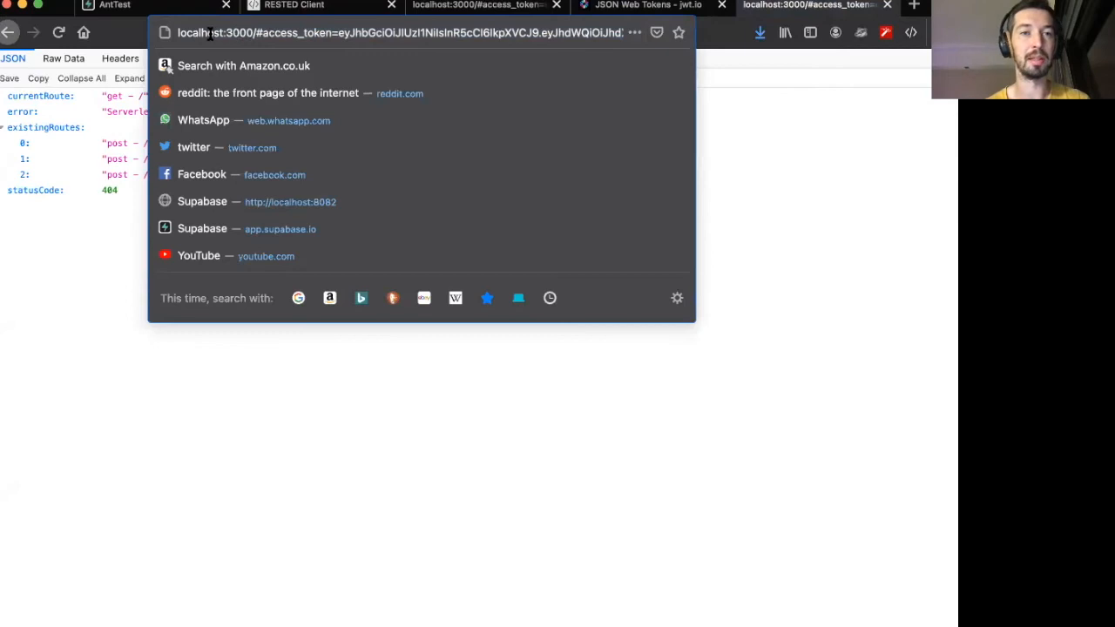
double_click(212, 31)
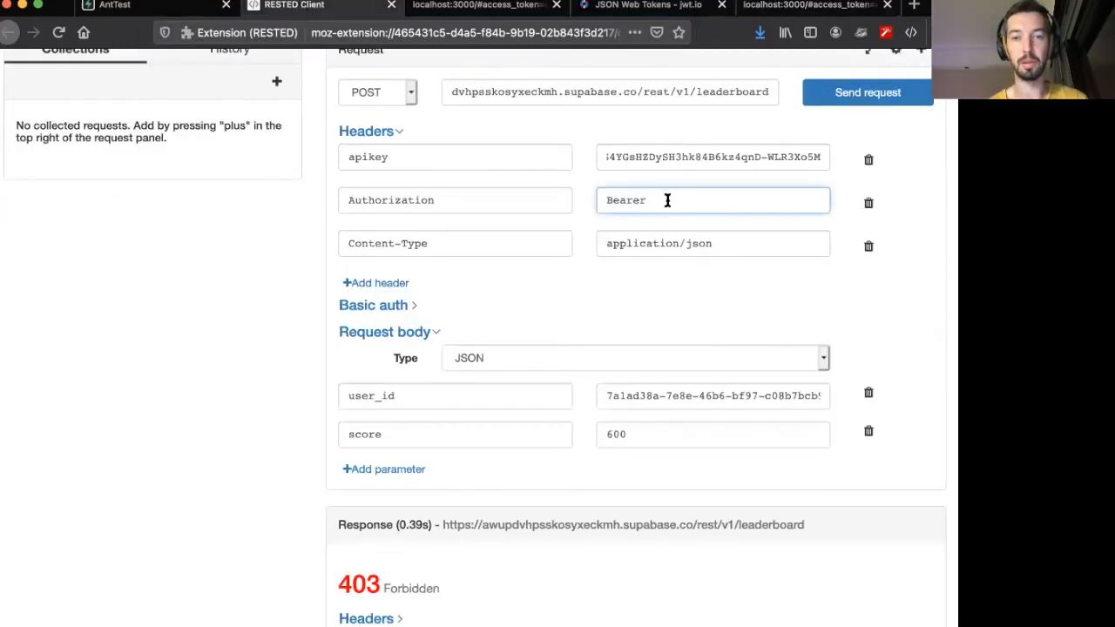
Decode beta's access token in jwt.io and pick out the sub user id in the payload.
click(644, 7)
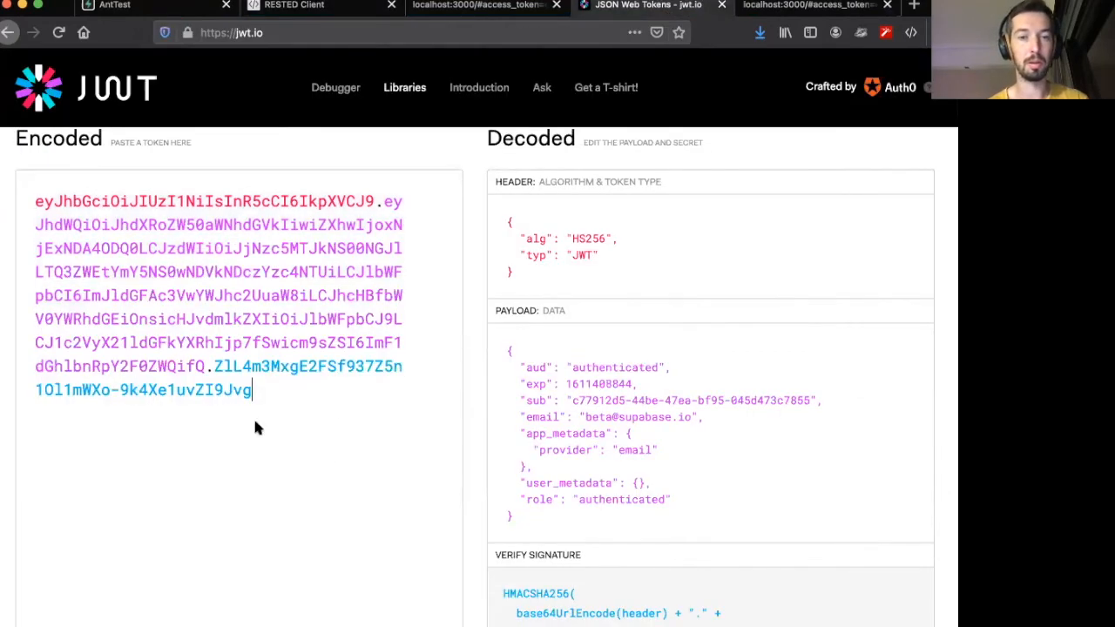
double_click(636, 419)
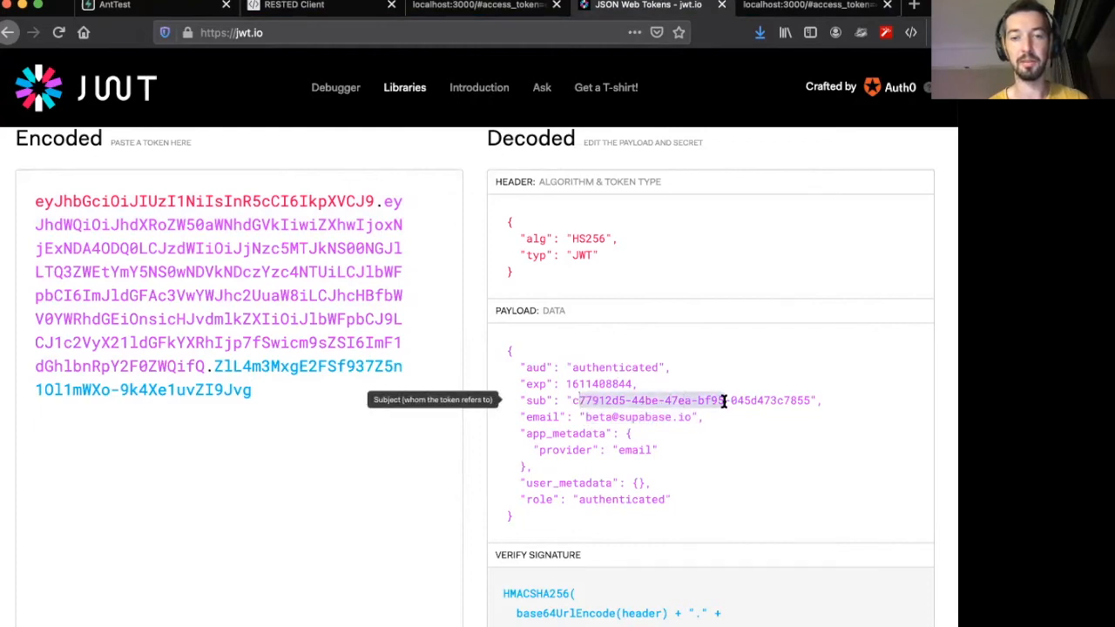
click(293, 7)
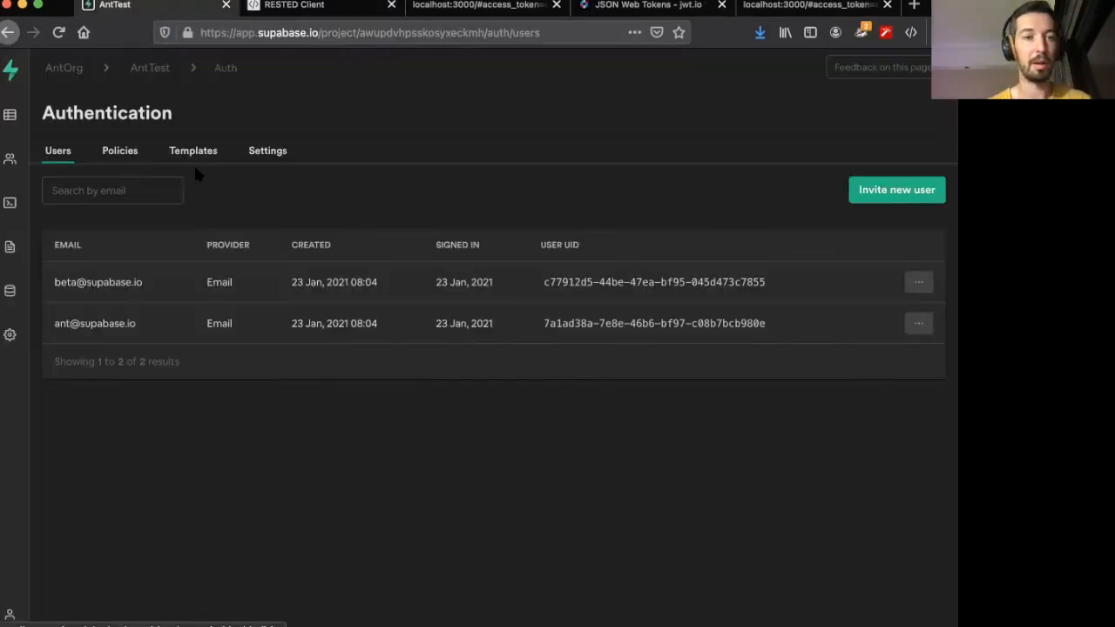
Review the leaderboard policies, draft an all-operations policy, then cancel it.
click(119, 150)
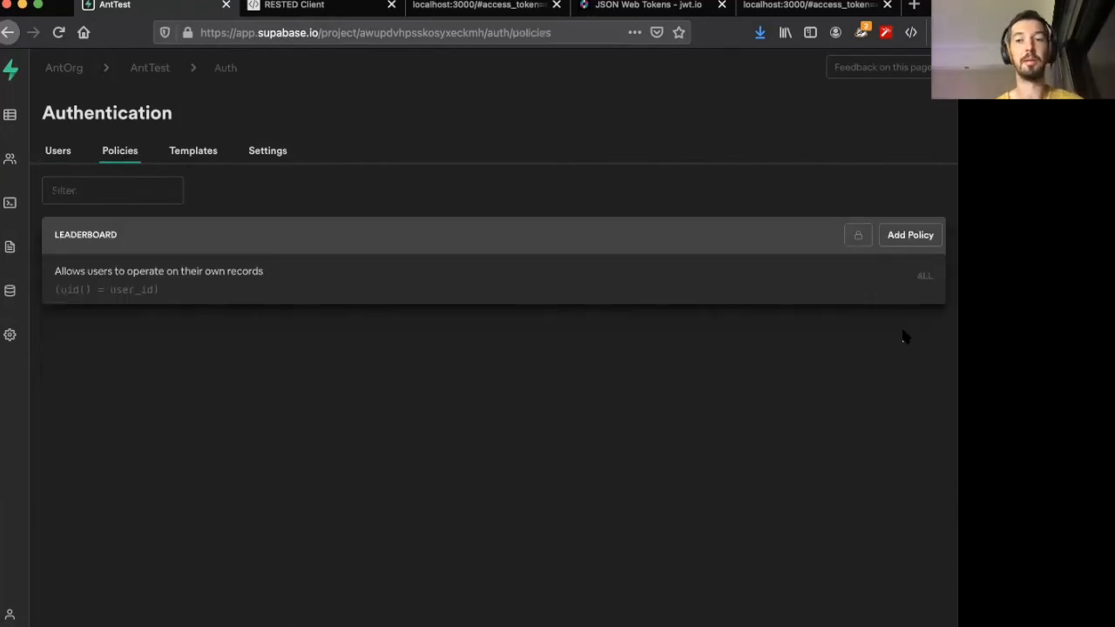
click(909, 233)
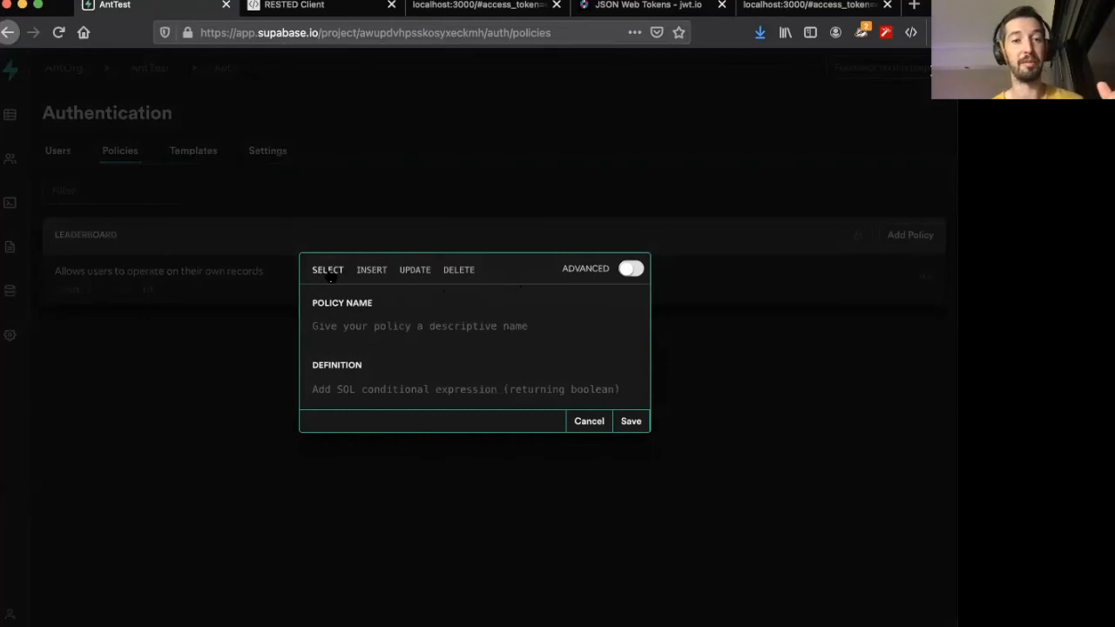
mouse_move(373, 272)
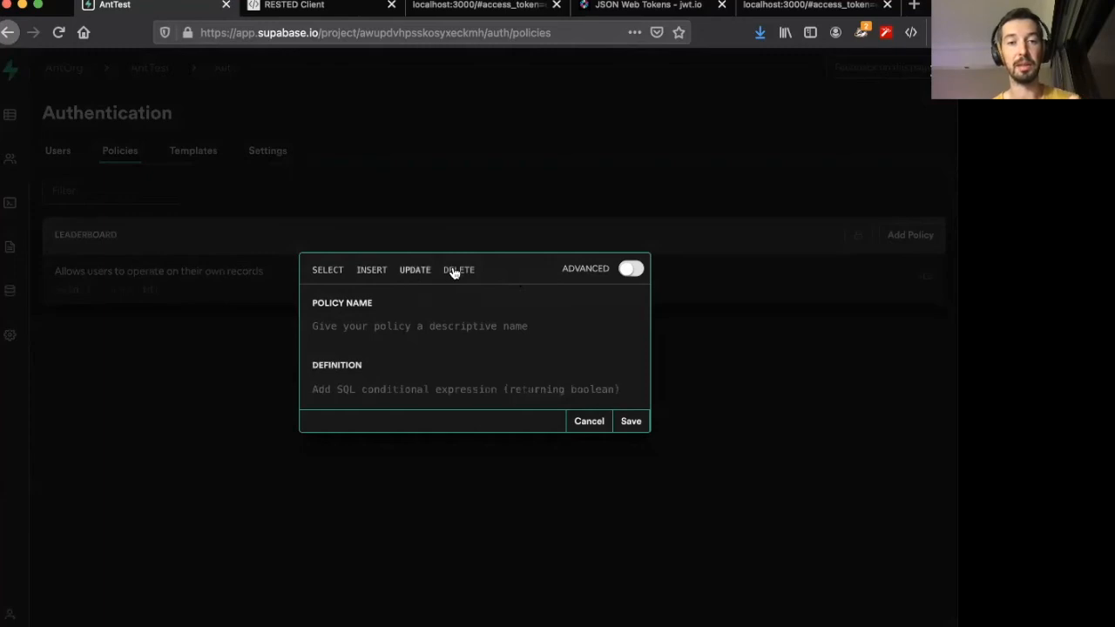
click(630, 268)
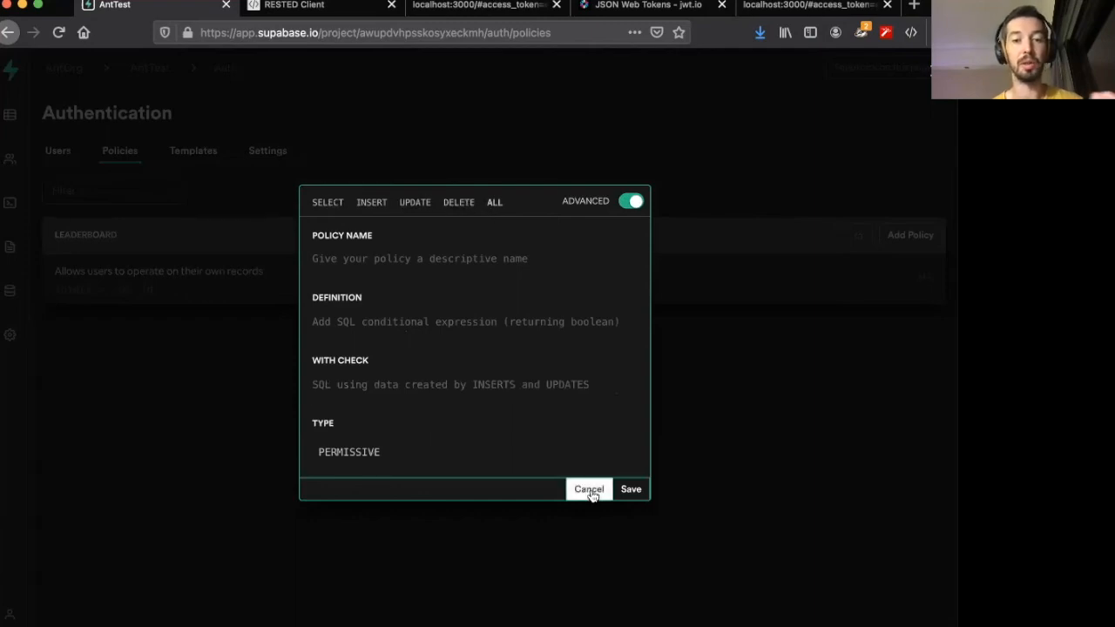
click(589, 488)
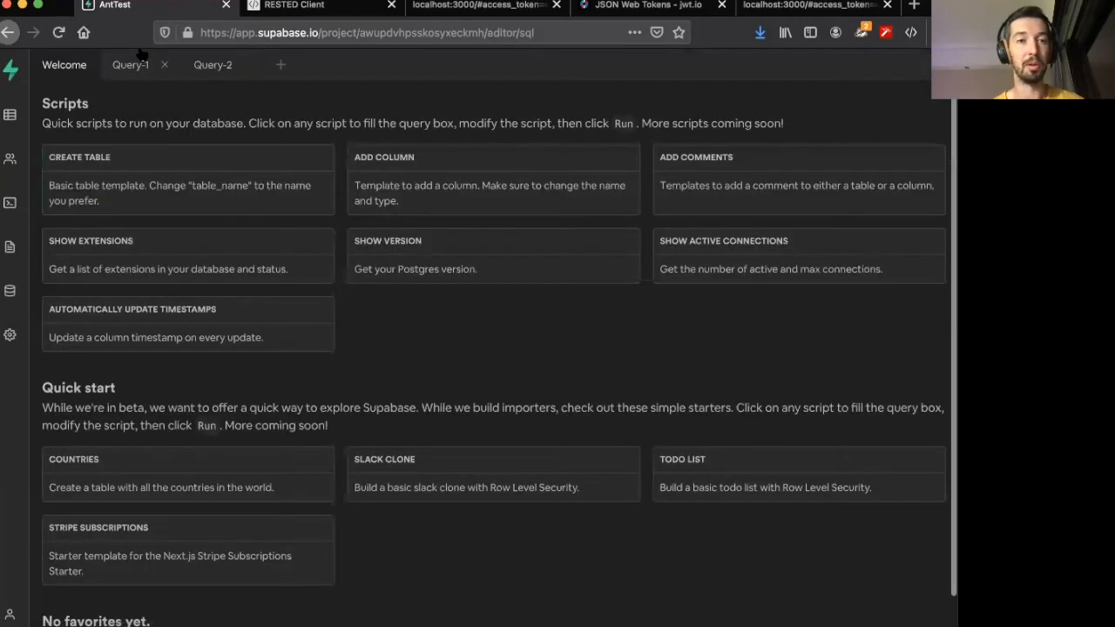
Load the Slack Clone quick start script into a new query from the Welcome overview.
click(129, 65)
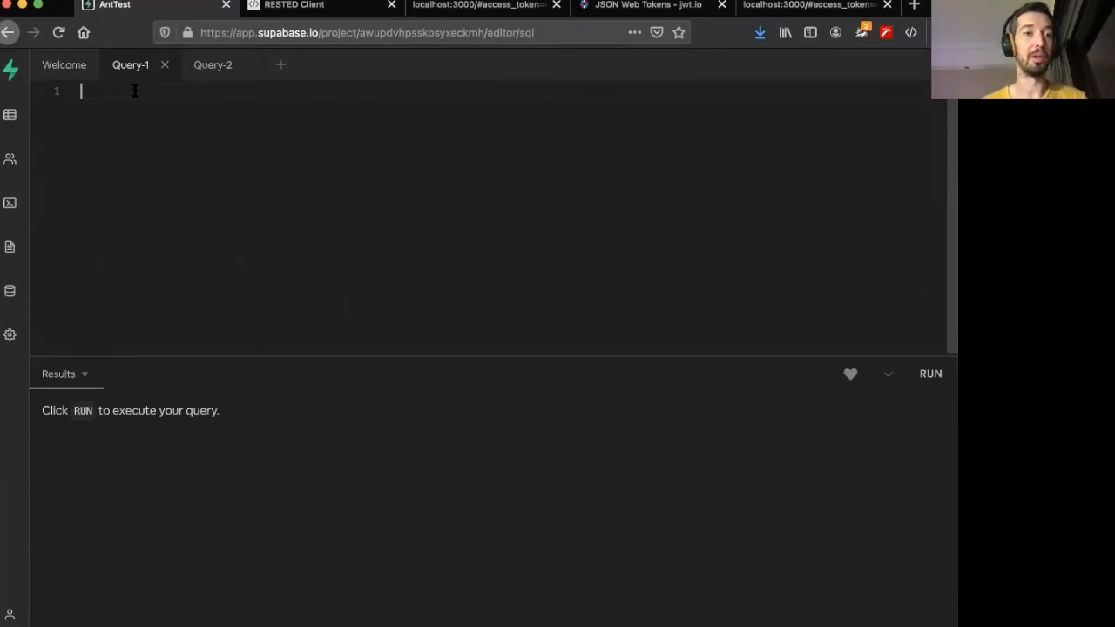
click(63, 64)
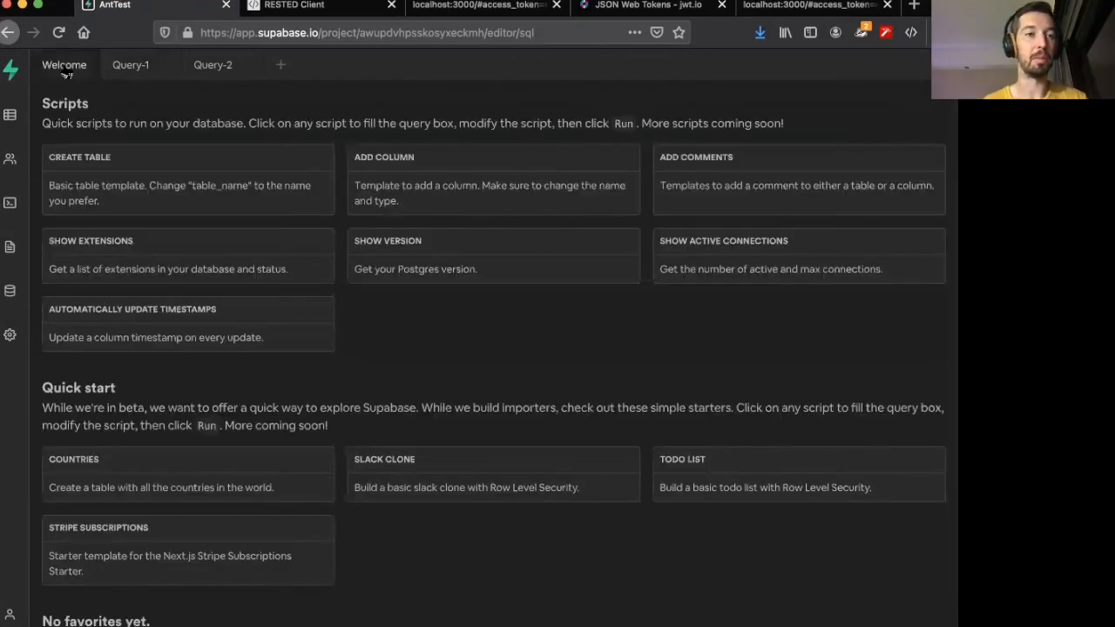
scroll(down, 3)
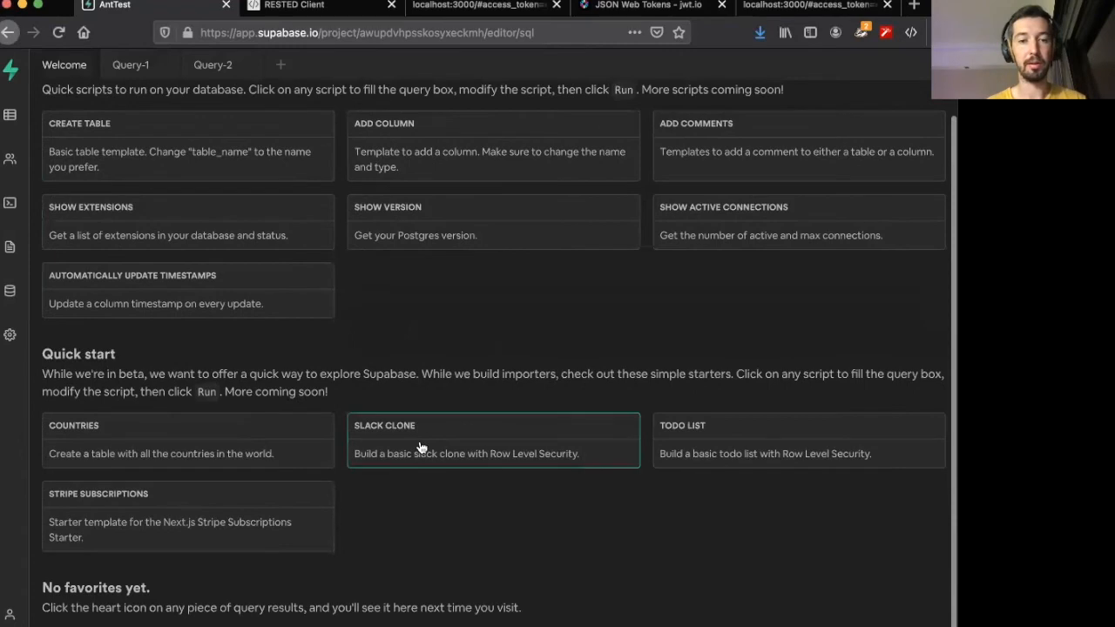
mouse_move(540, 419)
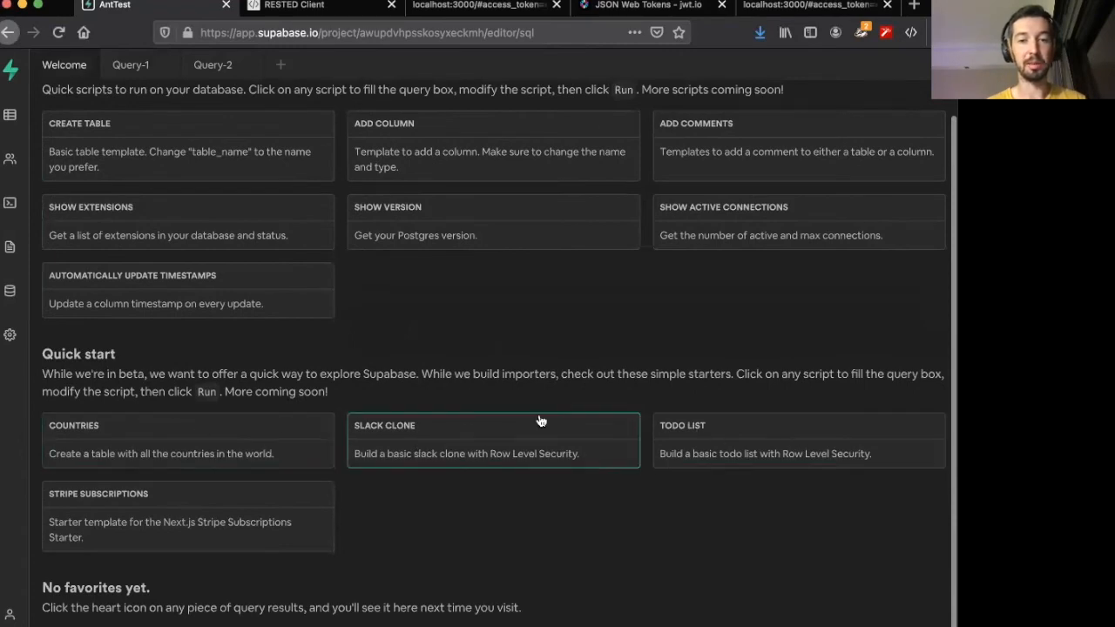
click(279, 65)
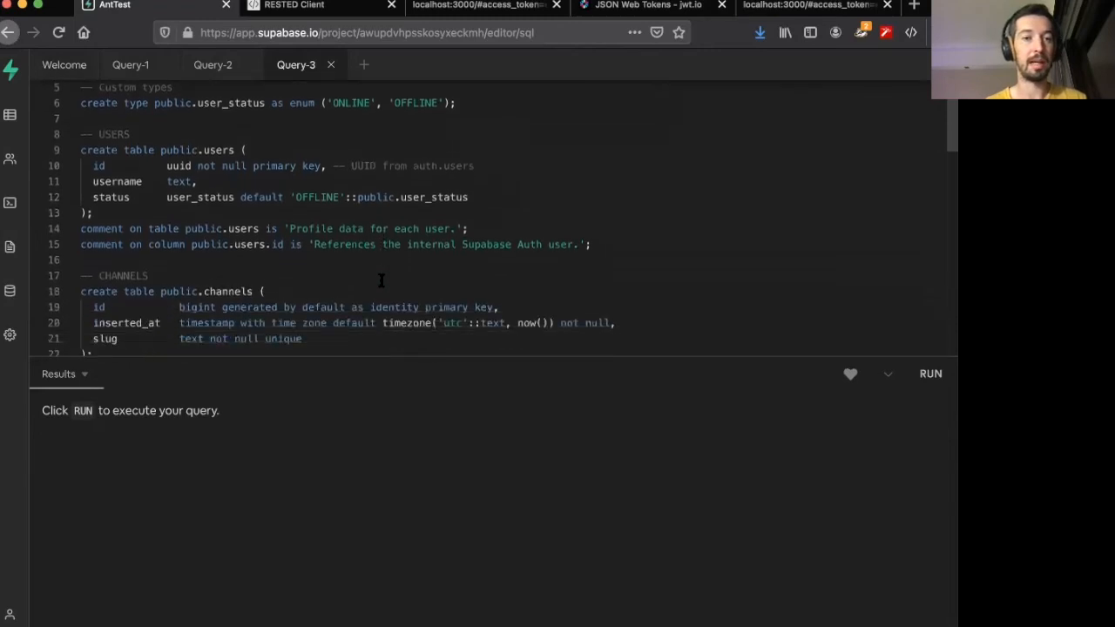
Review the script's RLS policies, highlighting auth.role and the messages row level security statement, then head to Authentication.
scroll(down, 3)
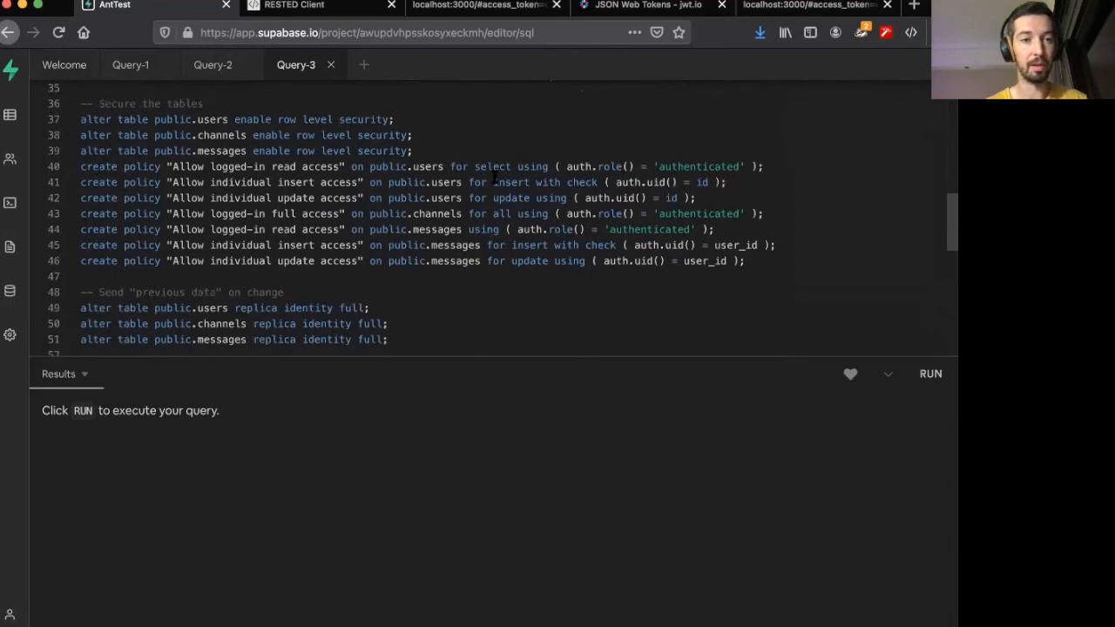
drag(210, 167, 763, 167)
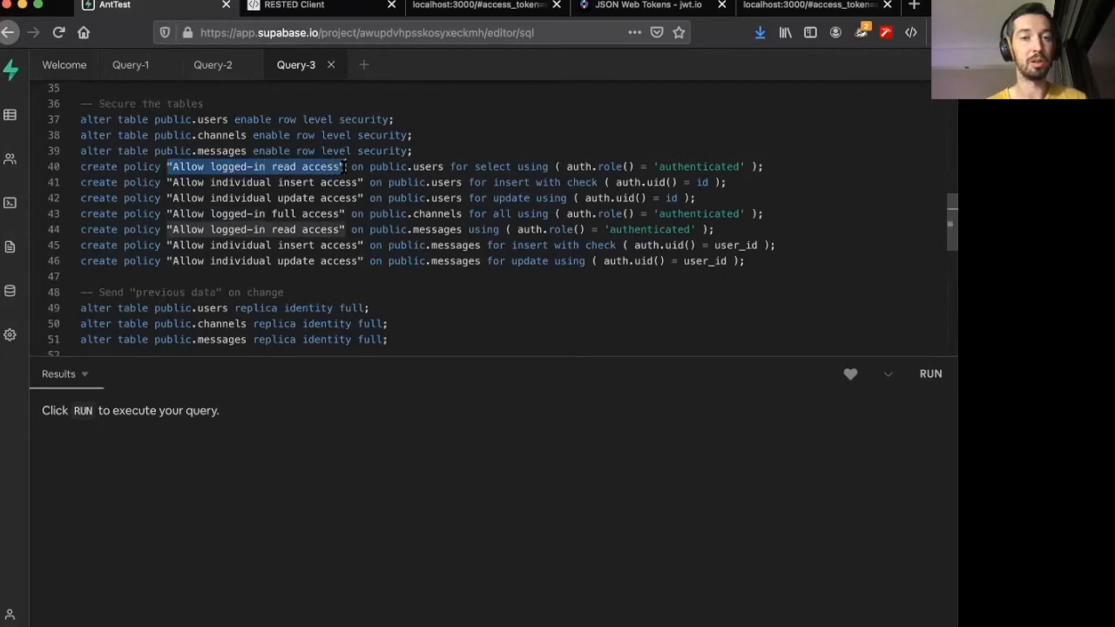
double_click(390, 167)
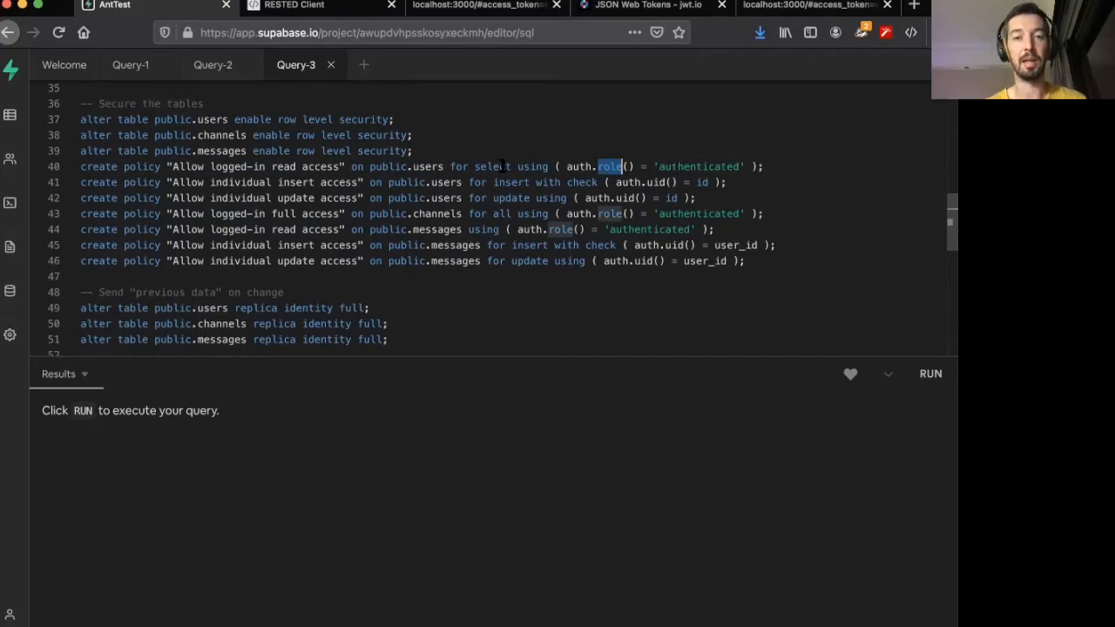
double_click(512, 183)
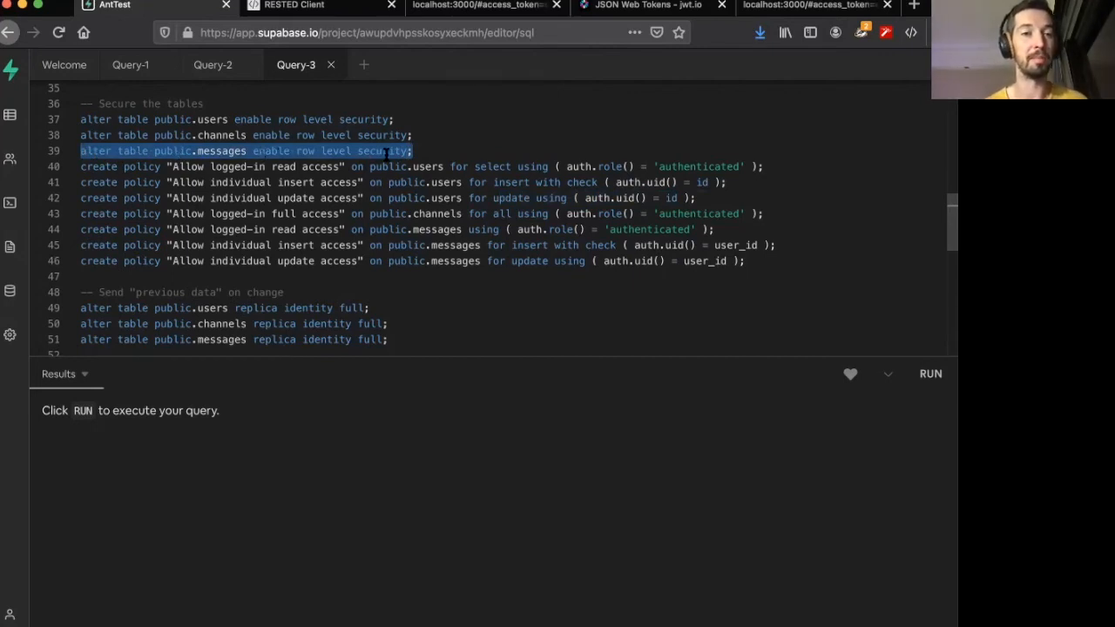
click(10, 157)
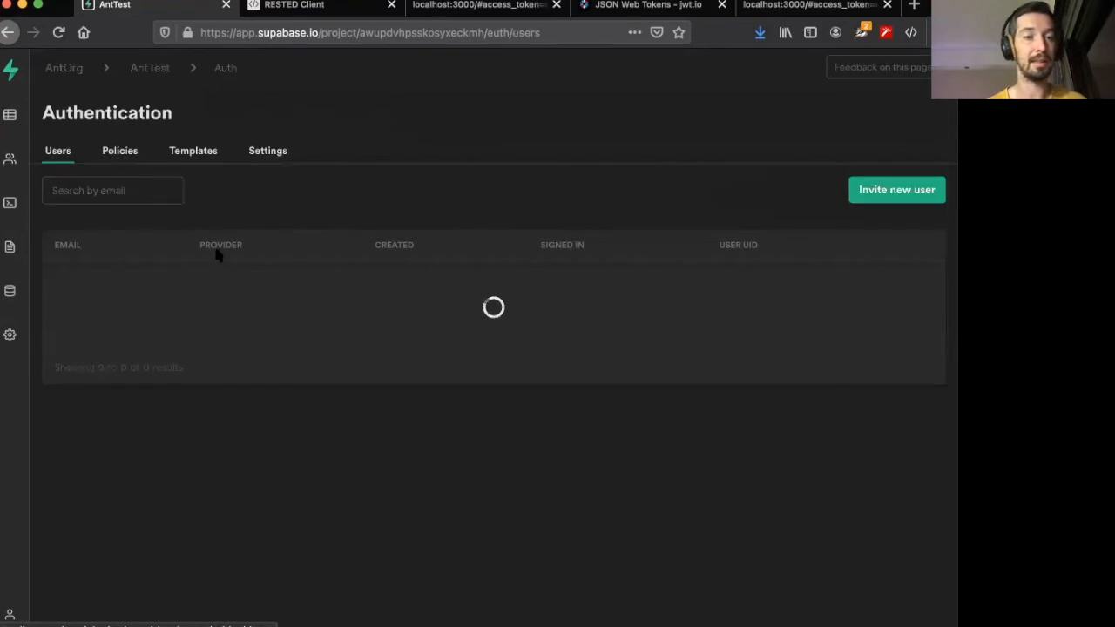
Return to the Slack clone query and highlight the auth.uid and auth.email function definitions.
click(118, 150)
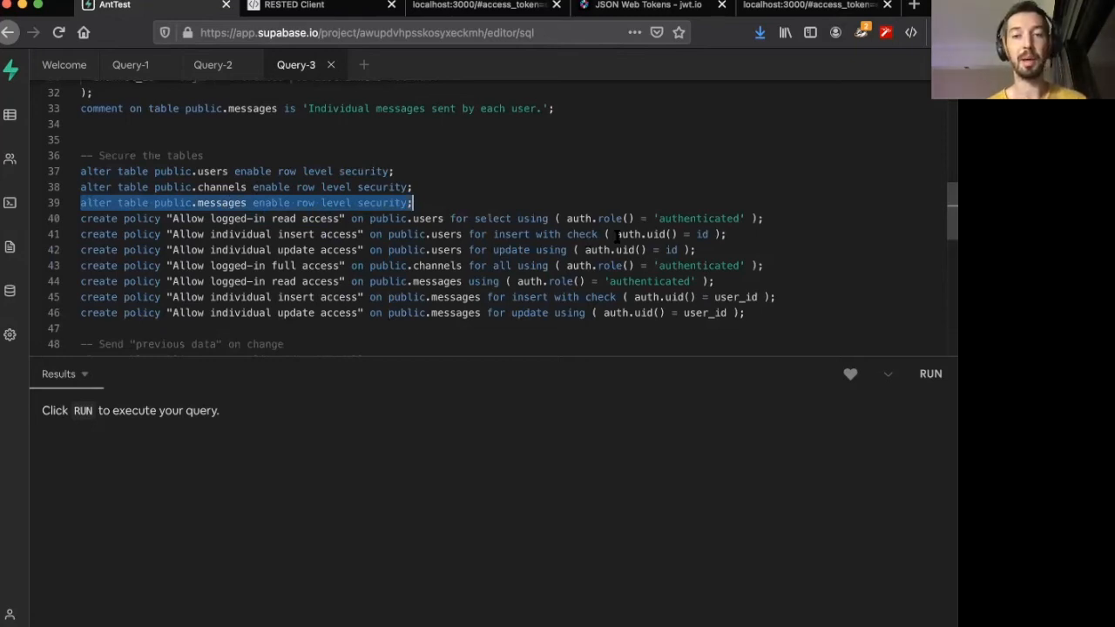
double_click(610, 219)
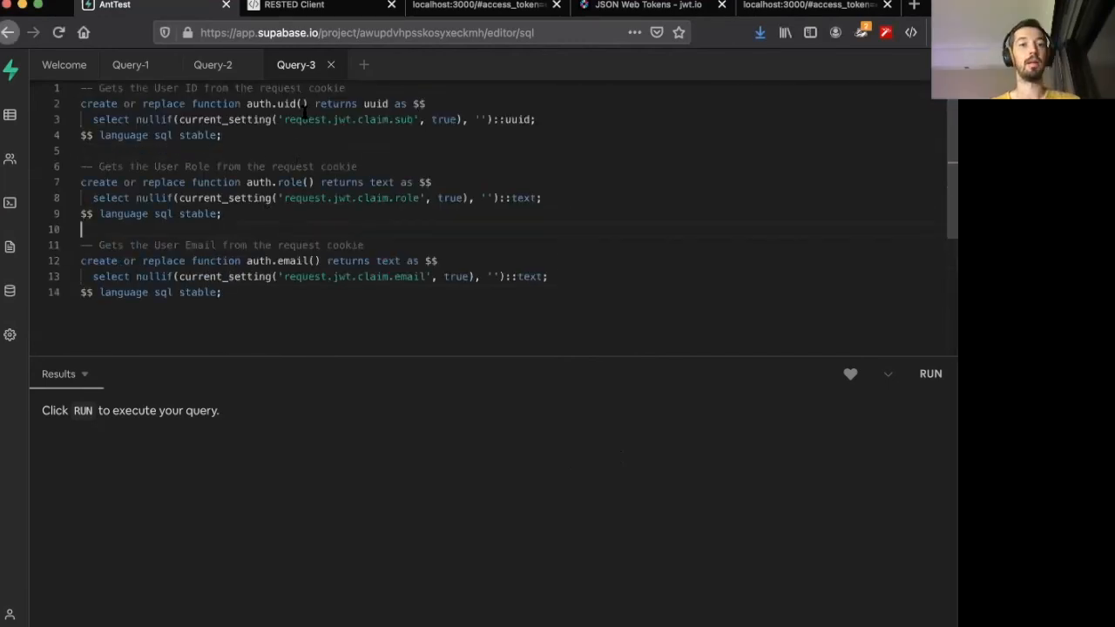
double_click(276, 105)
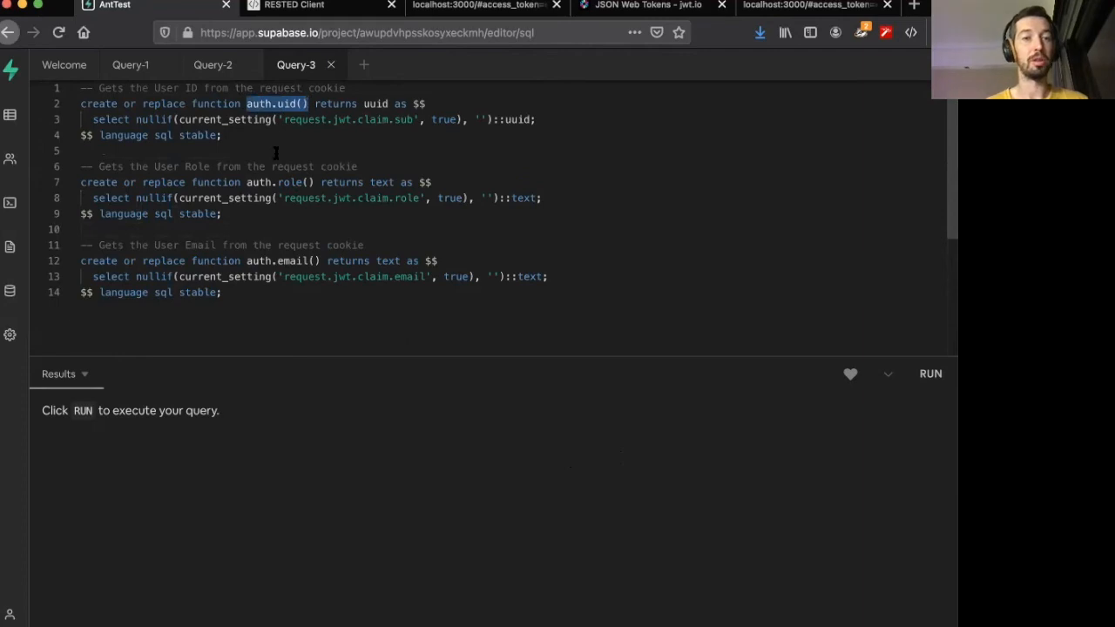
double_click(260, 183)
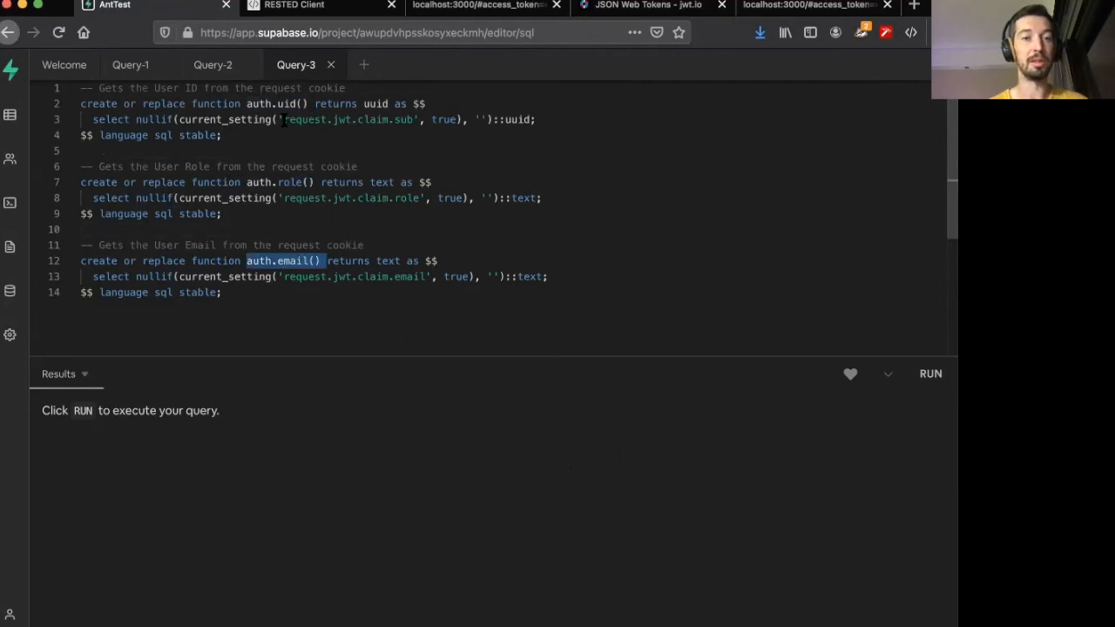
Highlight the sub, role and email JWT claims read by auth.uid, auth.role and auth.email.
double_click(305, 118)
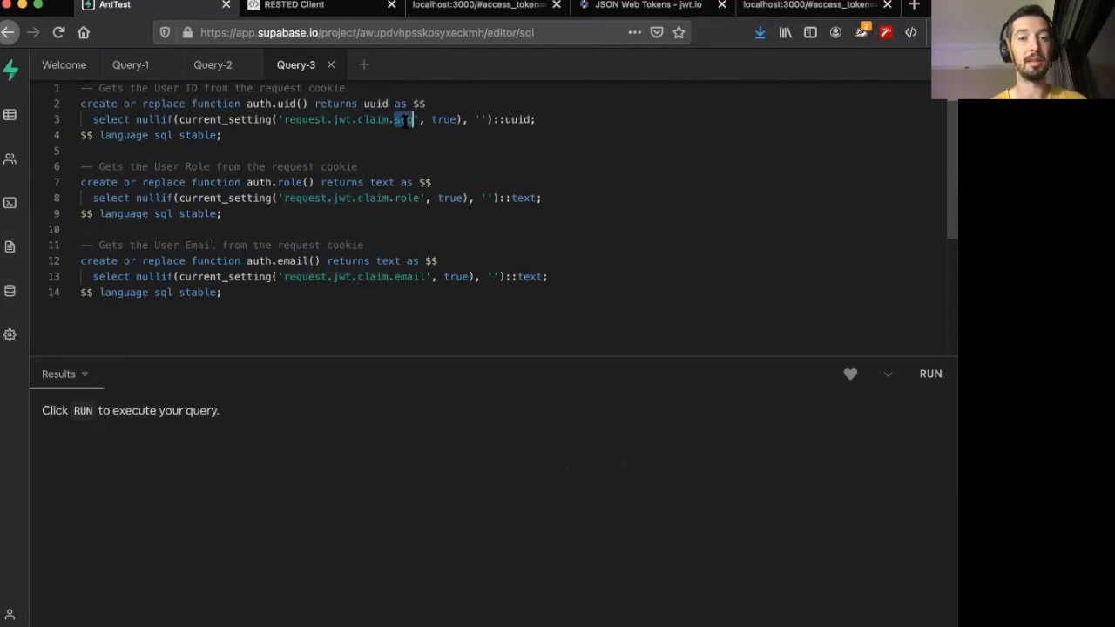
click(645, 7)
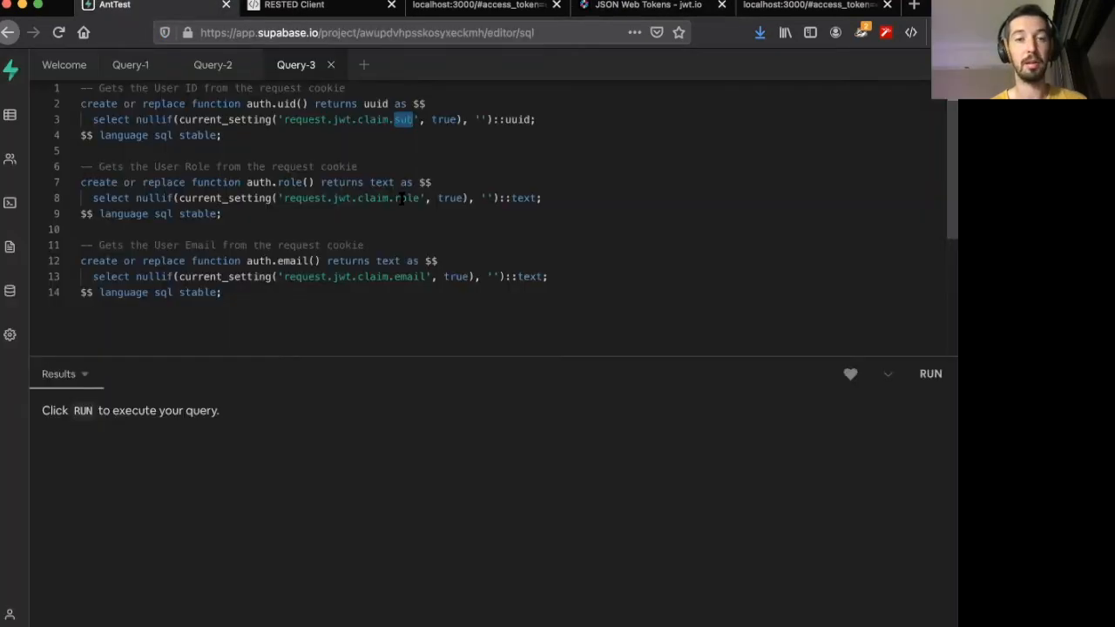
double_click(408, 198)
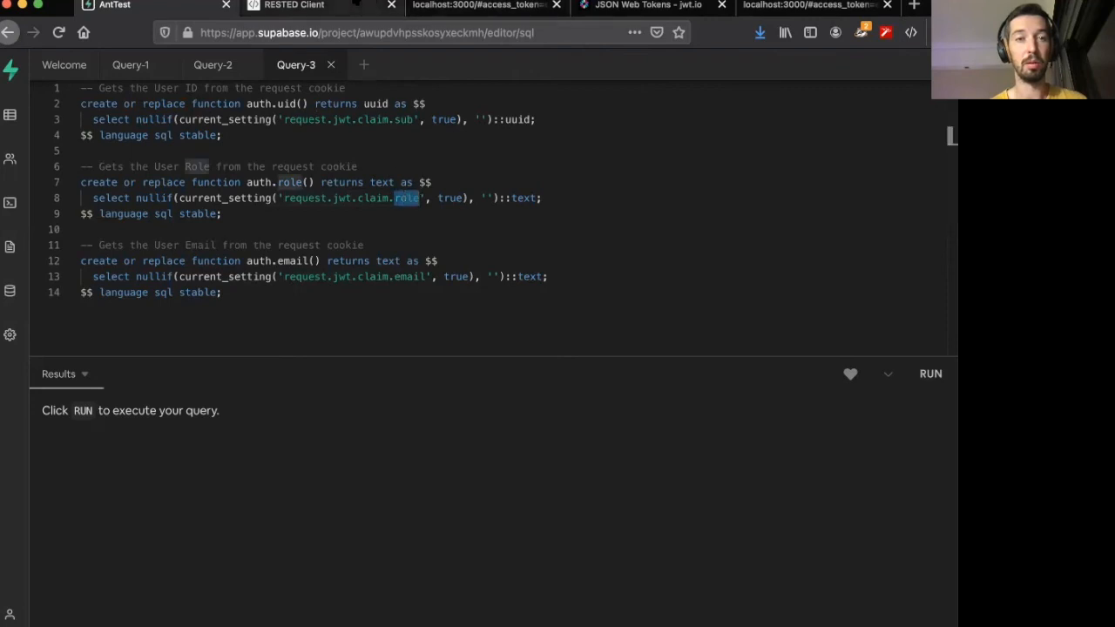
click(646, 5)
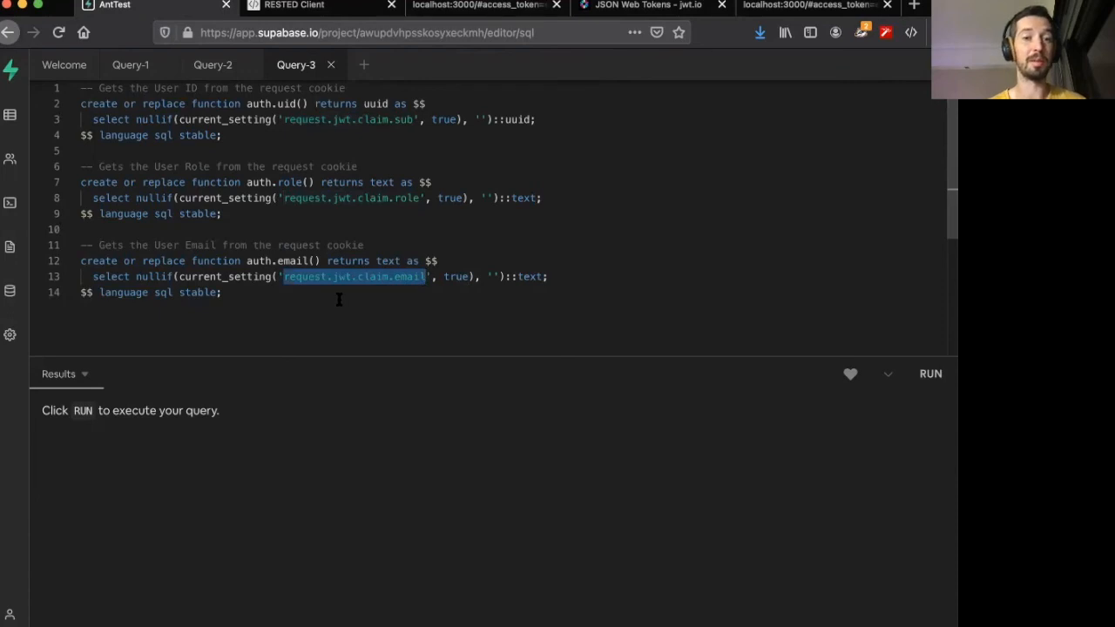
mouse_move(11, 158)
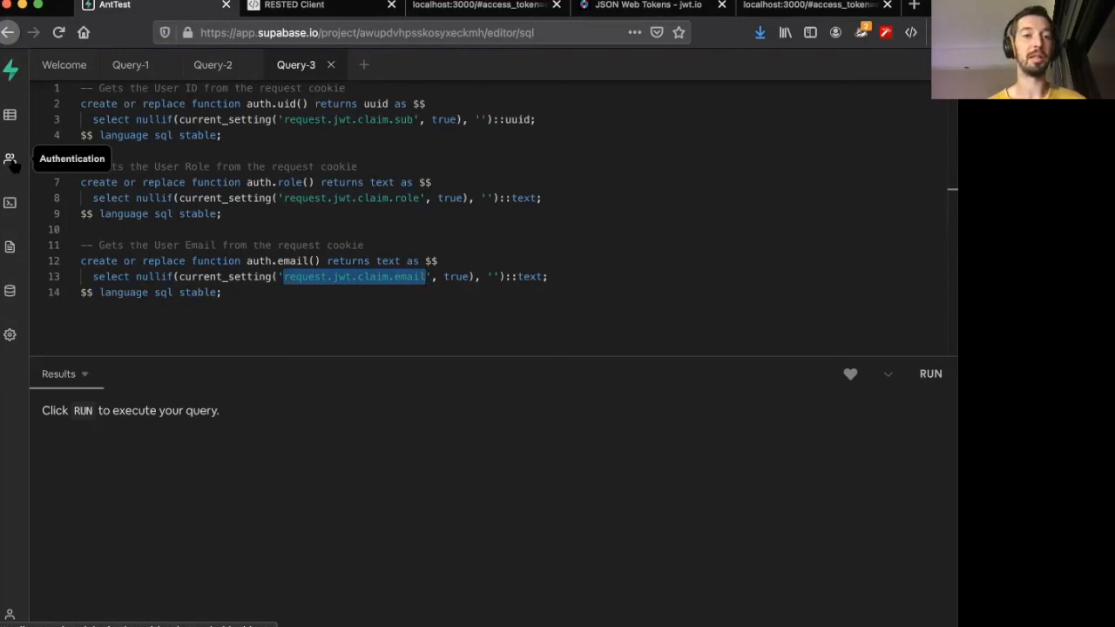
Delete the leaderboard's own-records policy from the Policies page and confirm.
click(10, 158)
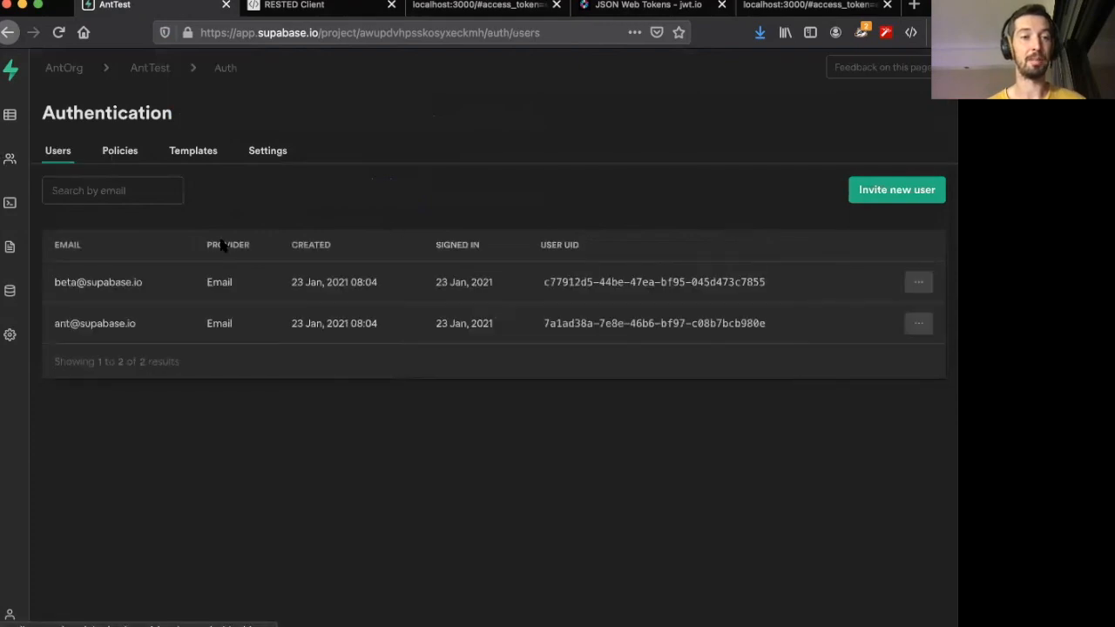
click(119, 150)
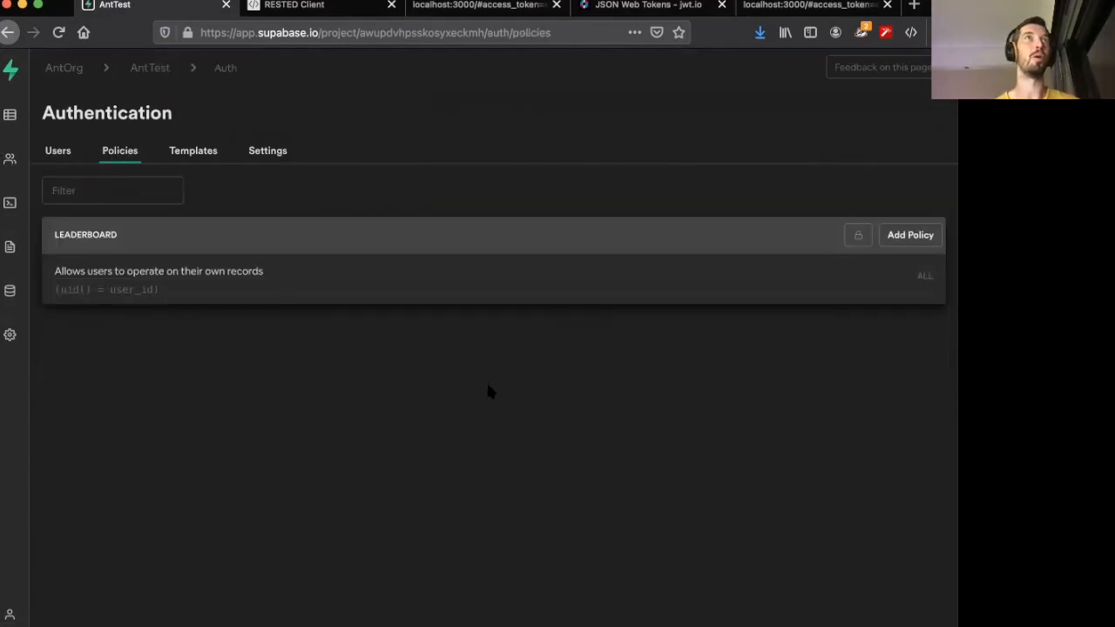
mouse_move(636, 357)
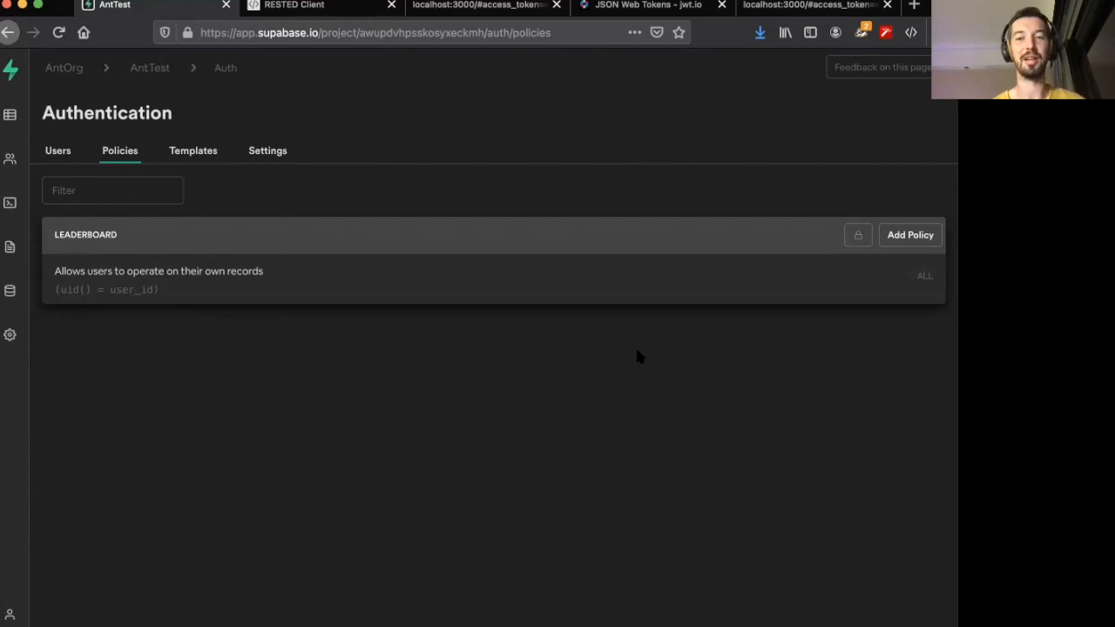
mouse_move(740, 365)
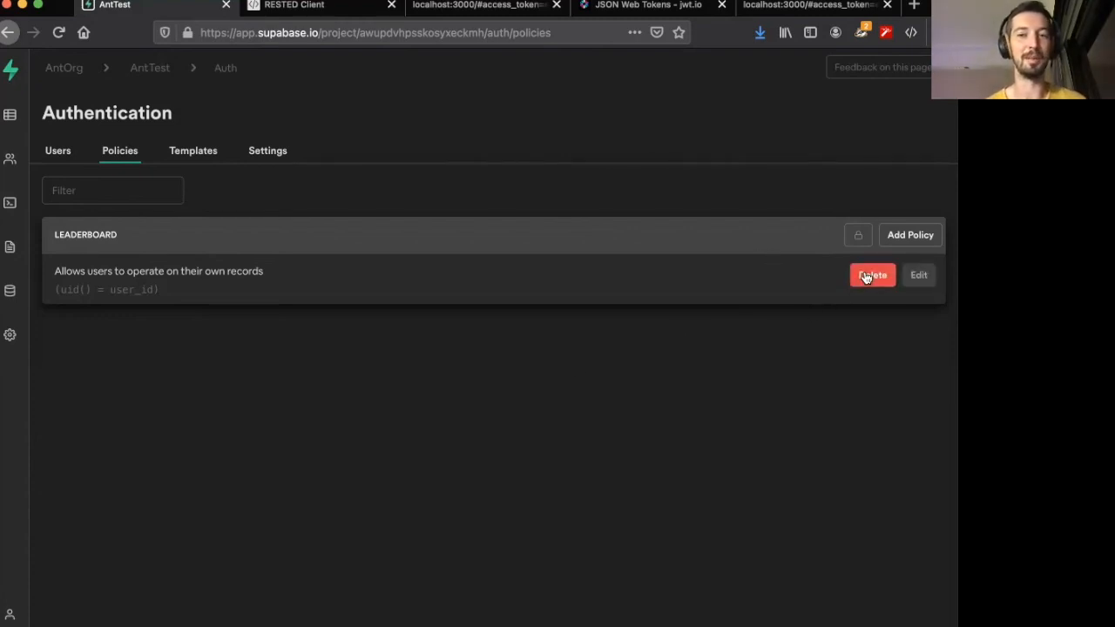
click(870, 275)
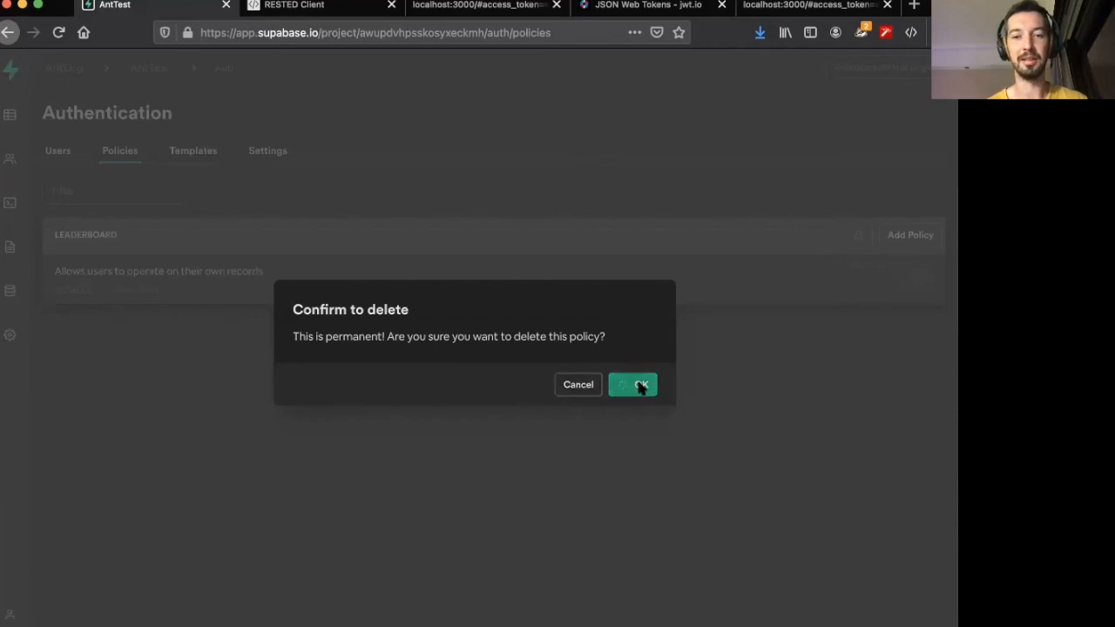
click(632, 385)
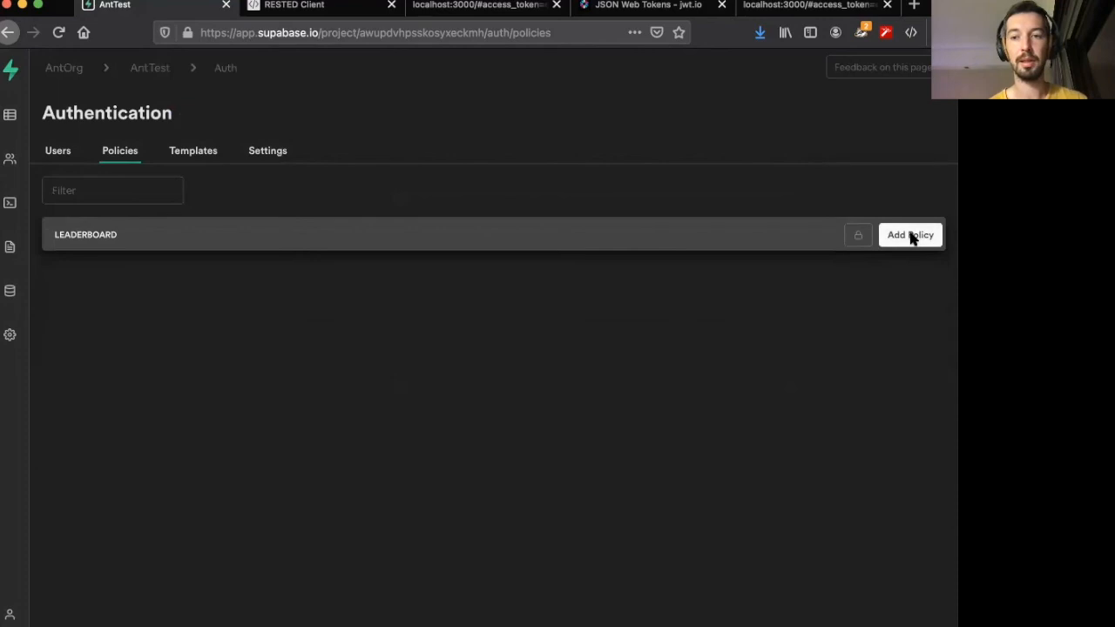
click(909, 233)
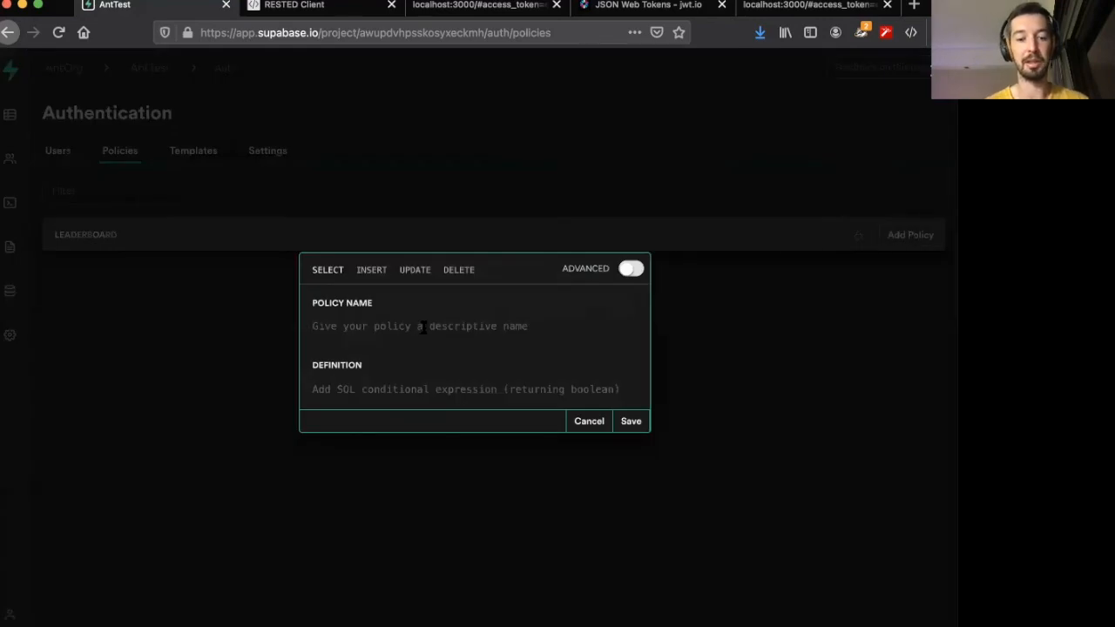
text(allow access for)
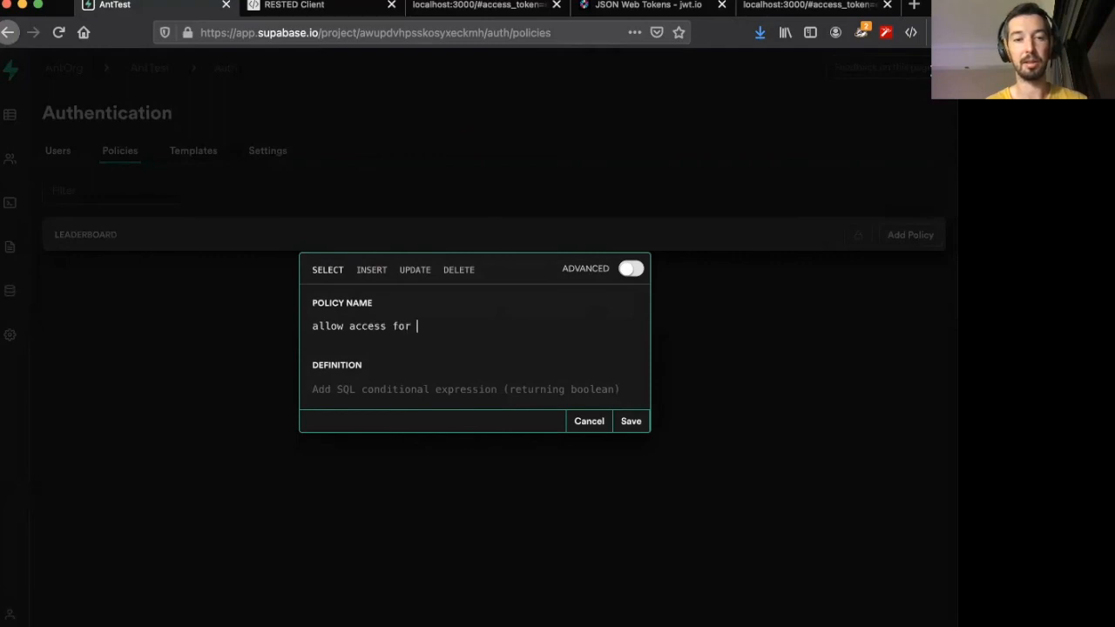
text(@supabas)
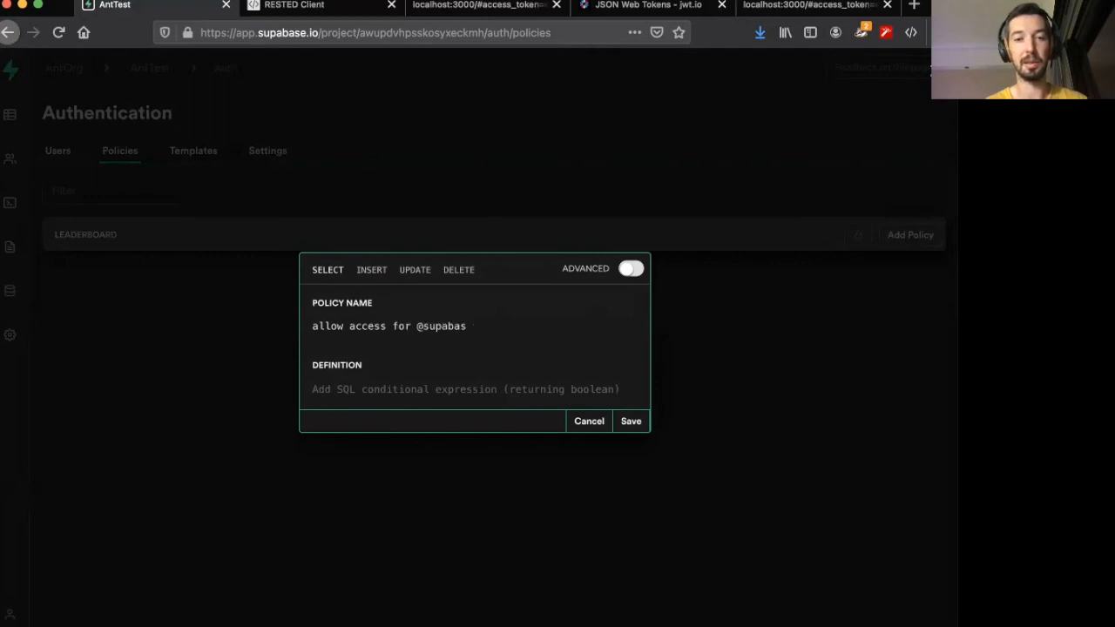
text(e.io)
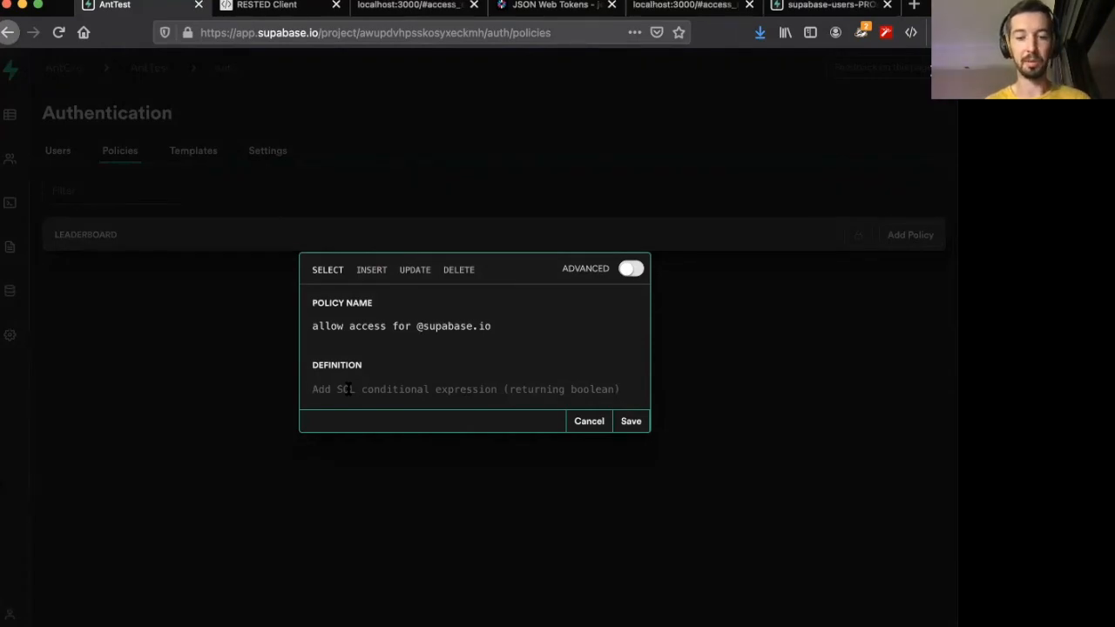
text(right()
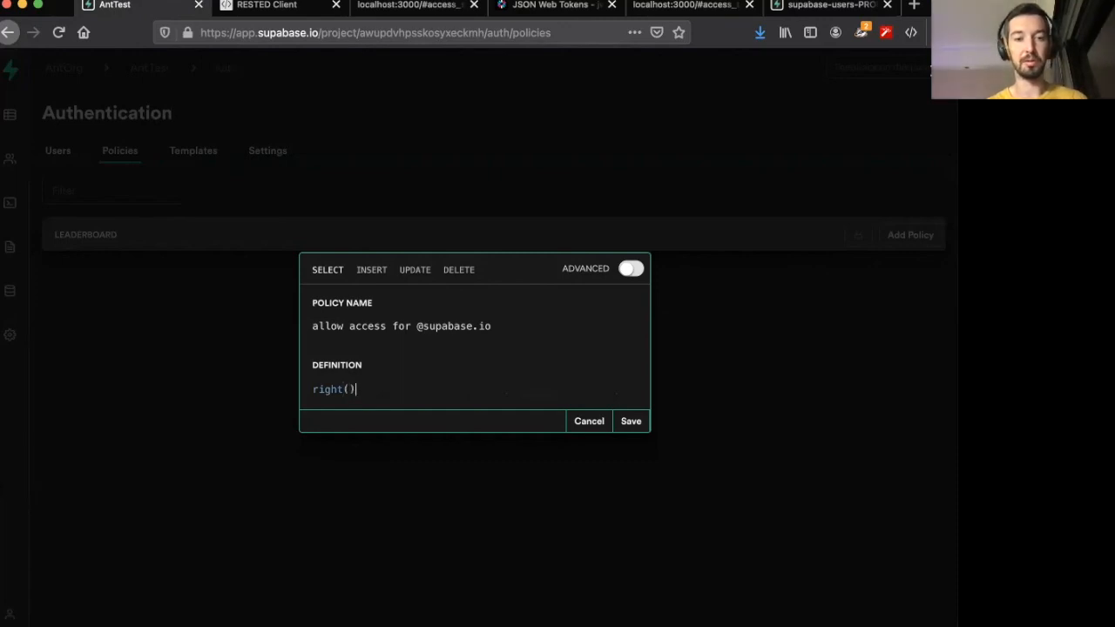
text(auth.em)
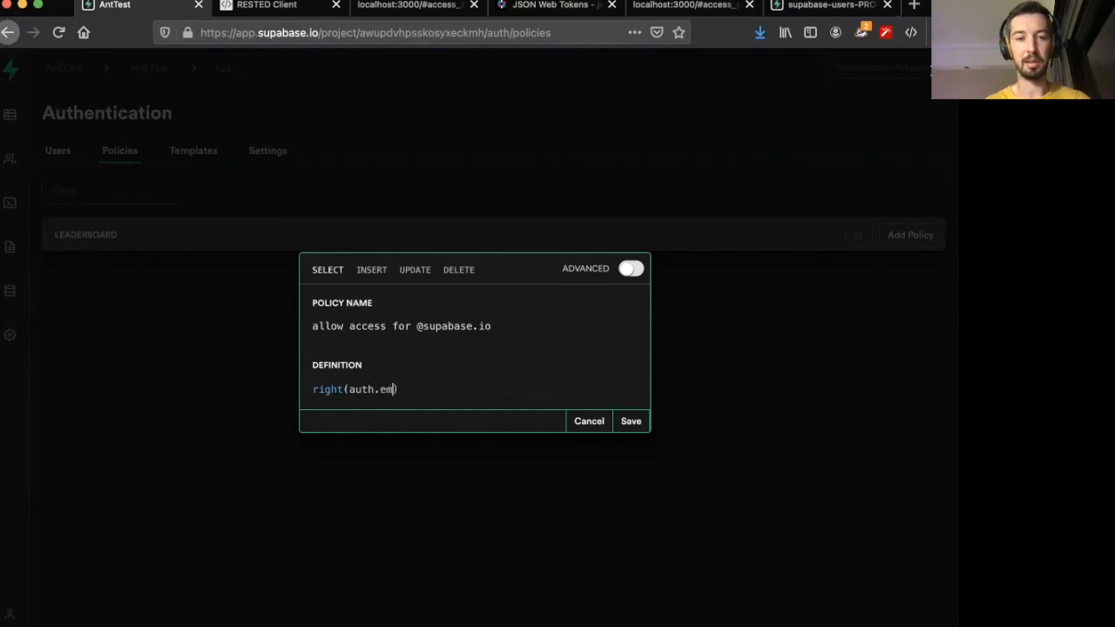
text(ail(), ))
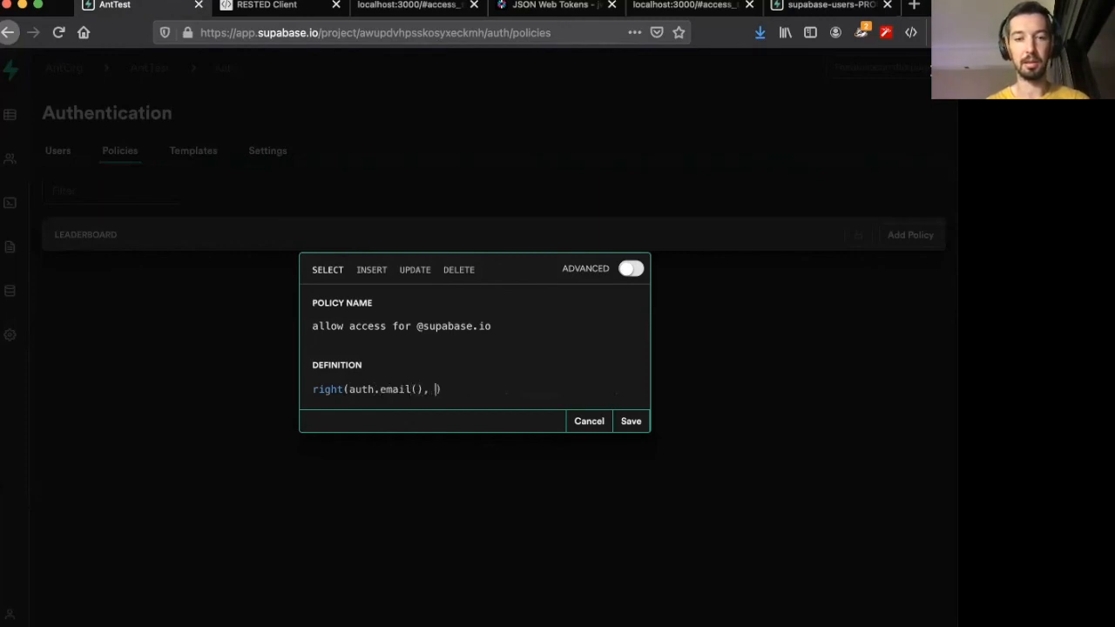
text(12)
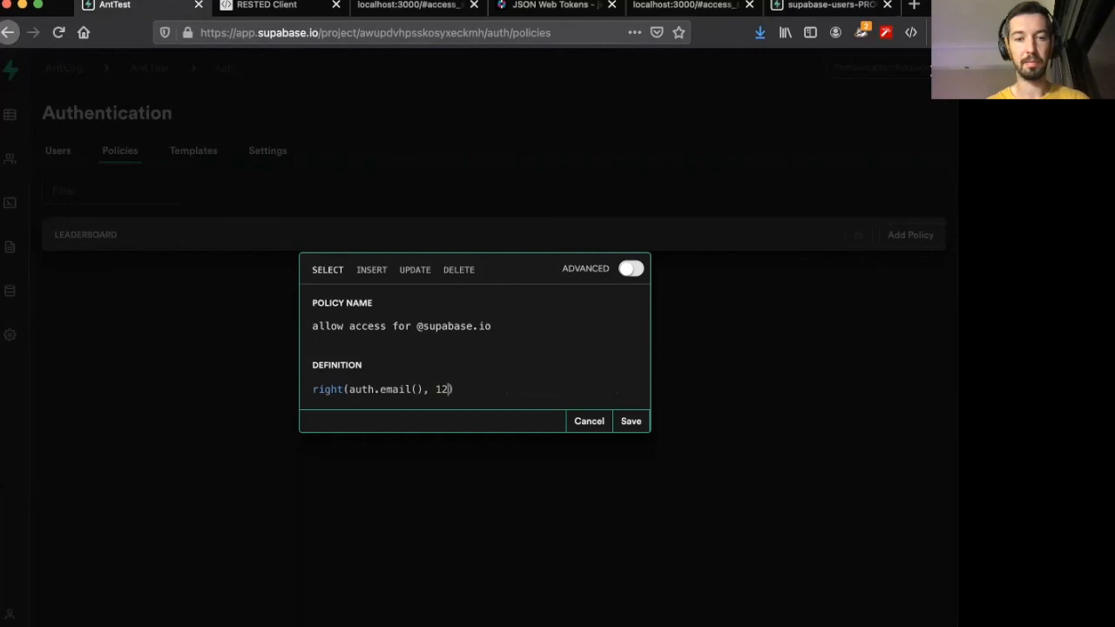
text(=)
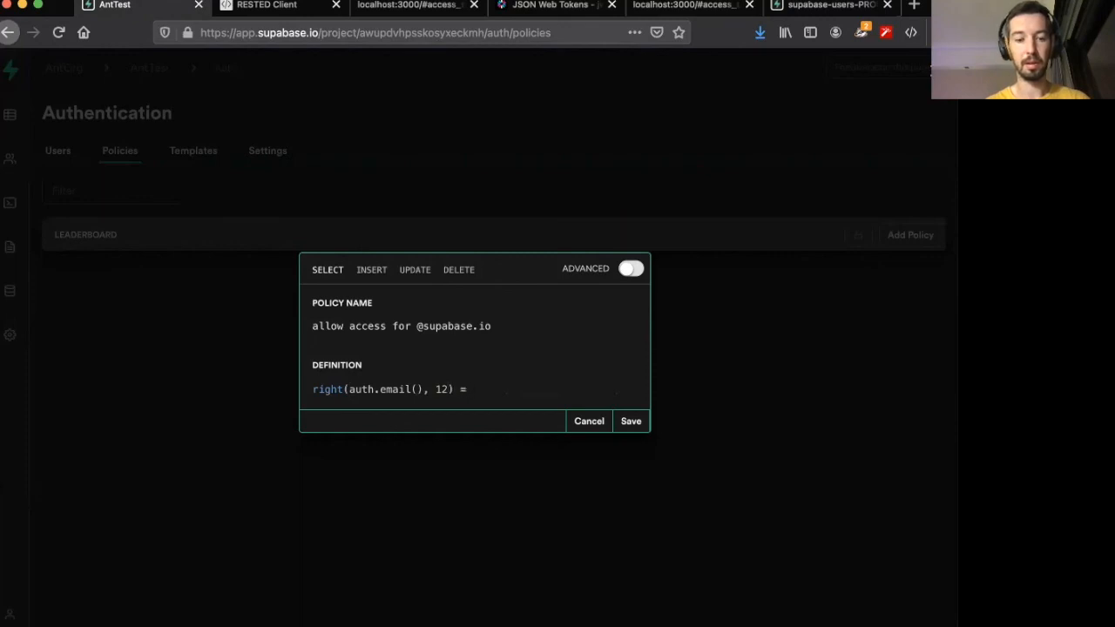
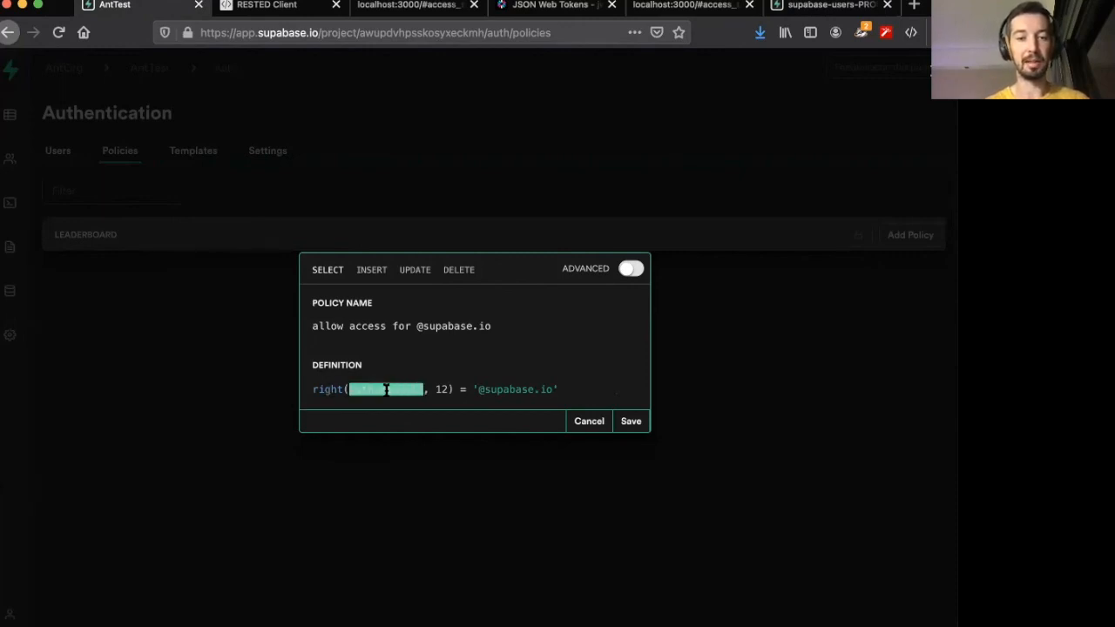
text(auth.email())
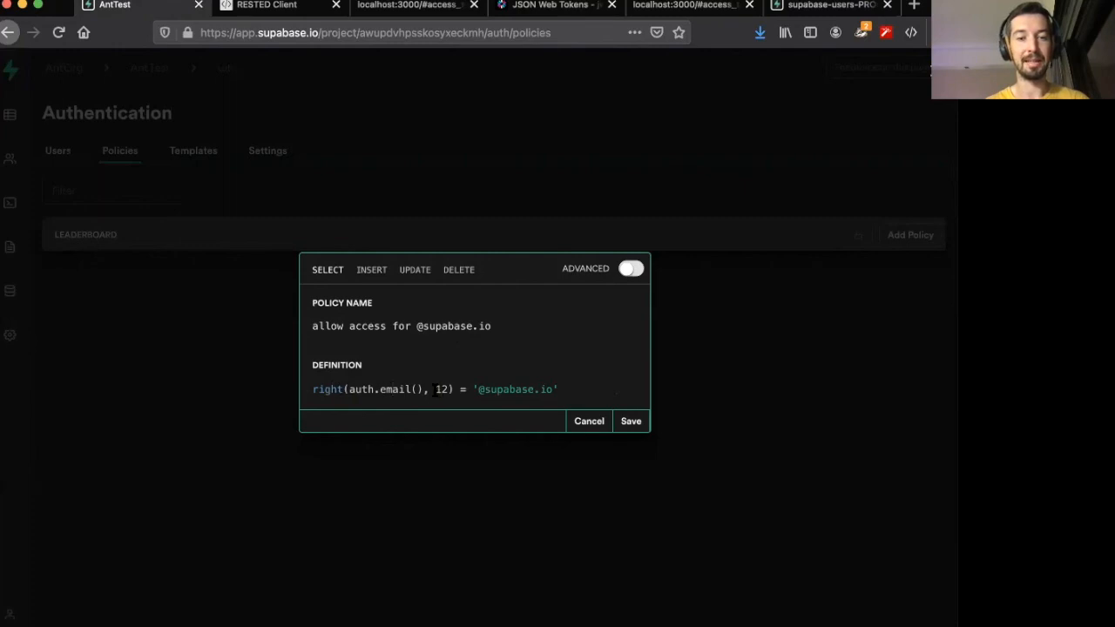
double_click(439, 390)
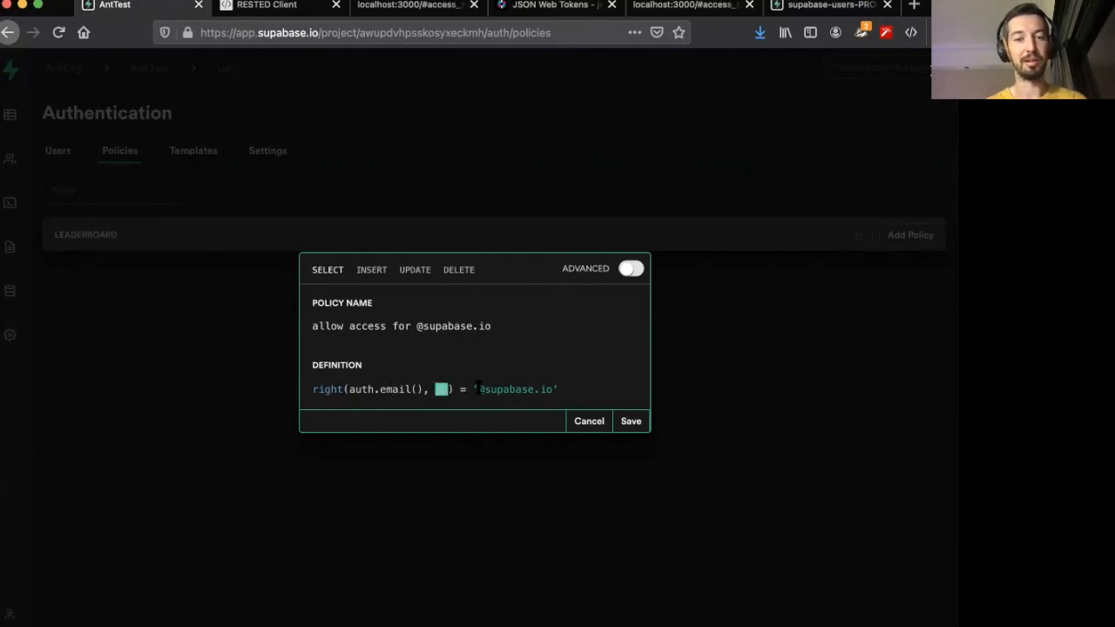
text(12)
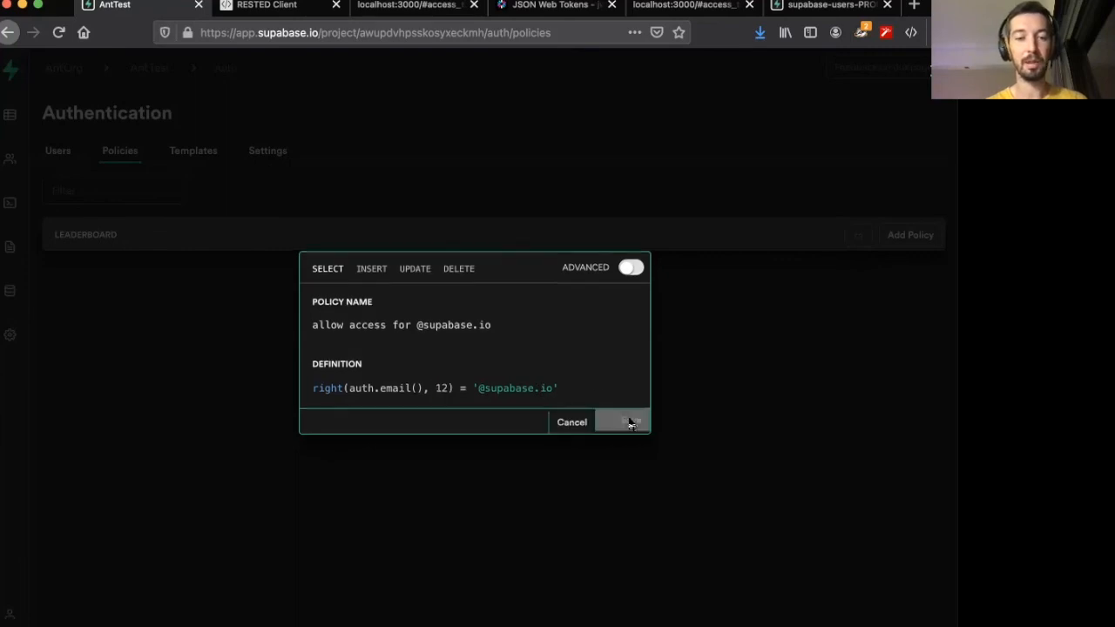
click(623, 421)
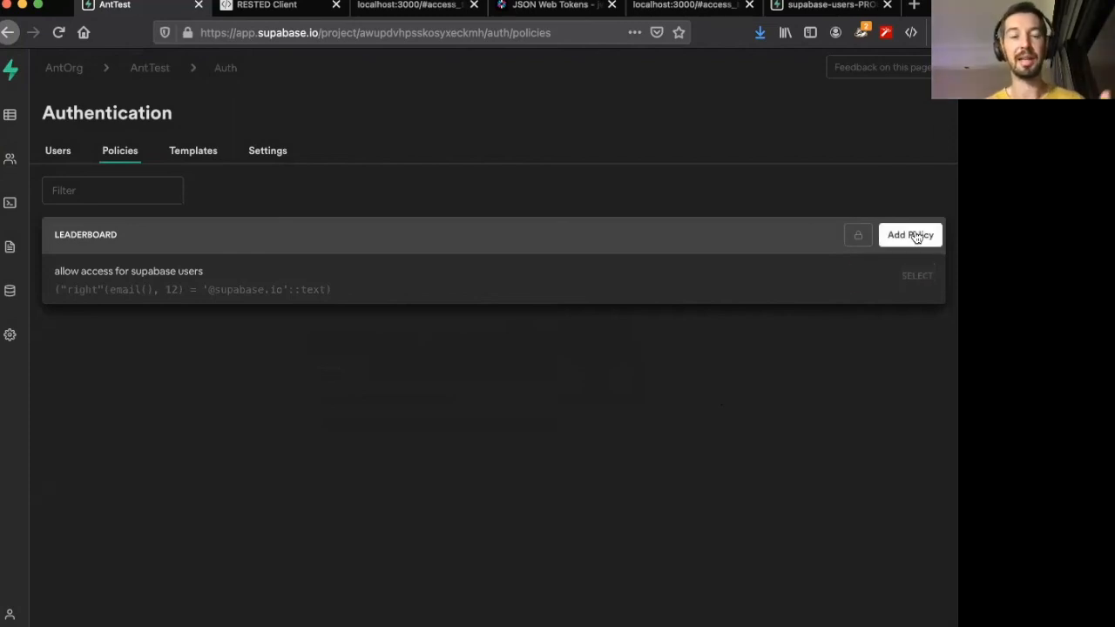
Start a second leaderboard policy for ALL operations named 'allow access for gmail users'.
click(909, 233)
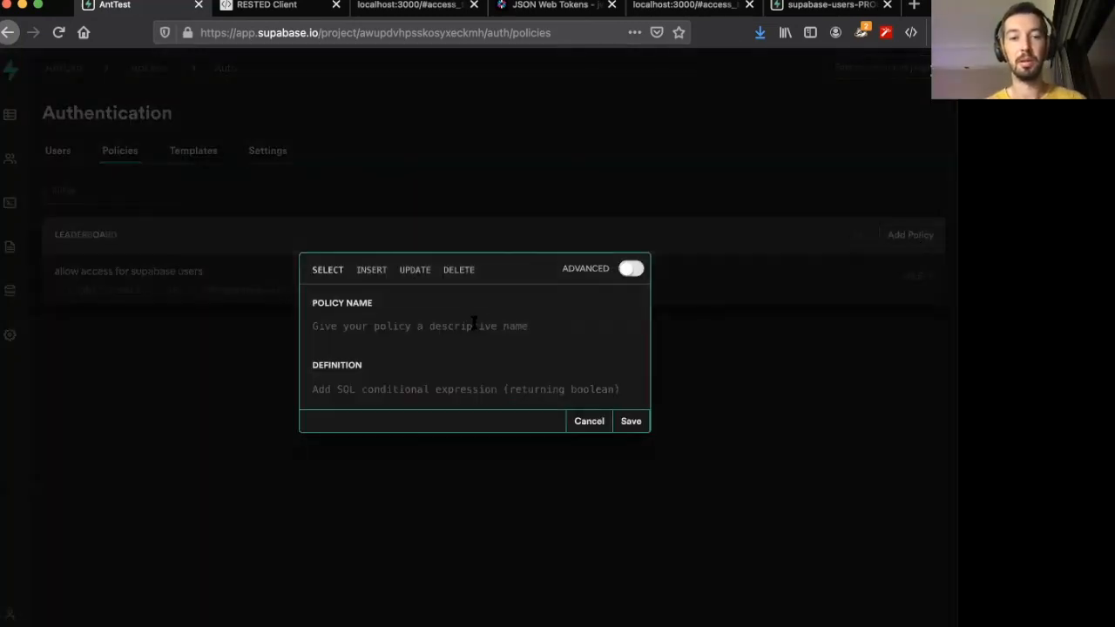
click(418, 326)
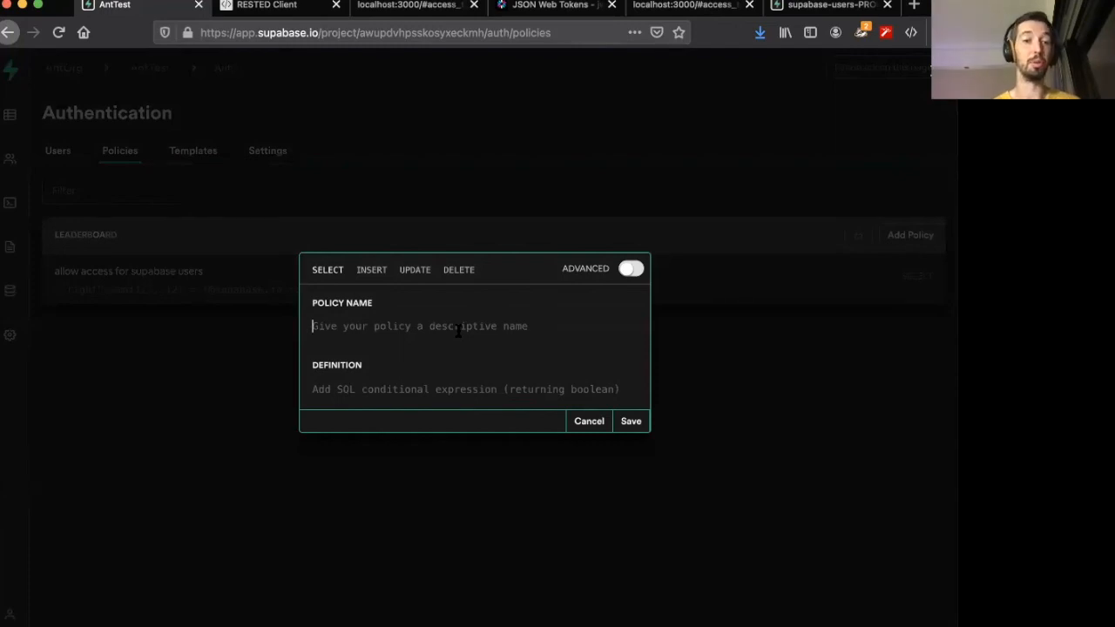
click(418, 326)
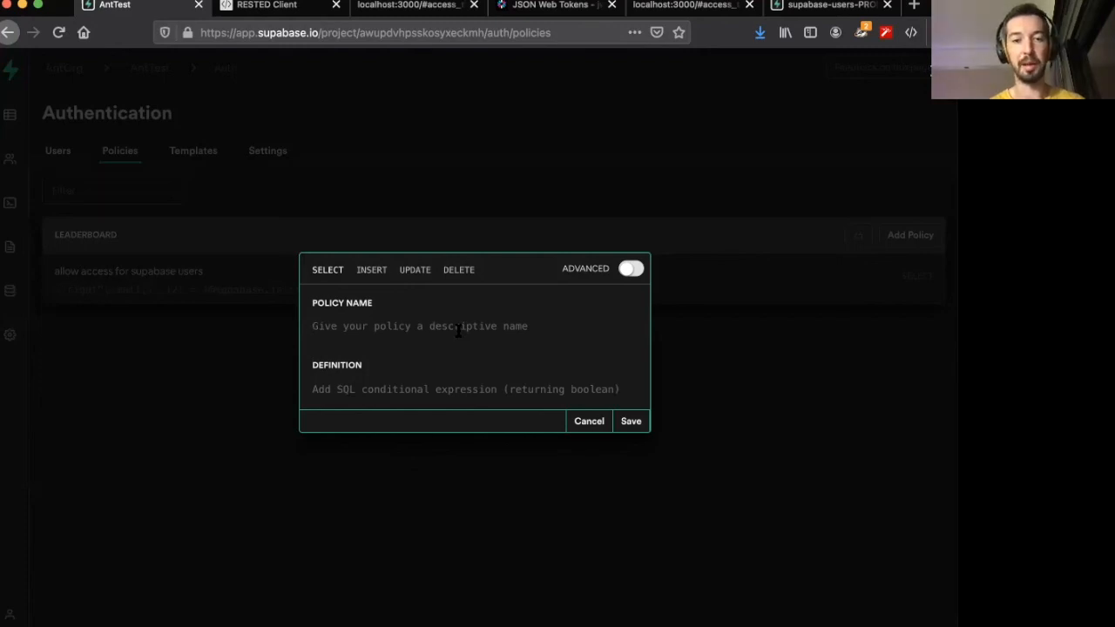
click(418, 326)
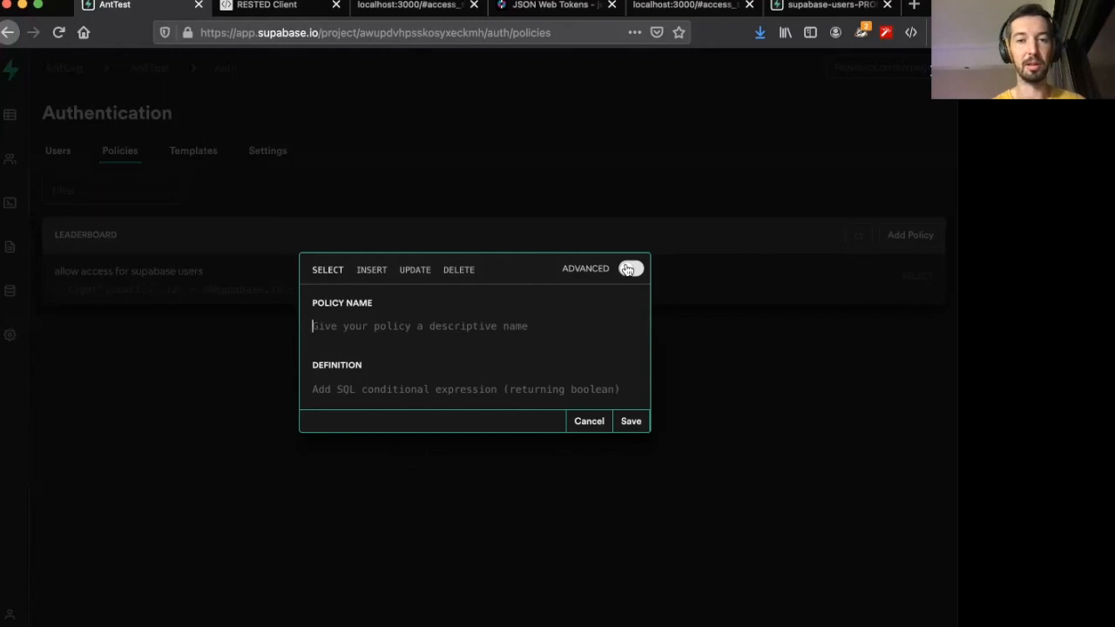
click(630, 268)
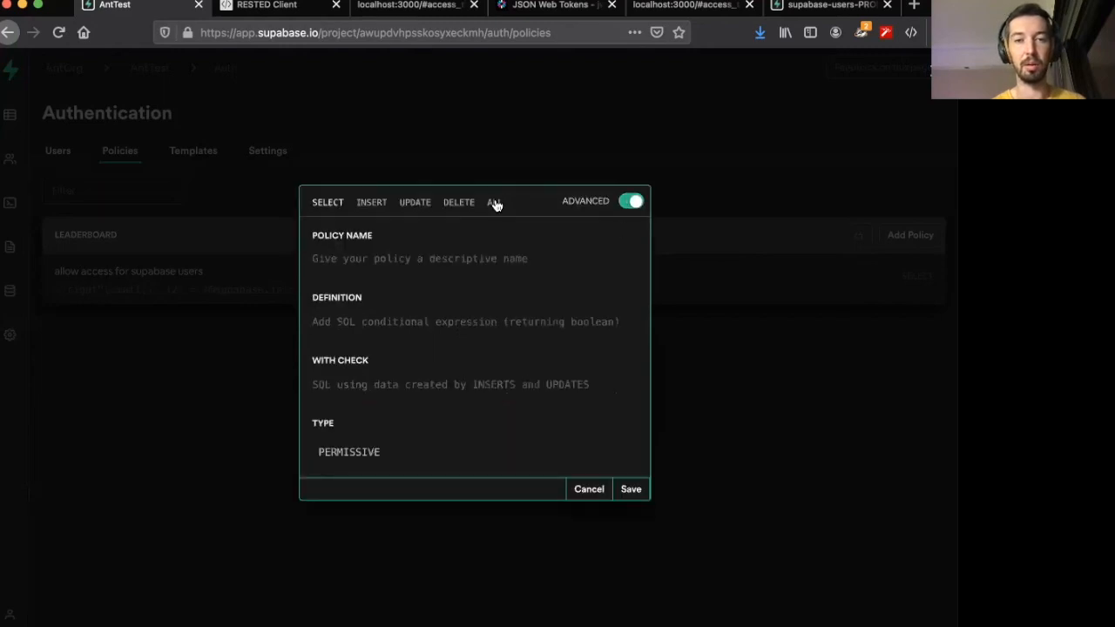
click(418, 257)
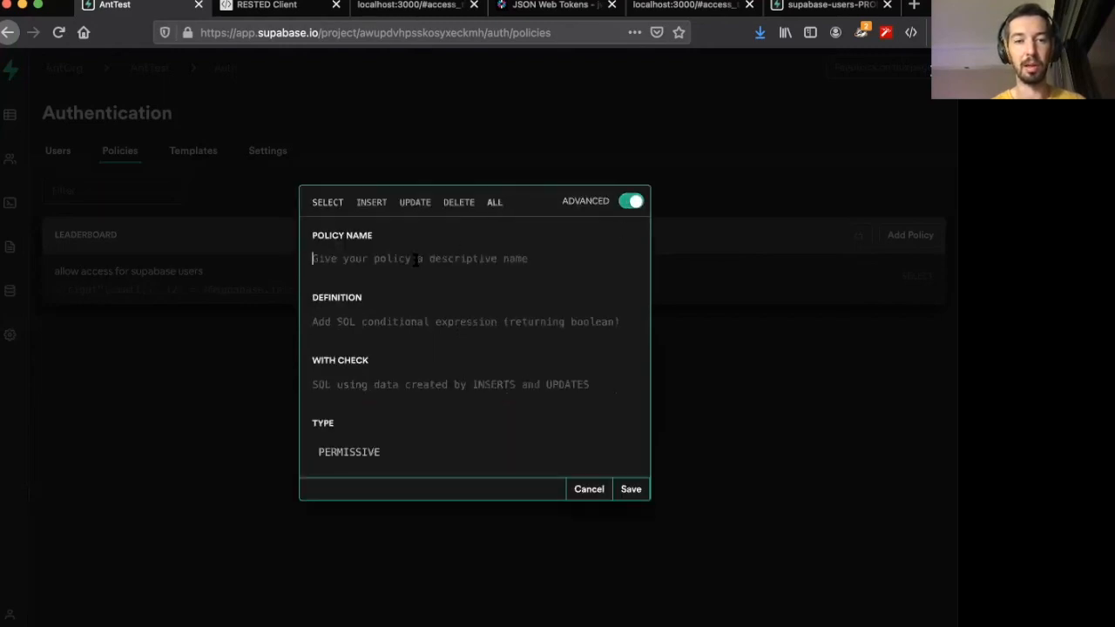
text(allow access for)
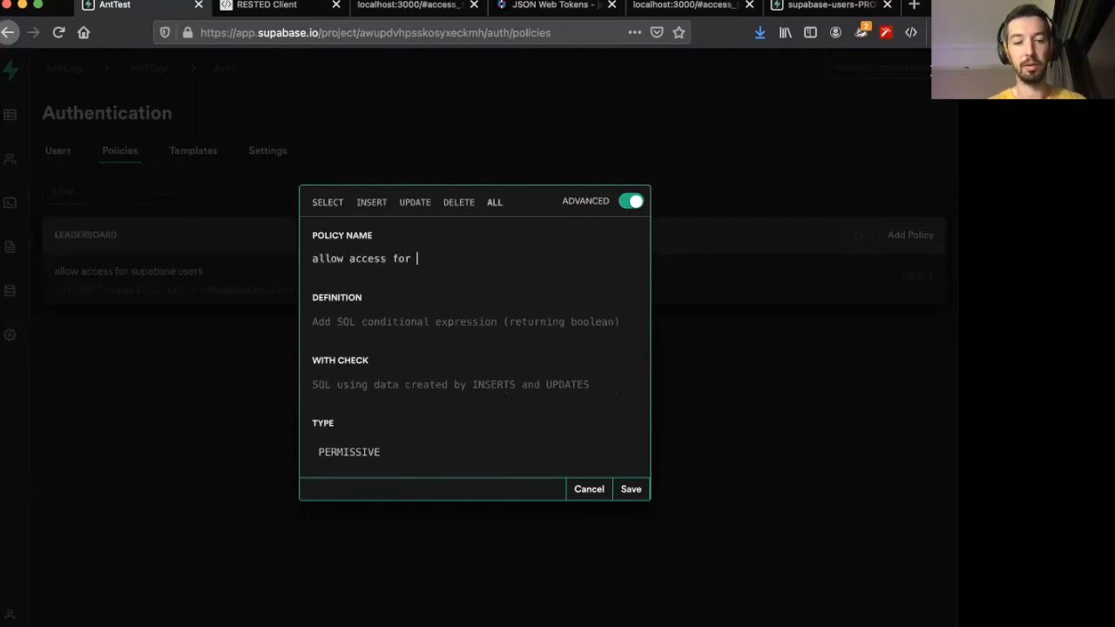
text(gmail users)
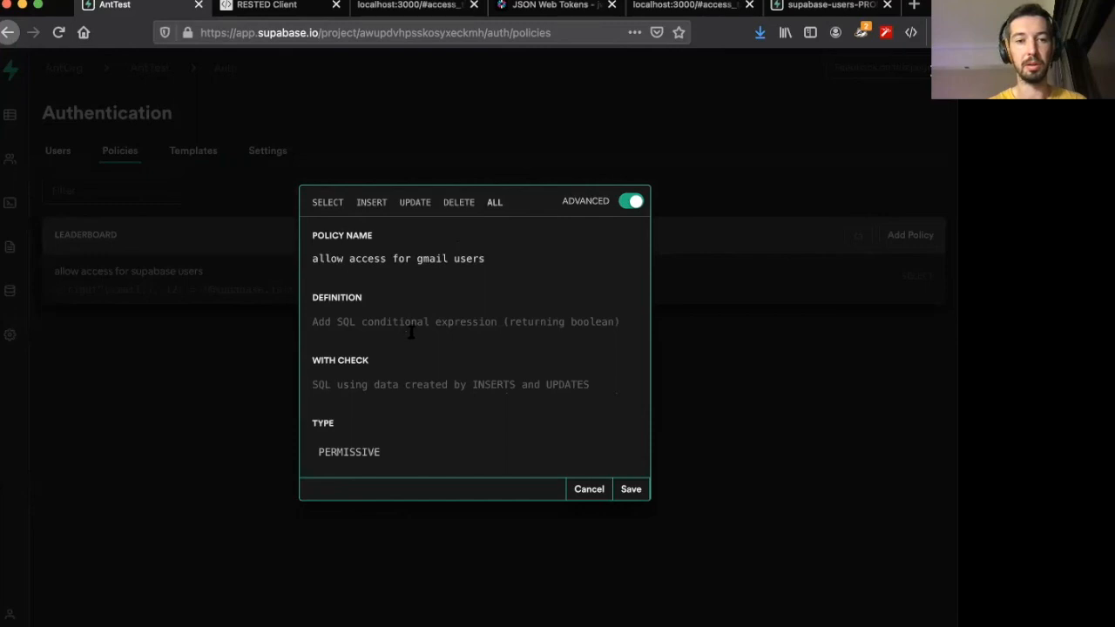
text(right)
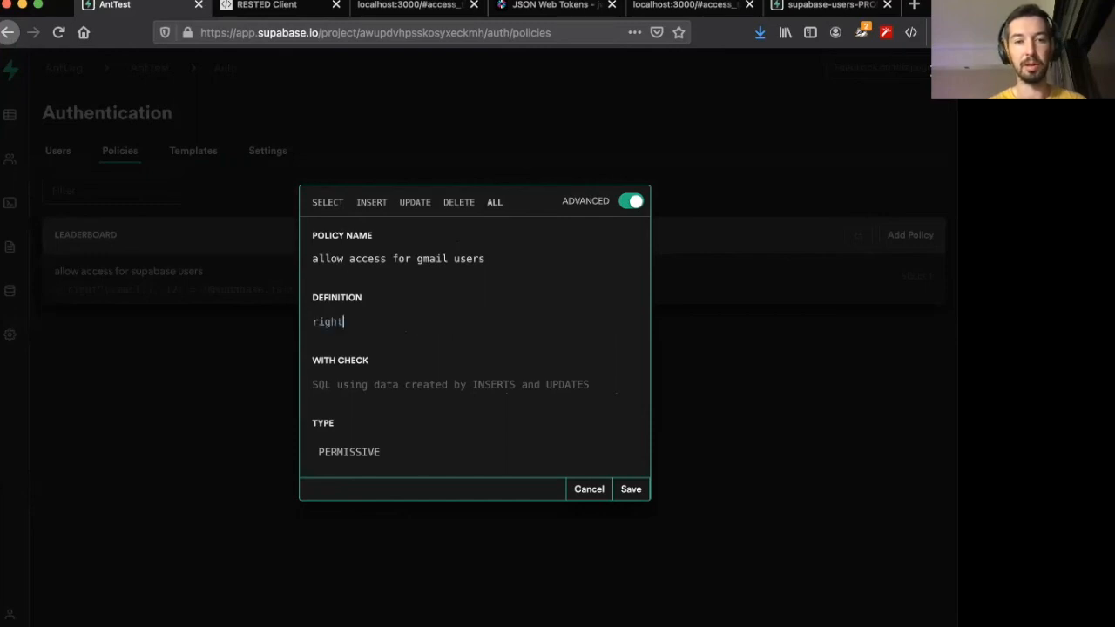
text((au)
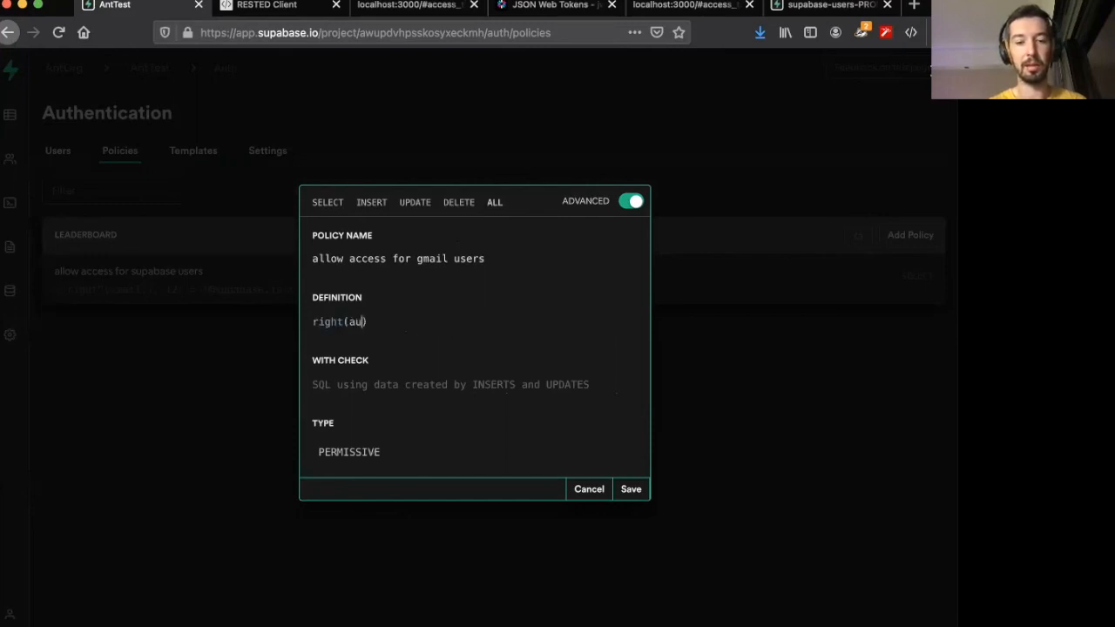
text(th.email)
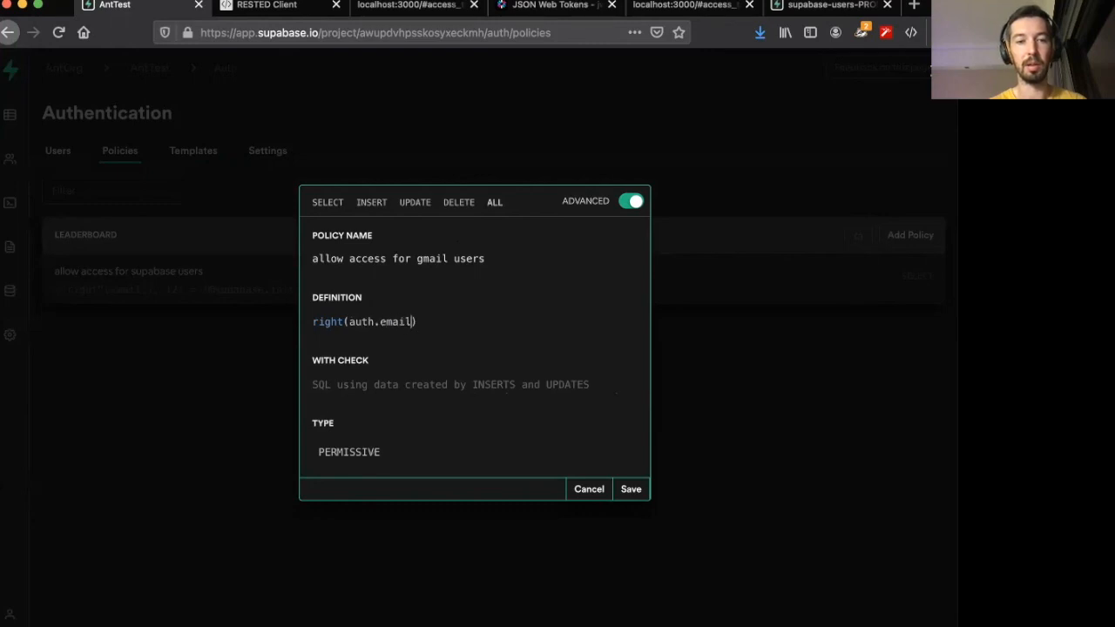
text((), 10)
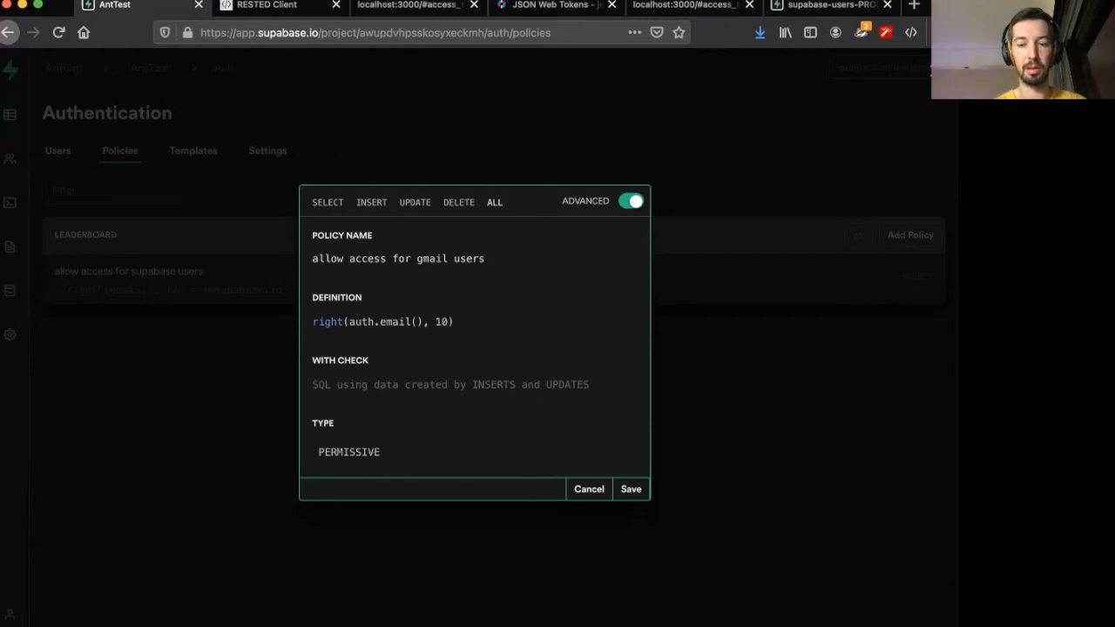
text(= 'e')
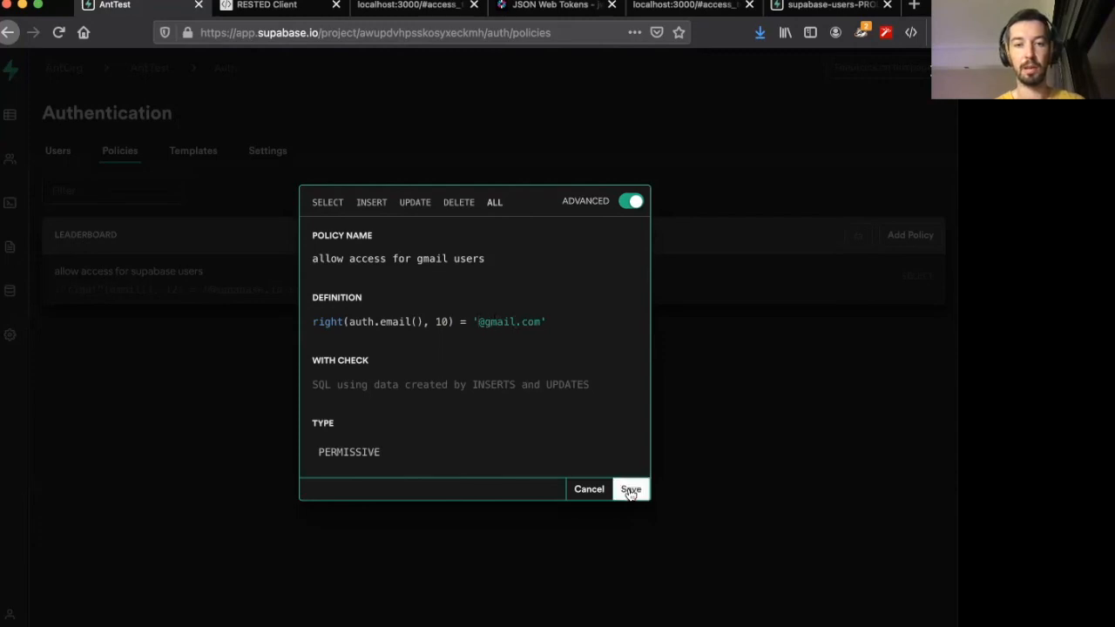
click(631, 488)
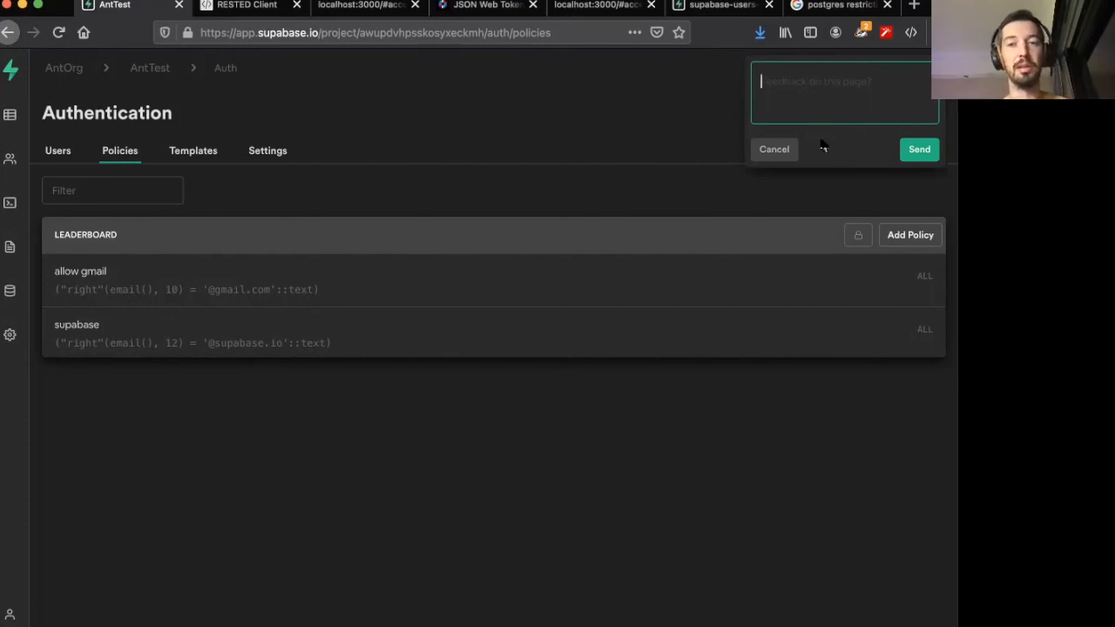
Dismiss the feedback popup, leaving the allow gmail and supabase policies listed for all operations.
click(773, 149)
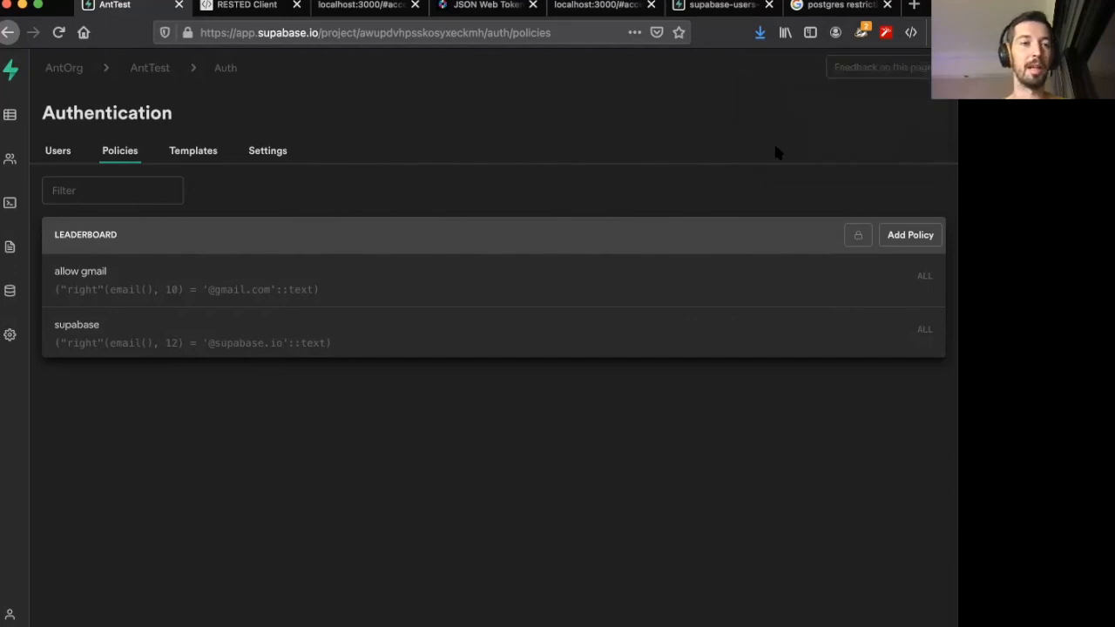